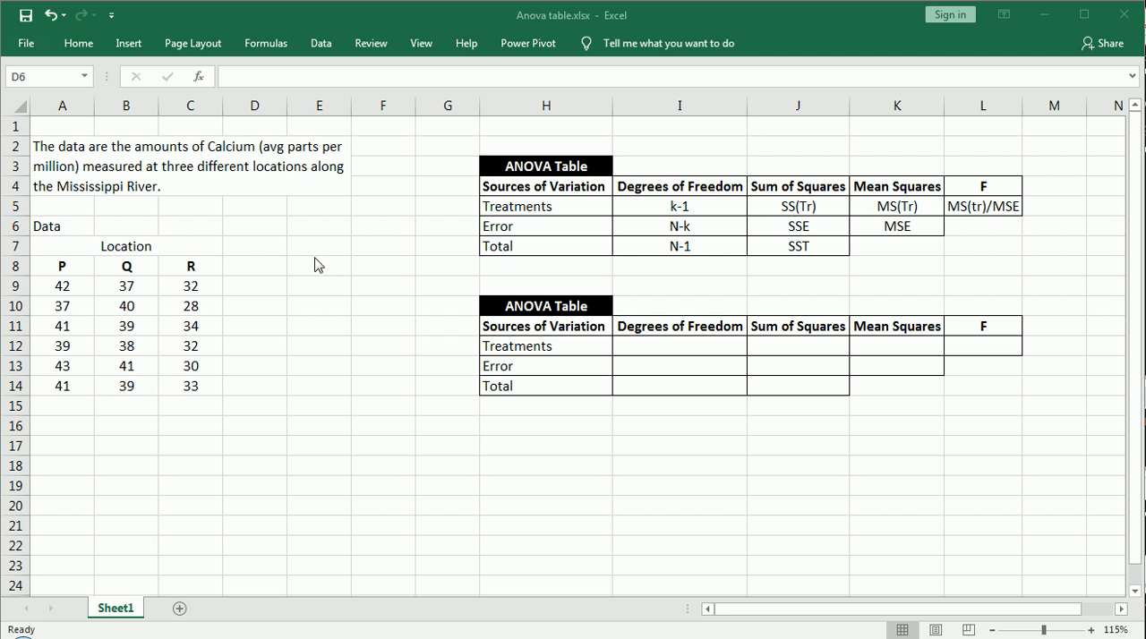
Circle the calcium data description and mark the six values for location P in red ink
{"action": "left_click_drag", "start_coordinate": [27, 122], "coordinate": [367, 200]}
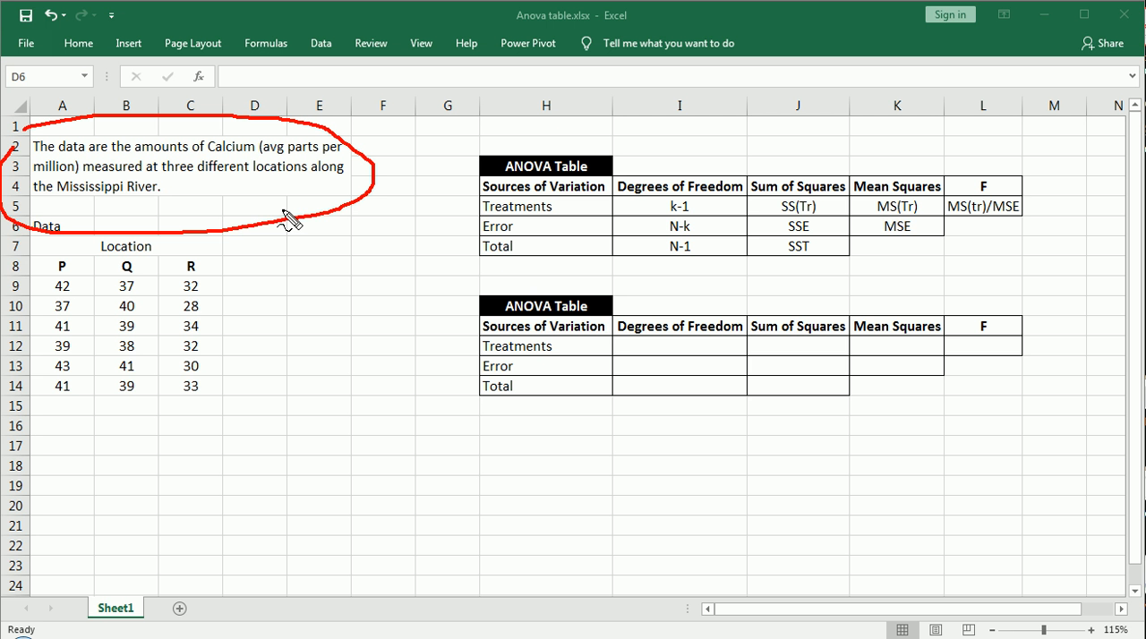
{"action": "mouse_move", "coordinate": [259, 188]}
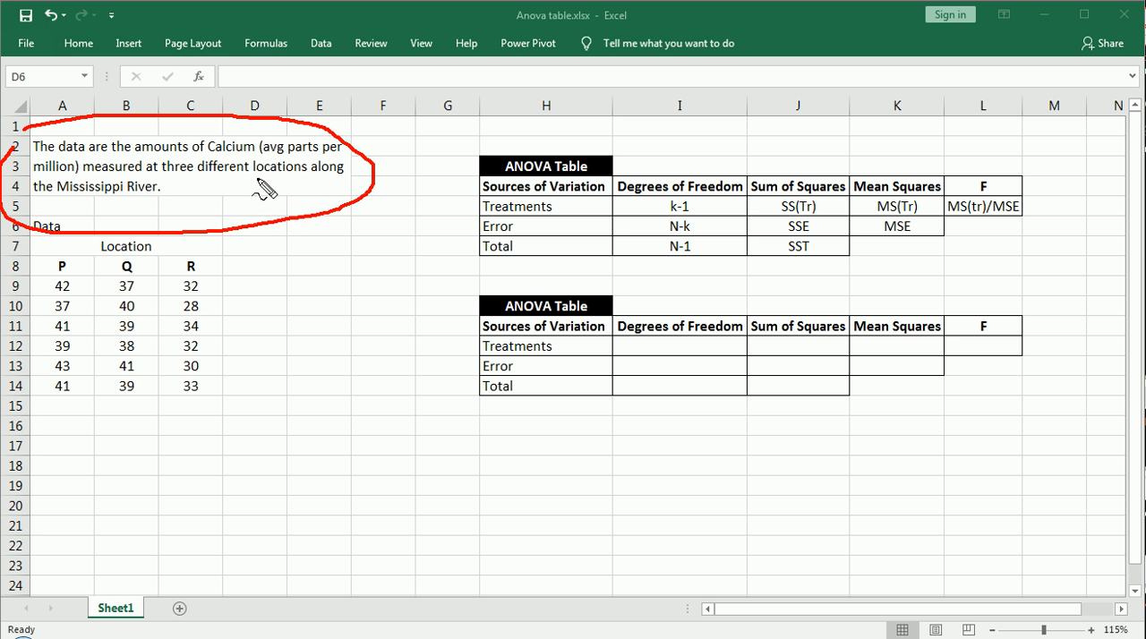
{"action": "mouse_move", "coordinate": [61, 266]}
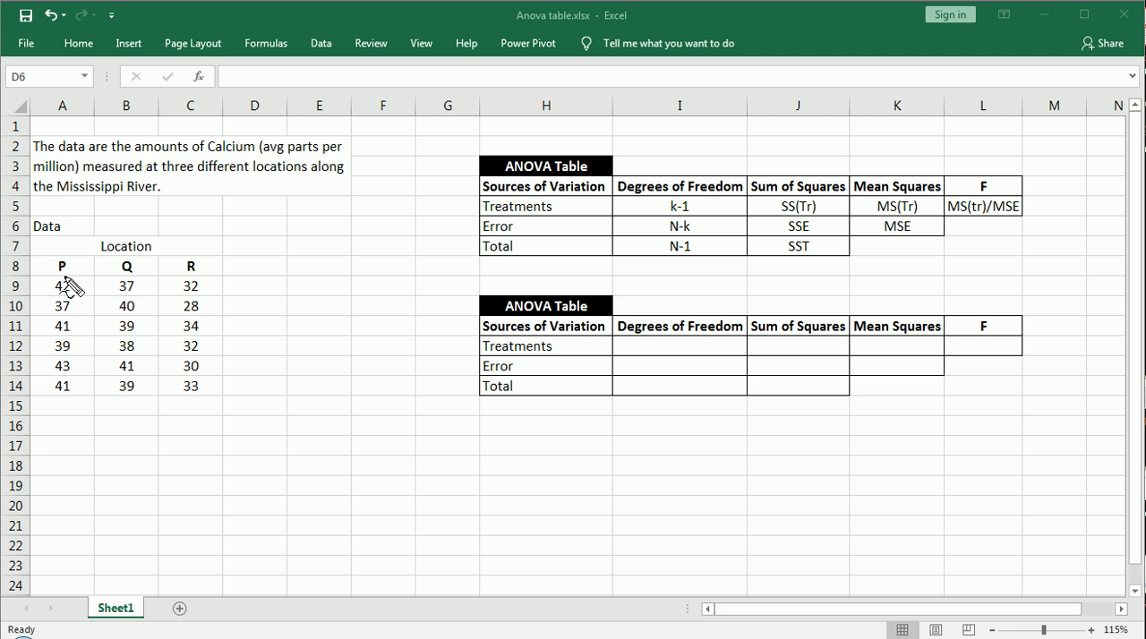
{"action": "left_click_drag", "start_coordinate": [52, 277], "coordinate": [70, 380]}
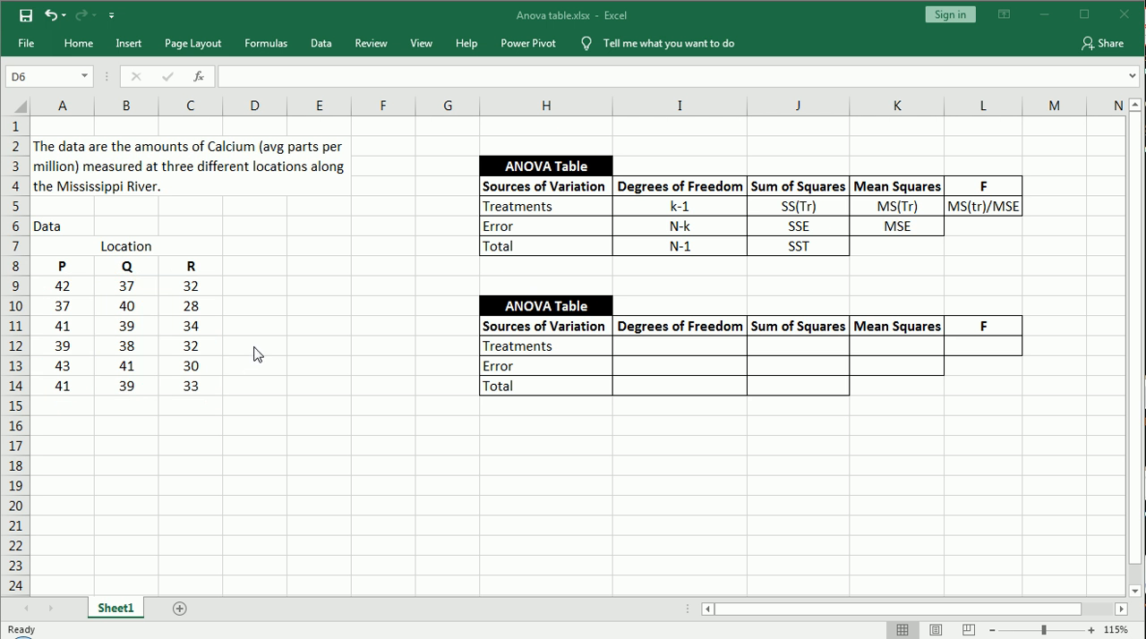
{"action": "left_click", "coordinate": [61, 287]}
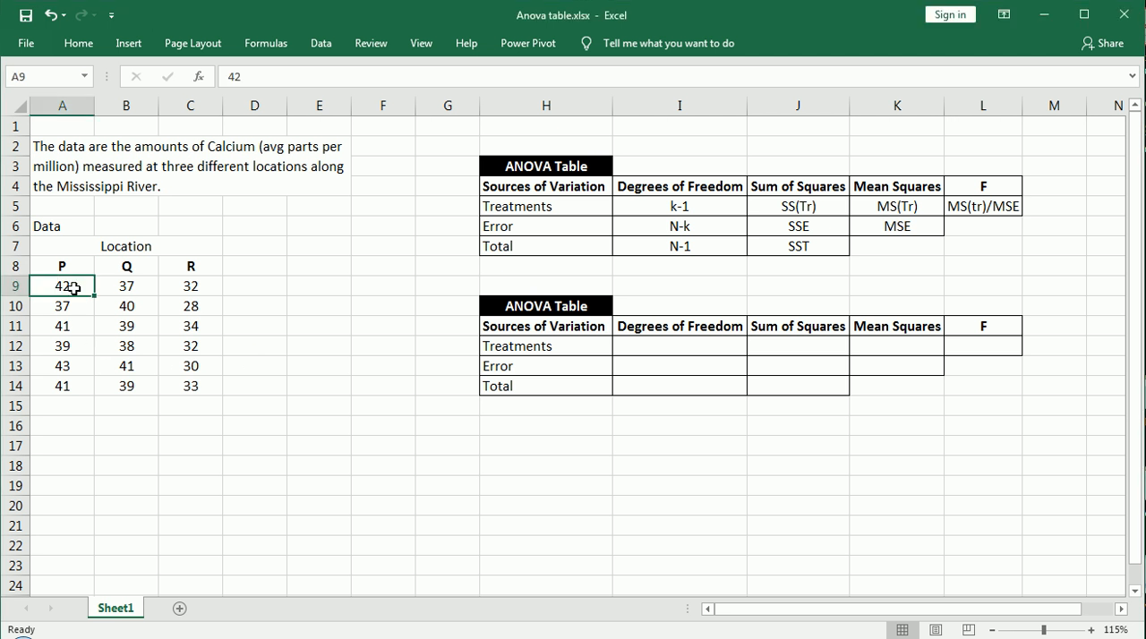
{"action": "left_click_drag", "start_coordinate": [61, 286], "coordinate": [61, 387]}
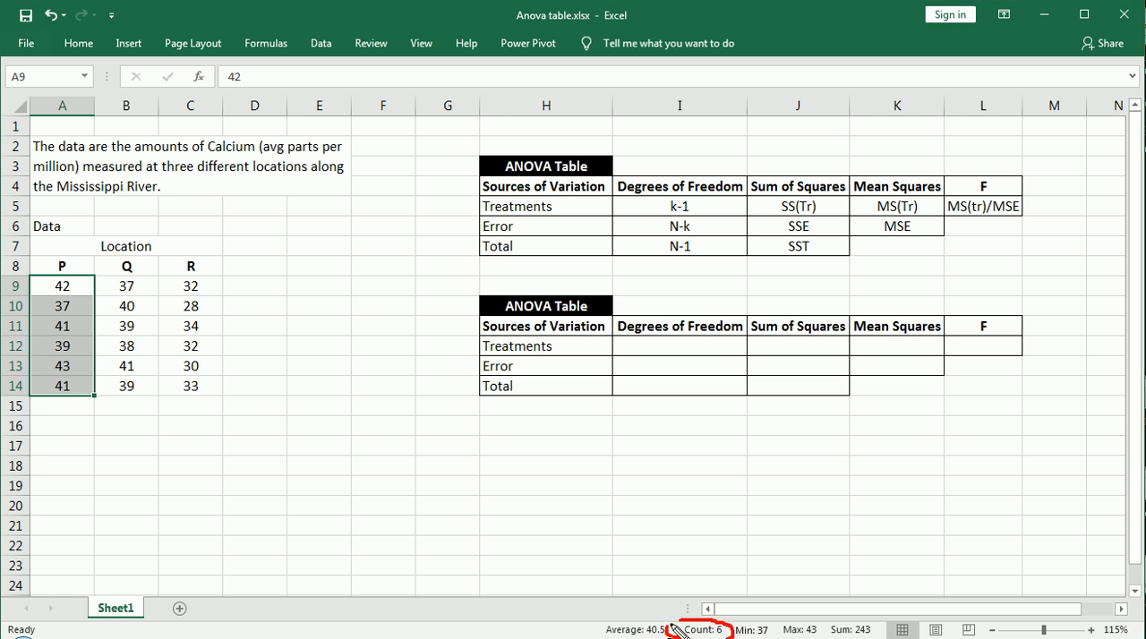
{"action": "mouse_move", "coordinate": [737, 634]}
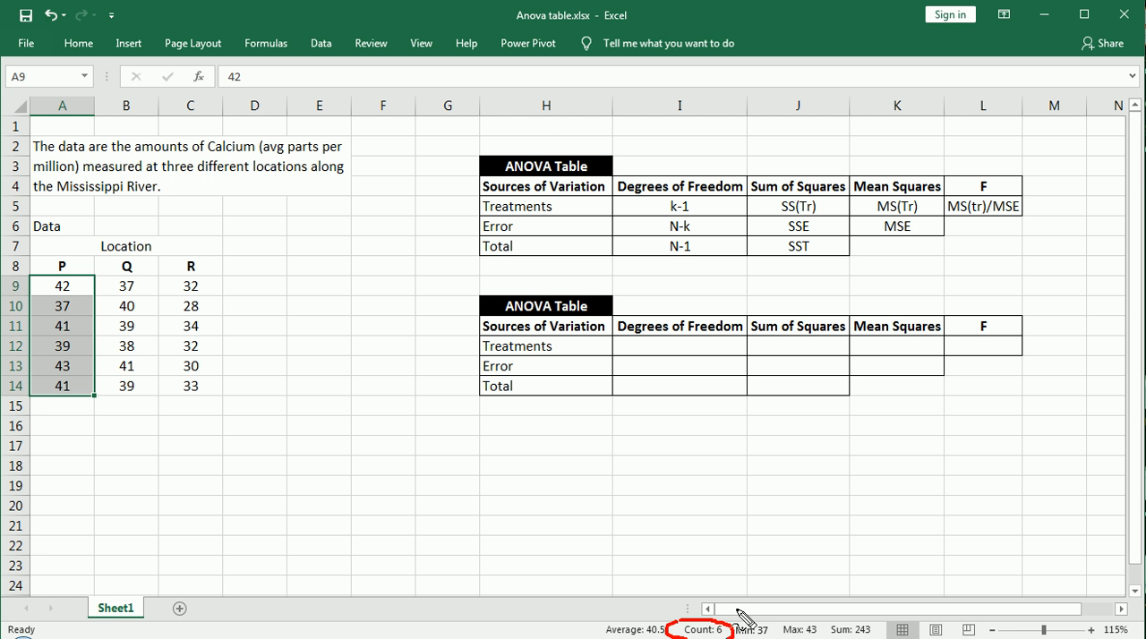
{"action": "mouse_move", "coordinate": [89, 344]}
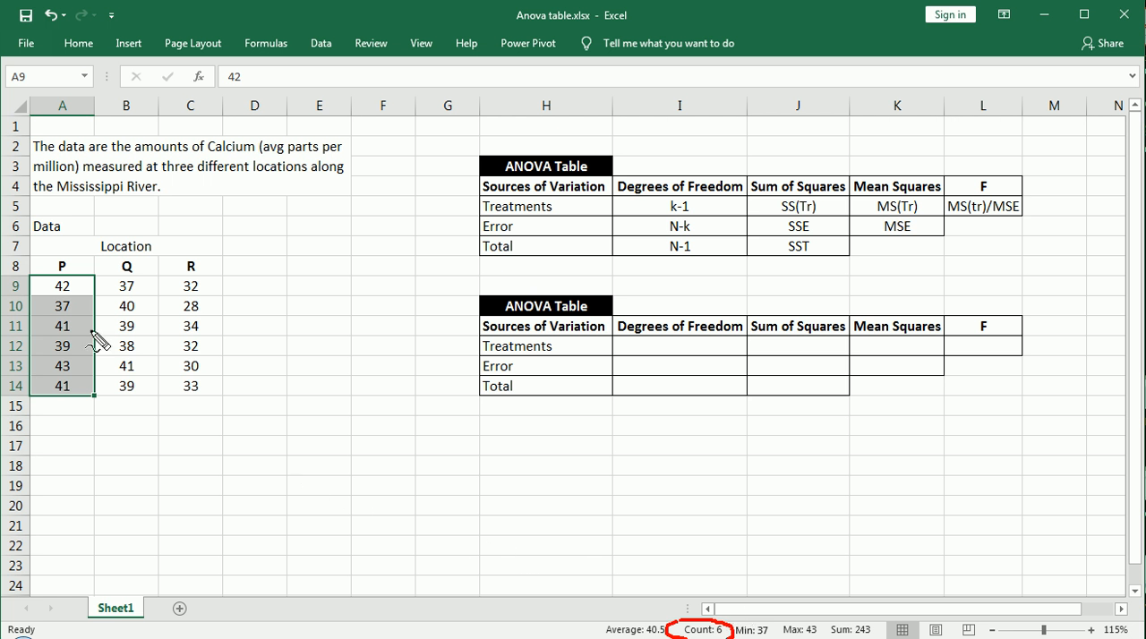
Circle the data block and mark the first values of locations Q and R
{"action": "left_click_drag", "start_coordinate": [27, 269], "coordinate": [248, 394]}
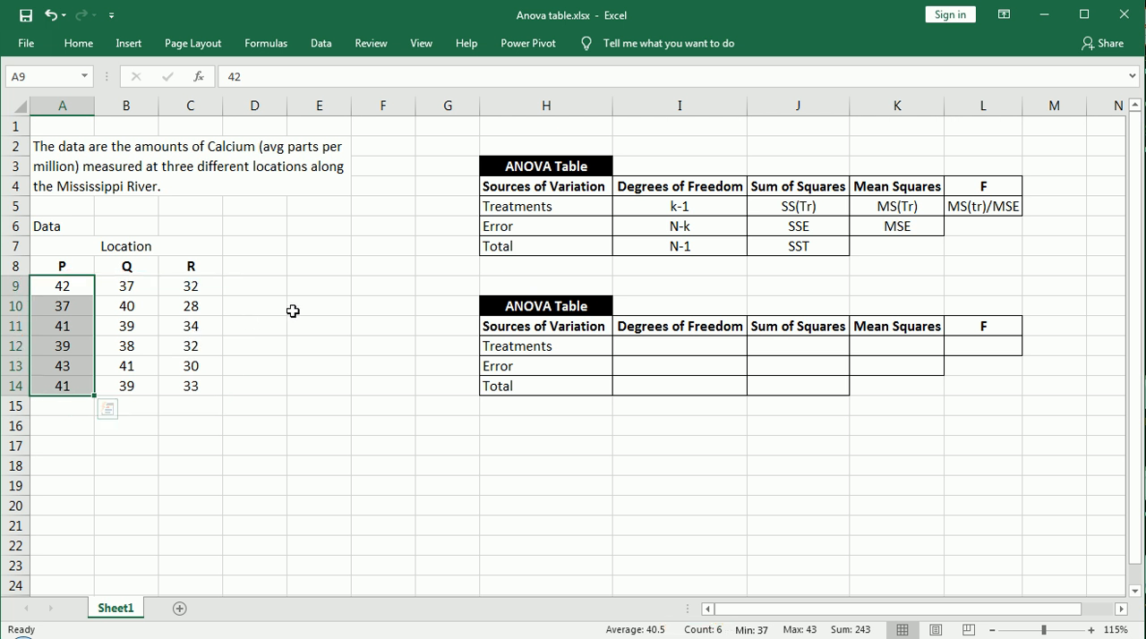
{"action": "left_click", "coordinate": [126, 286]}
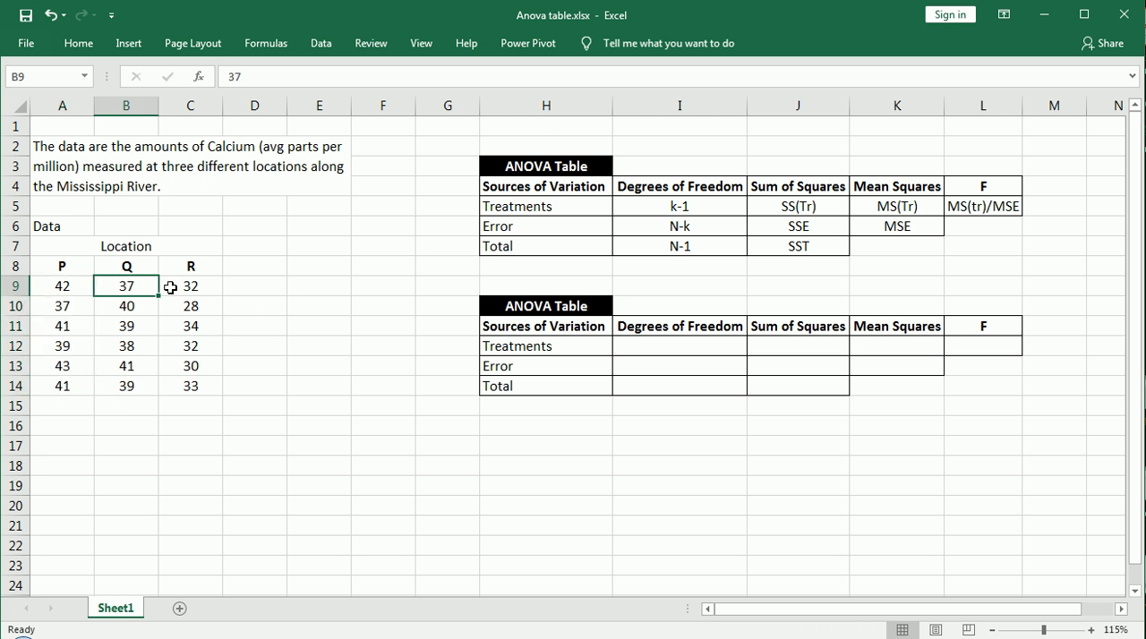
{"action": "left_click", "coordinate": [190, 287]}
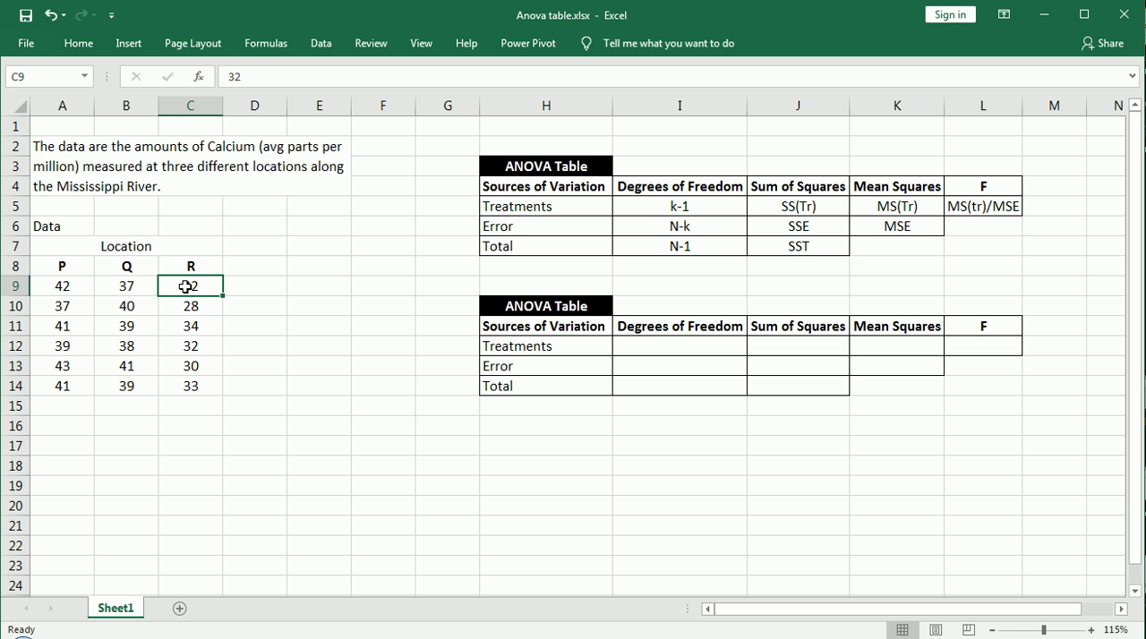
{"action": "left_click_drag", "start_coordinate": [61, 287], "coordinate": [61, 366]}
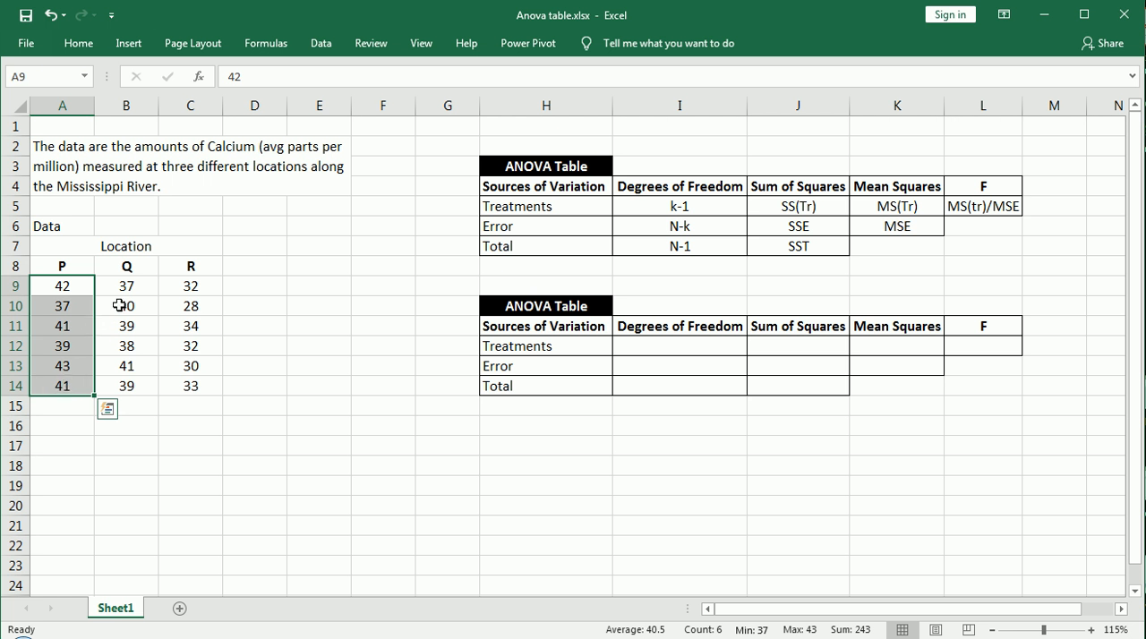
{"action": "mouse_move", "coordinate": [132, 292]}
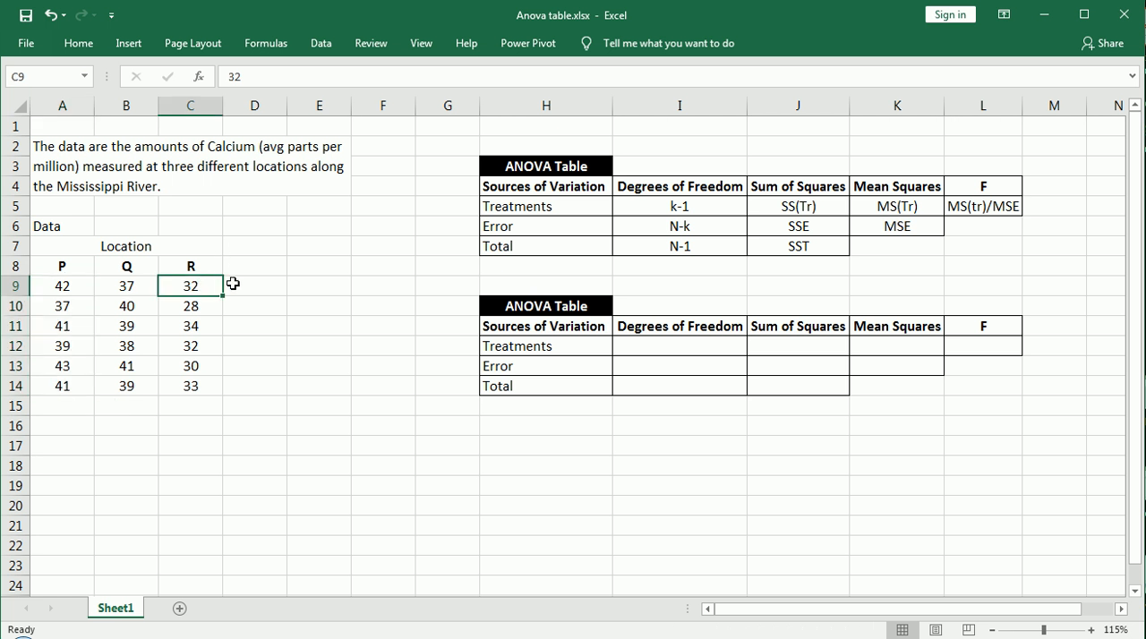
{"action": "mouse_move", "coordinate": [243, 281]}
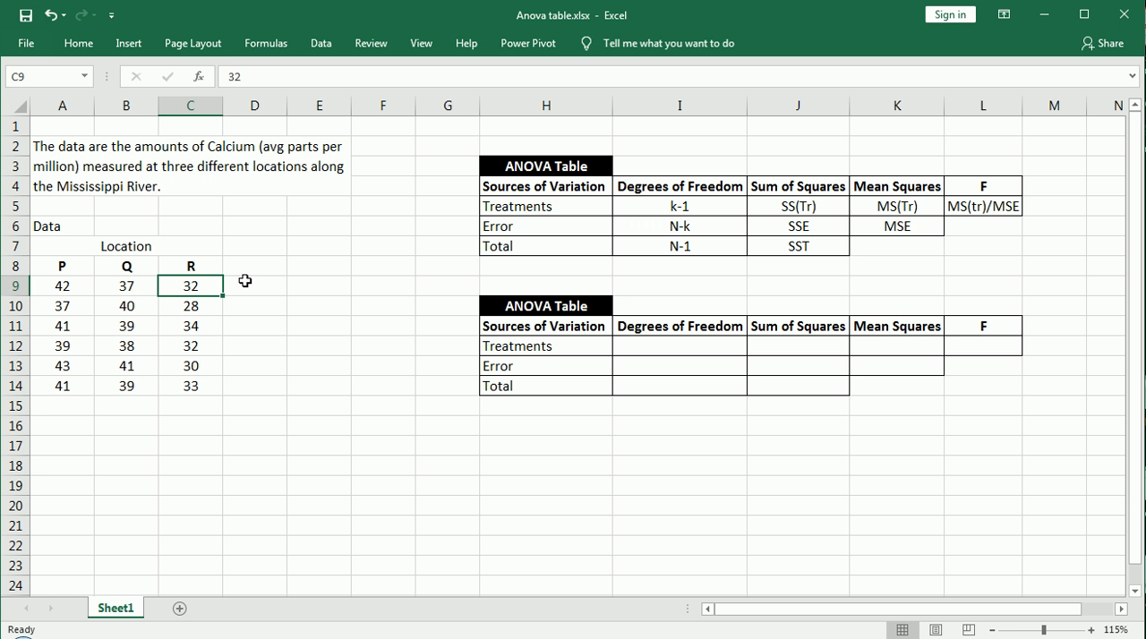
{"action": "mouse_move", "coordinate": [70, 294]}
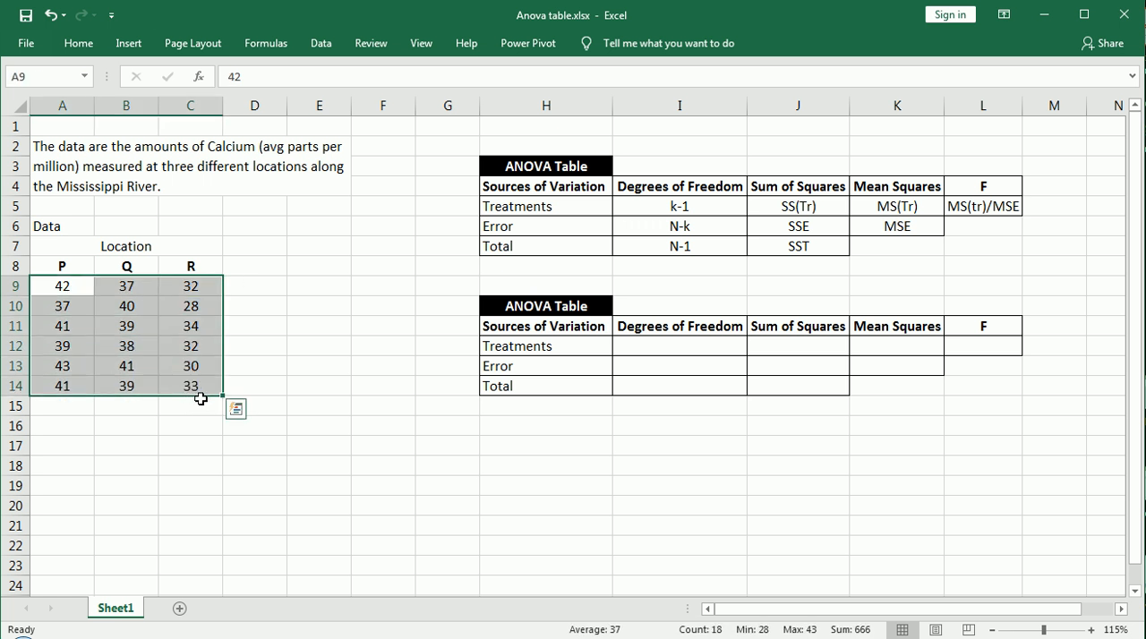
{"action": "mouse_move", "coordinate": [207, 407]}
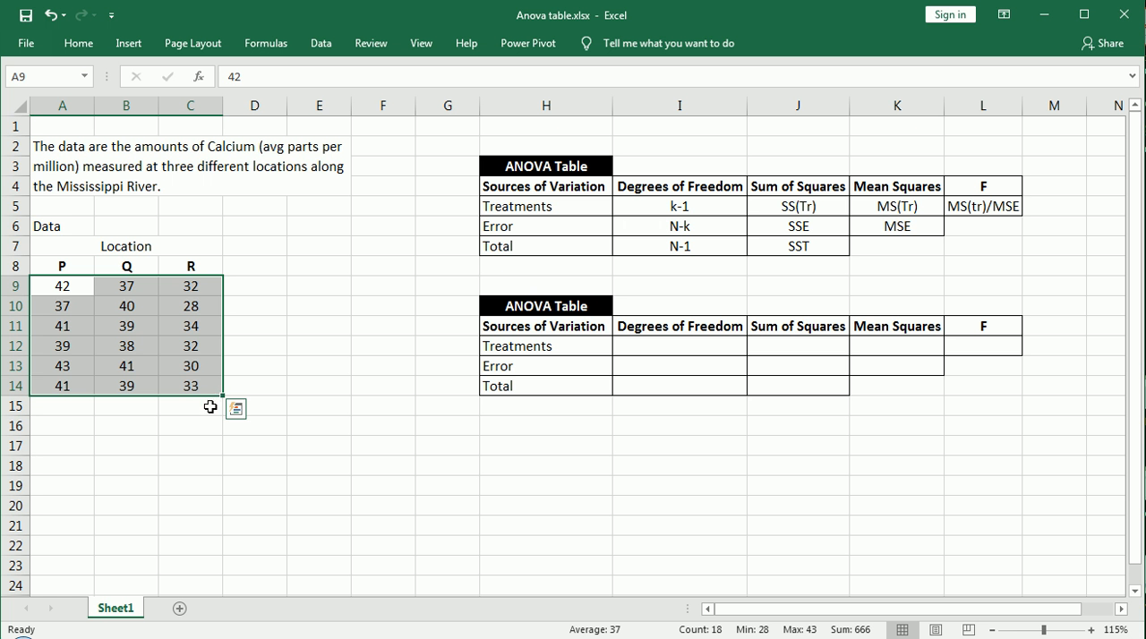
{"action": "mouse_move", "coordinate": [102, 399]}
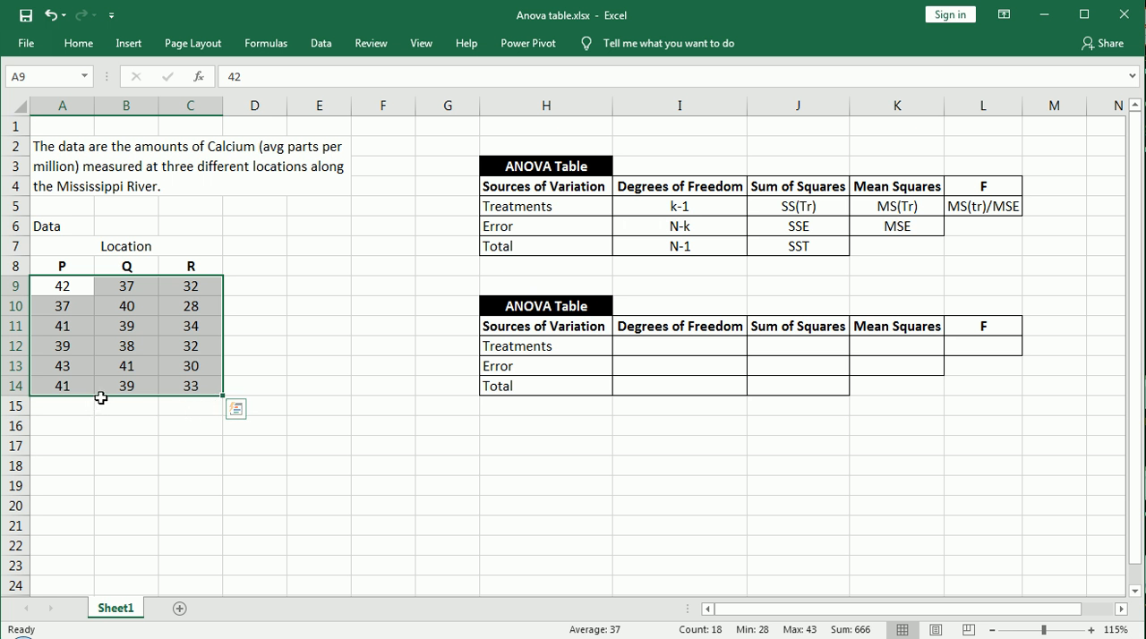
{"action": "mouse_move", "coordinate": [104, 399]}
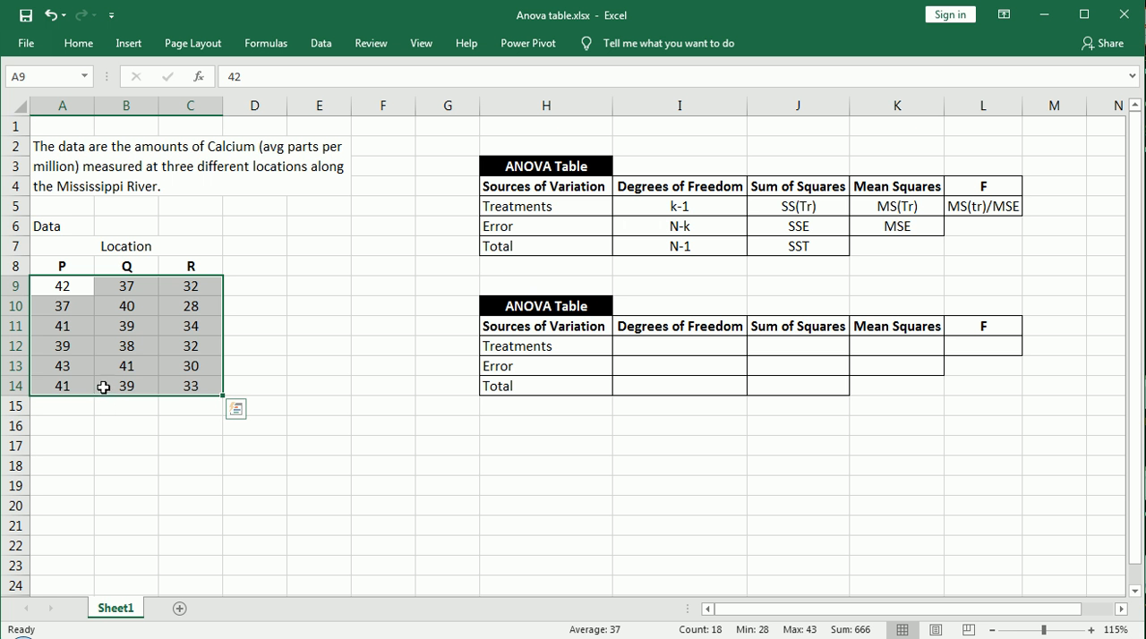
{"action": "mouse_move", "coordinate": [345, 401]}
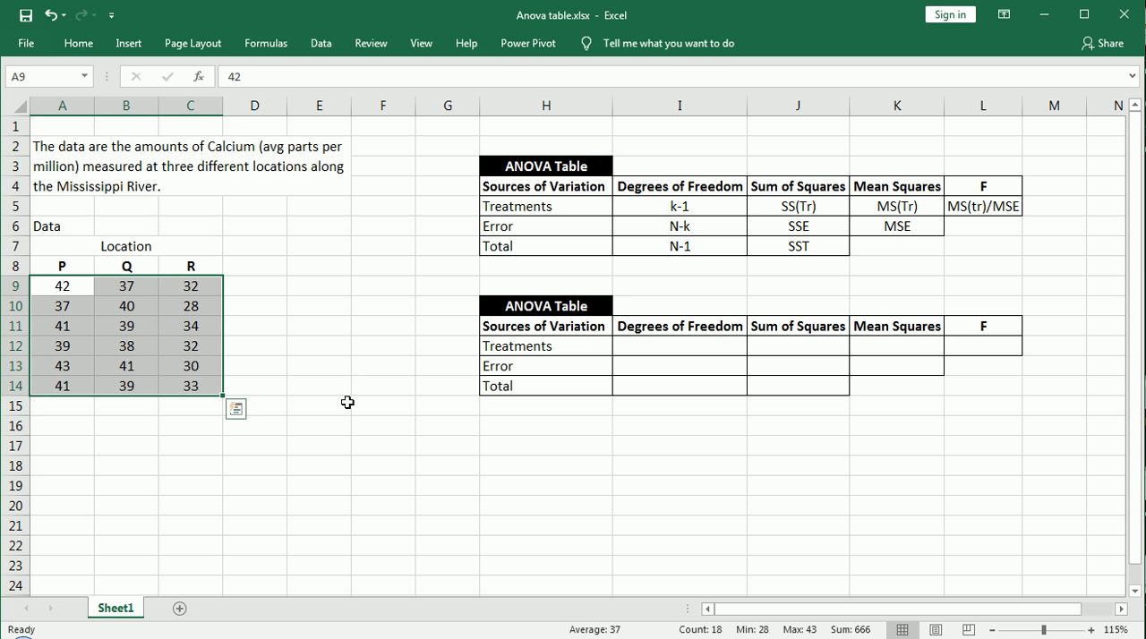
{"action": "mouse_move", "coordinate": [391, 351]}
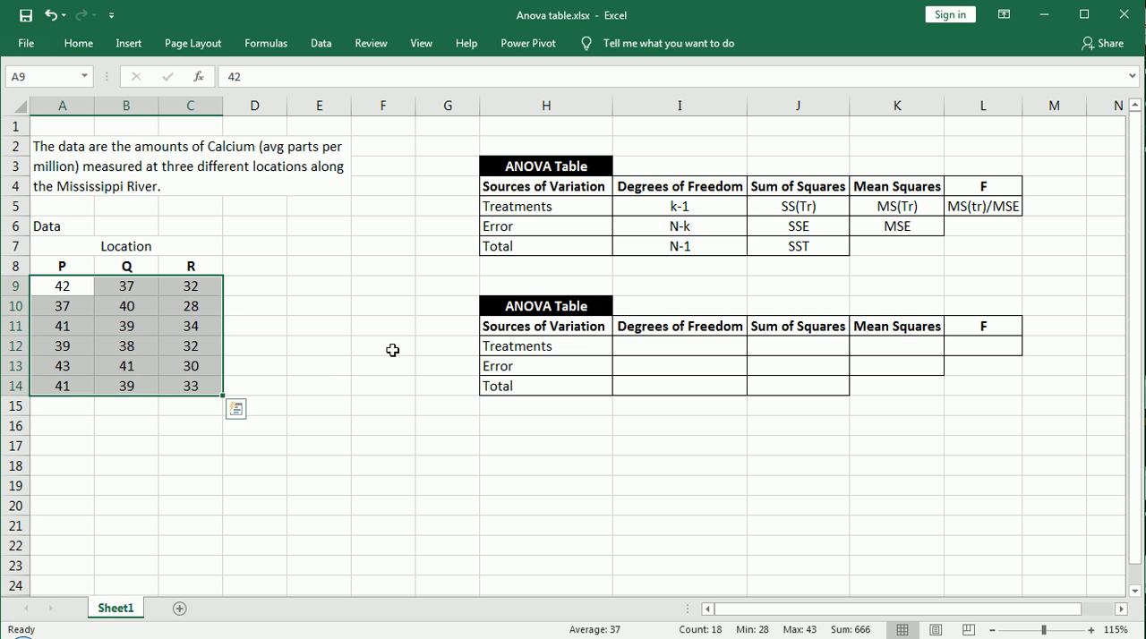
{"action": "mouse_move", "coordinate": [329, 437]}
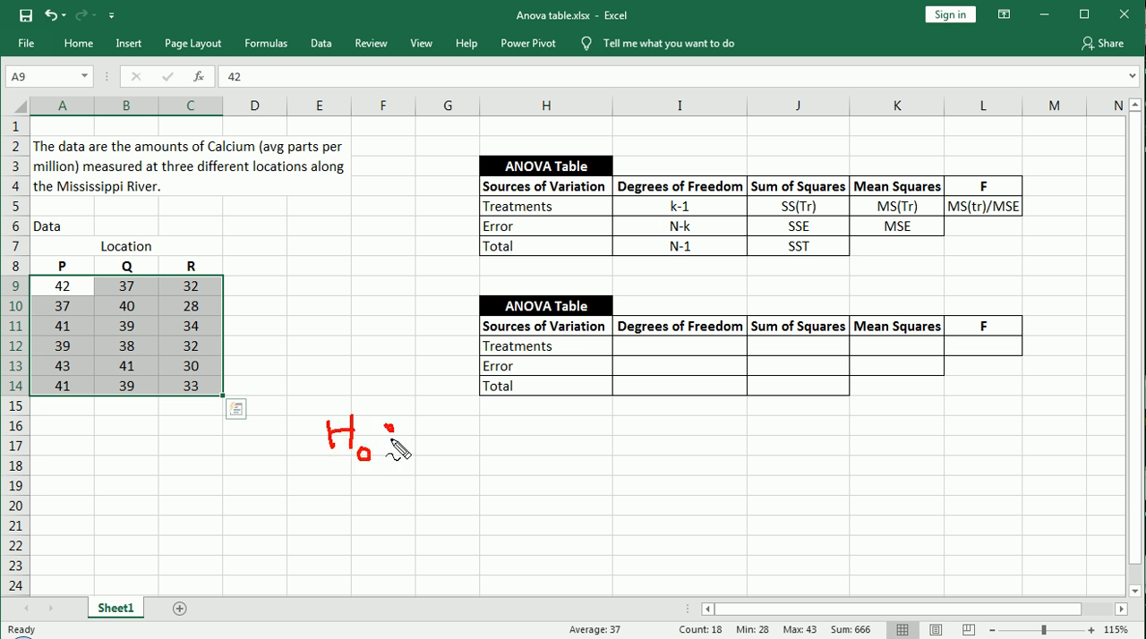
Handwrite the null hypothesis H0: μ1 = μ2 = μ3 below the tables
{"action": "left_click_drag", "start_coordinate": [385, 426], "coordinate": [439, 456]}
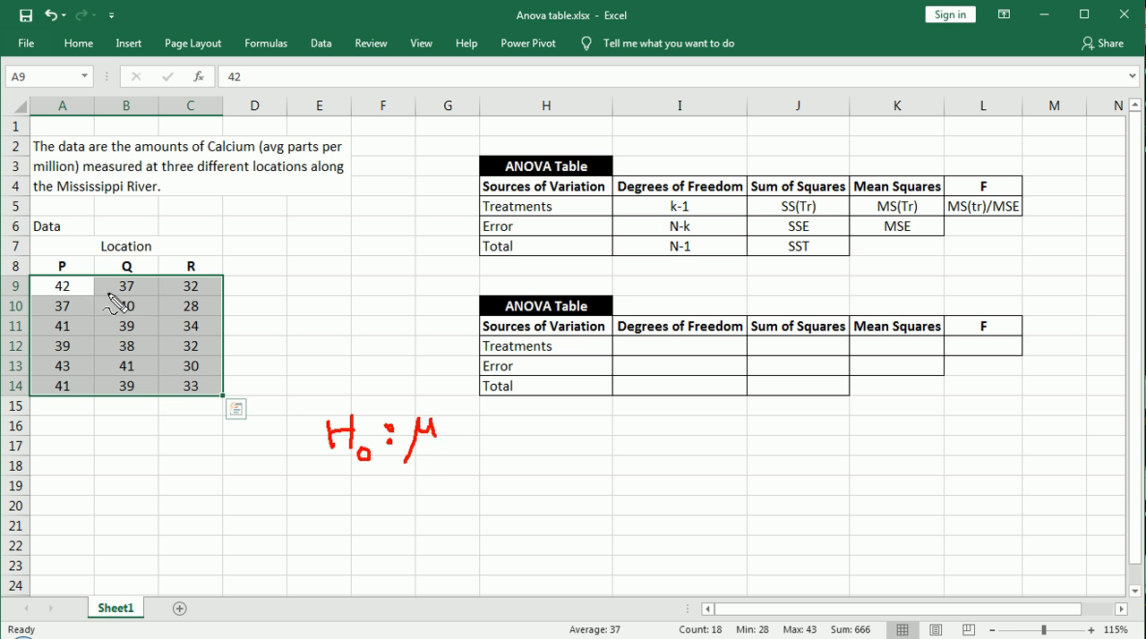
{"action": "mouse_move", "coordinate": [448, 448]}
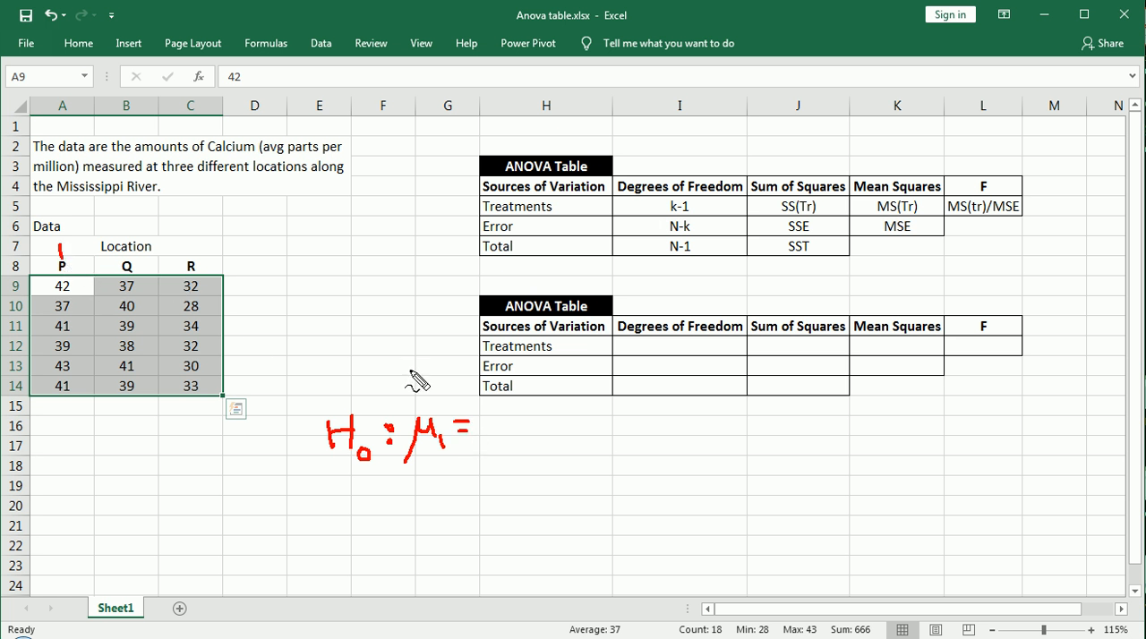
{"action": "mouse_move", "coordinate": [485, 465]}
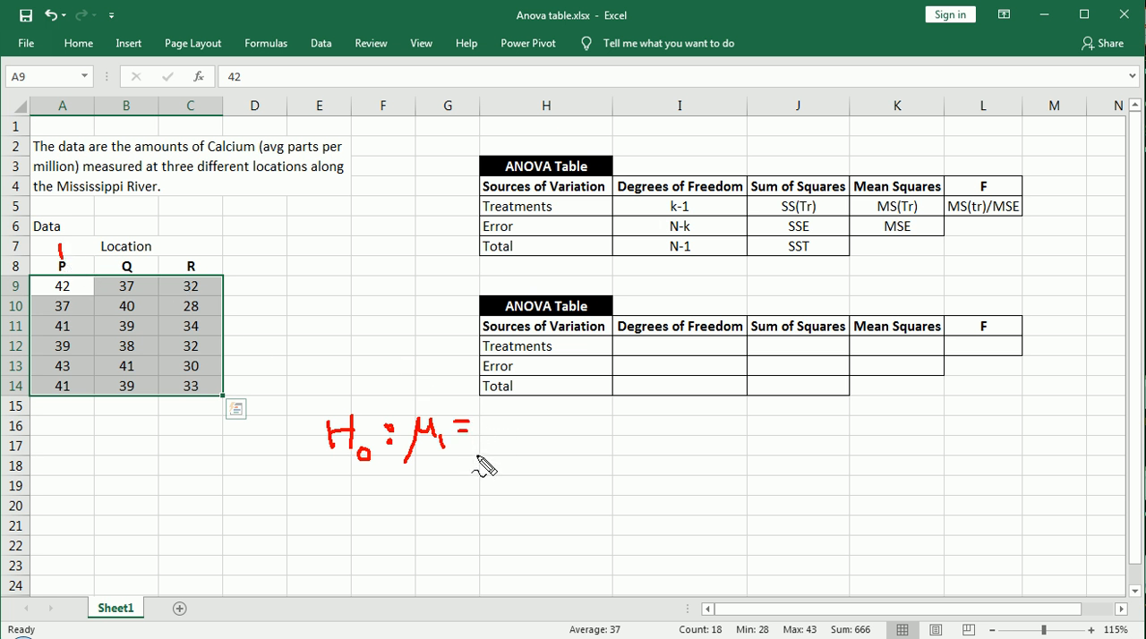
{"action": "left_click_drag", "start_coordinate": [480, 429], "coordinate": [537, 448]}
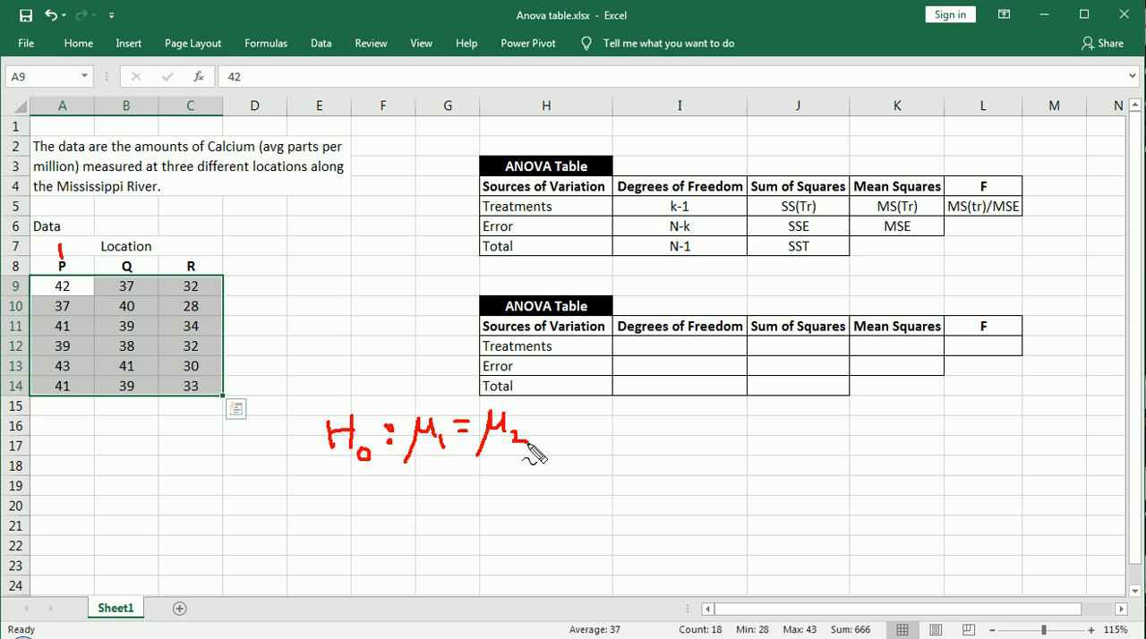
{"action": "left_click_drag", "start_coordinate": [528, 439], "coordinate": [564, 430]}
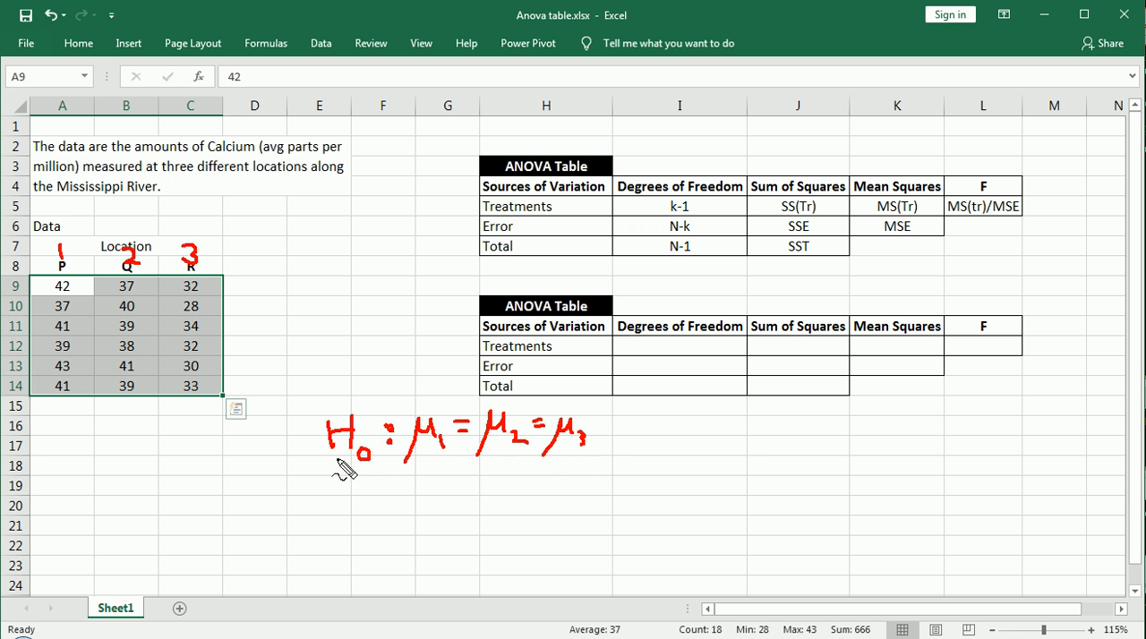
{"action": "mouse_move", "coordinate": [341, 487]}
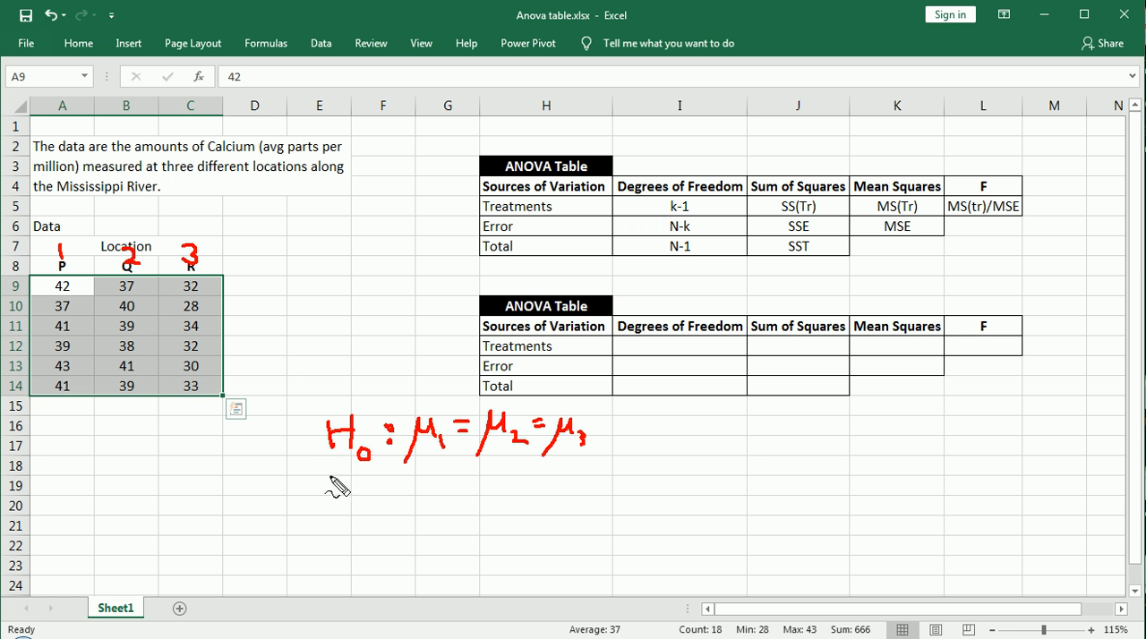
Handwrite the alternative hypothesis H1: ALOI beneath H0 in red ink
{"action": "left_click_drag", "start_coordinate": [331, 484], "coordinate": [349, 501]}
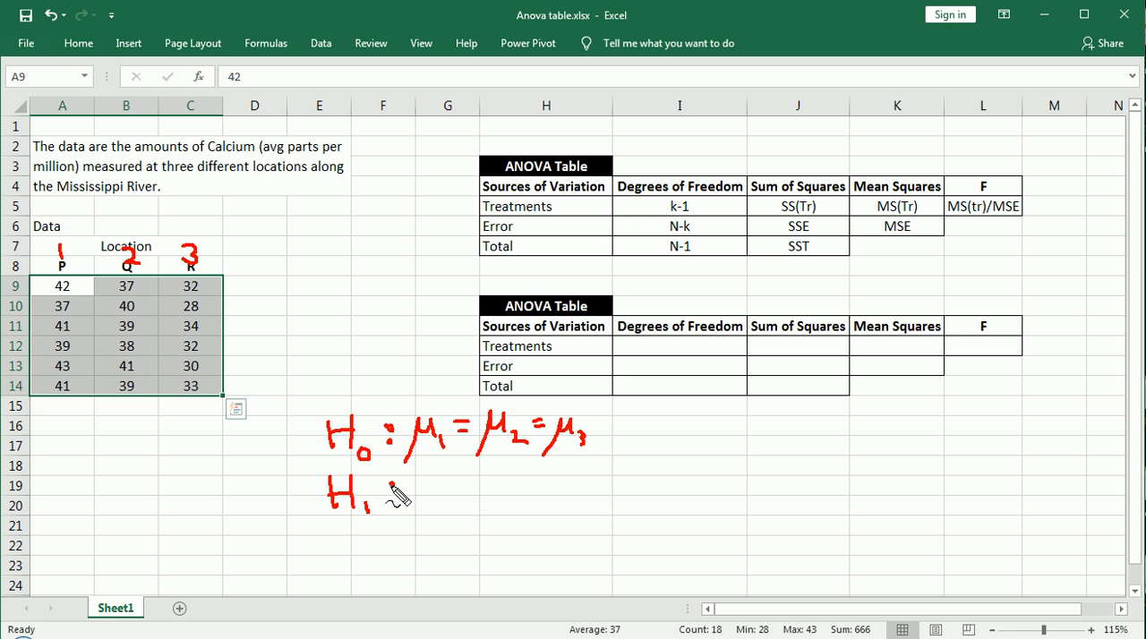
{"action": "mouse_move", "coordinate": [434, 485]}
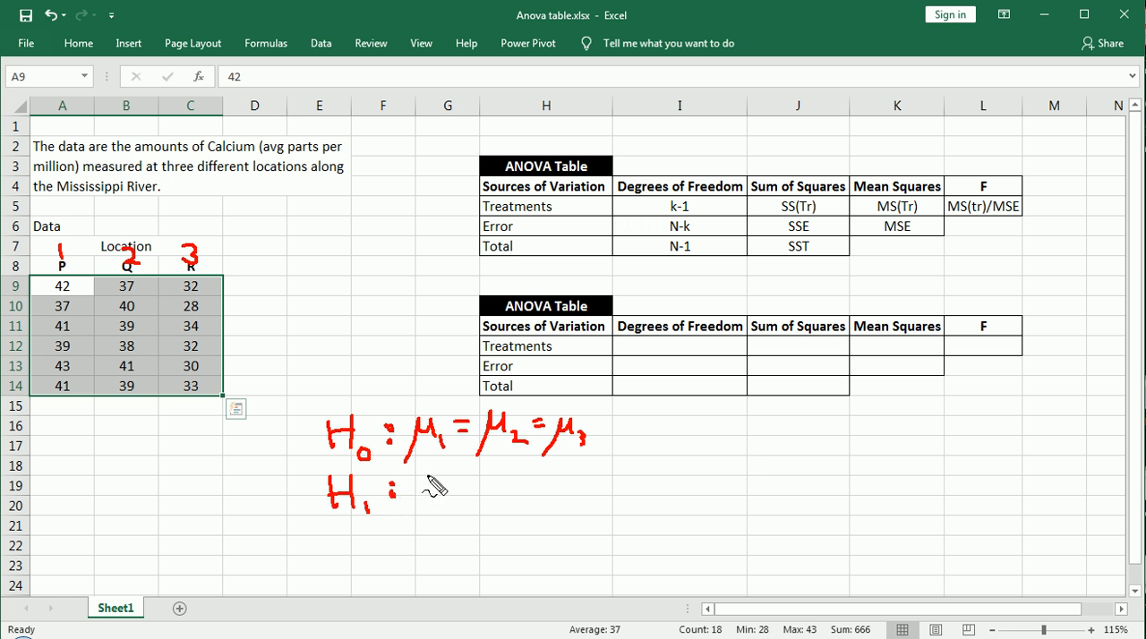
{"action": "mouse_move", "coordinate": [444, 483]}
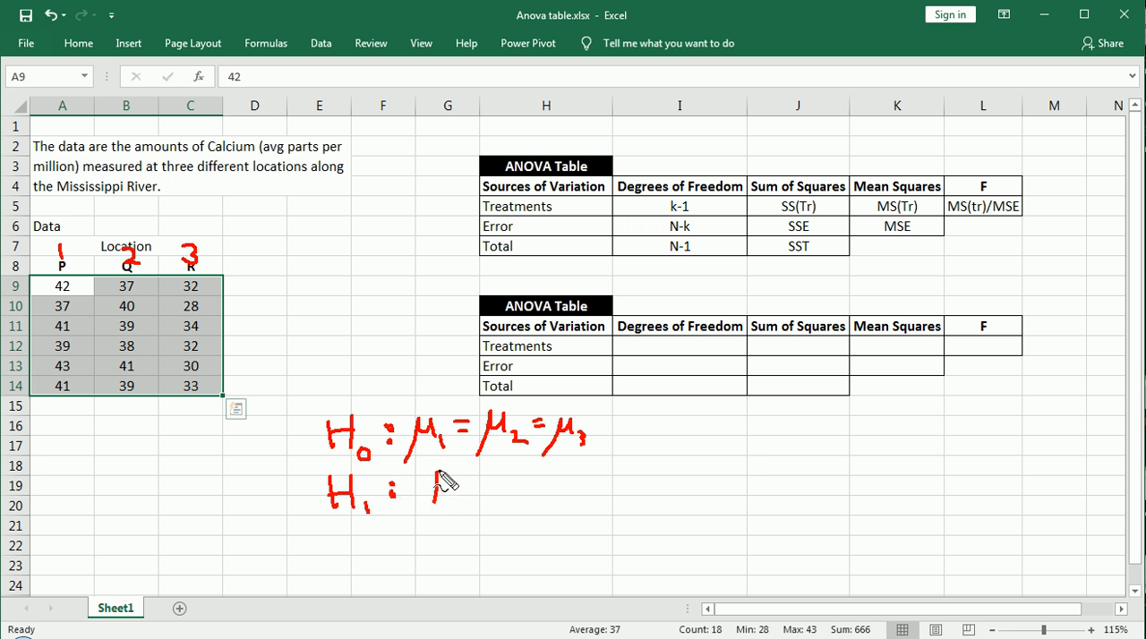
{"action": "left_click_drag", "start_coordinate": [430, 483], "coordinate": [502, 483]}
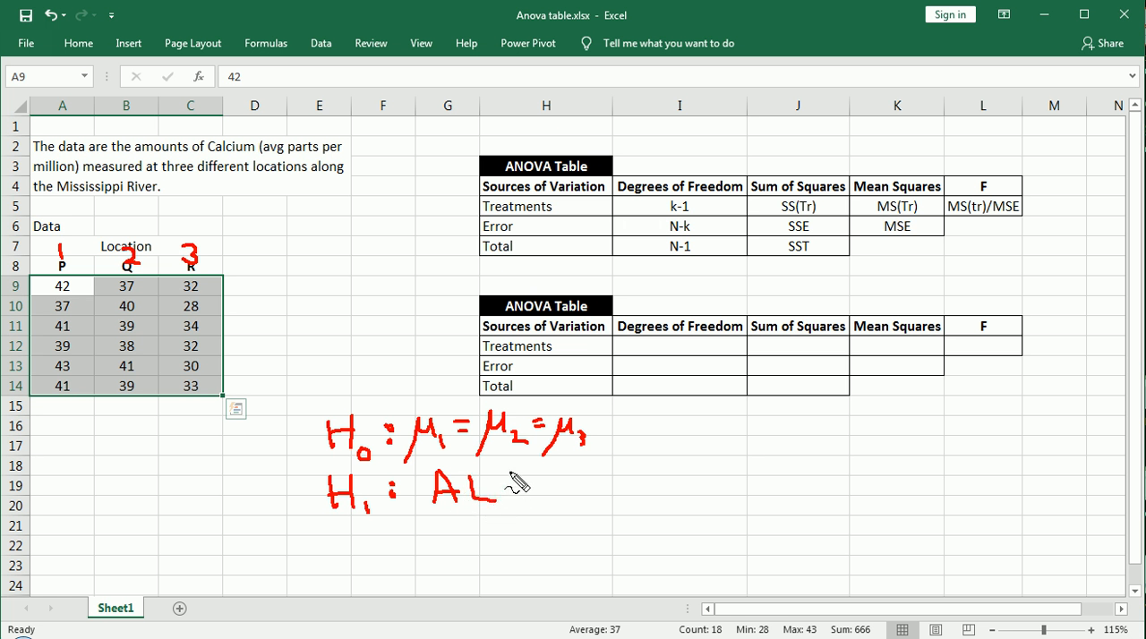
{"action": "left_click_drag", "start_coordinate": [501, 487], "coordinate": [558, 501]}
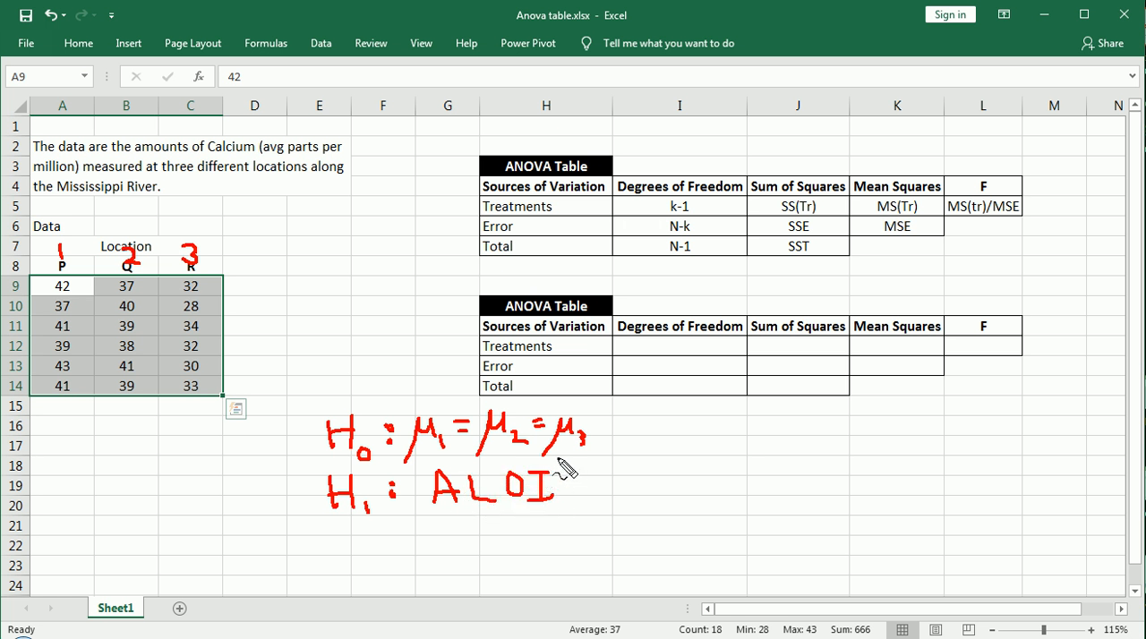
{"action": "mouse_move", "coordinate": [504, 508]}
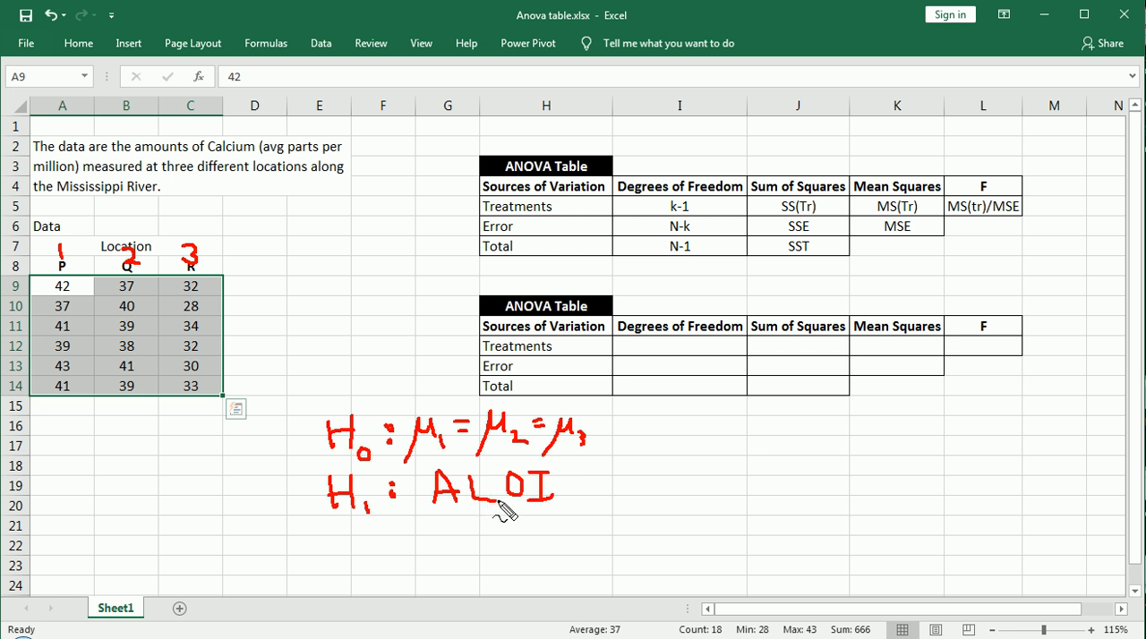
{"action": "mouse_move", "coordinate": [562, 512]}
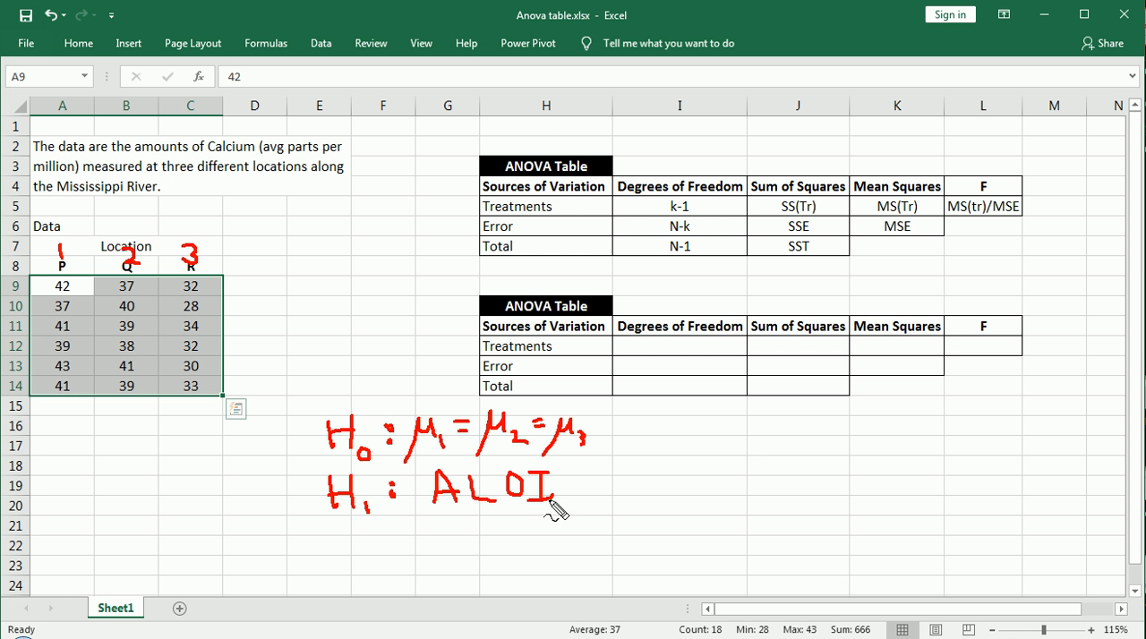
{"action": "mouse_move", "coordinate": [444, 519]}
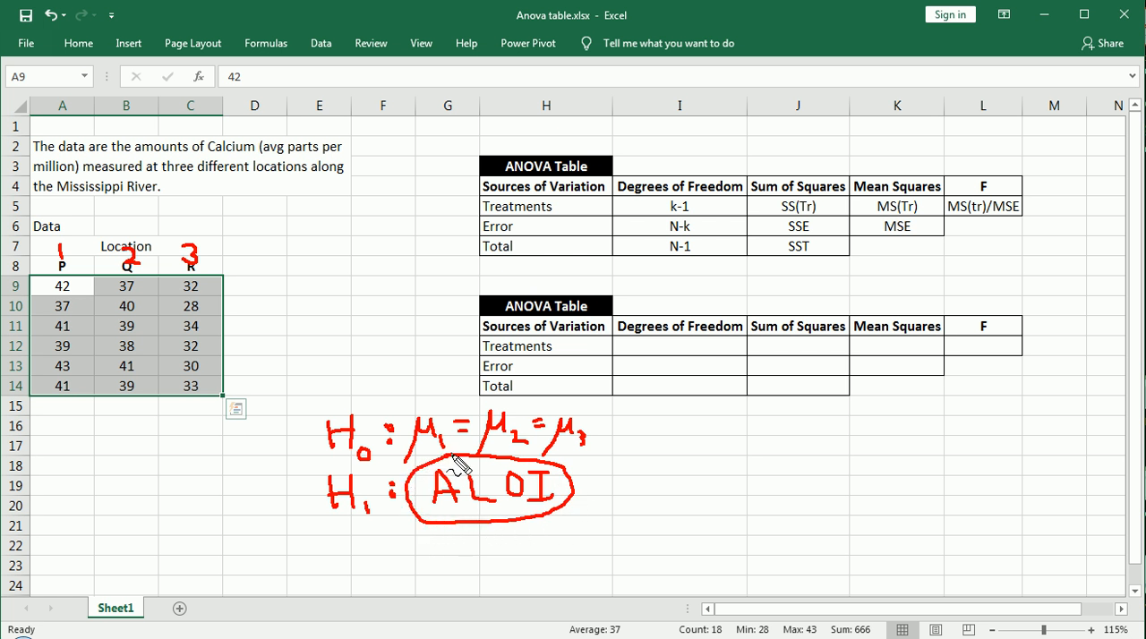
{"action": "mouse_move", "coordinate": [500, 498]}
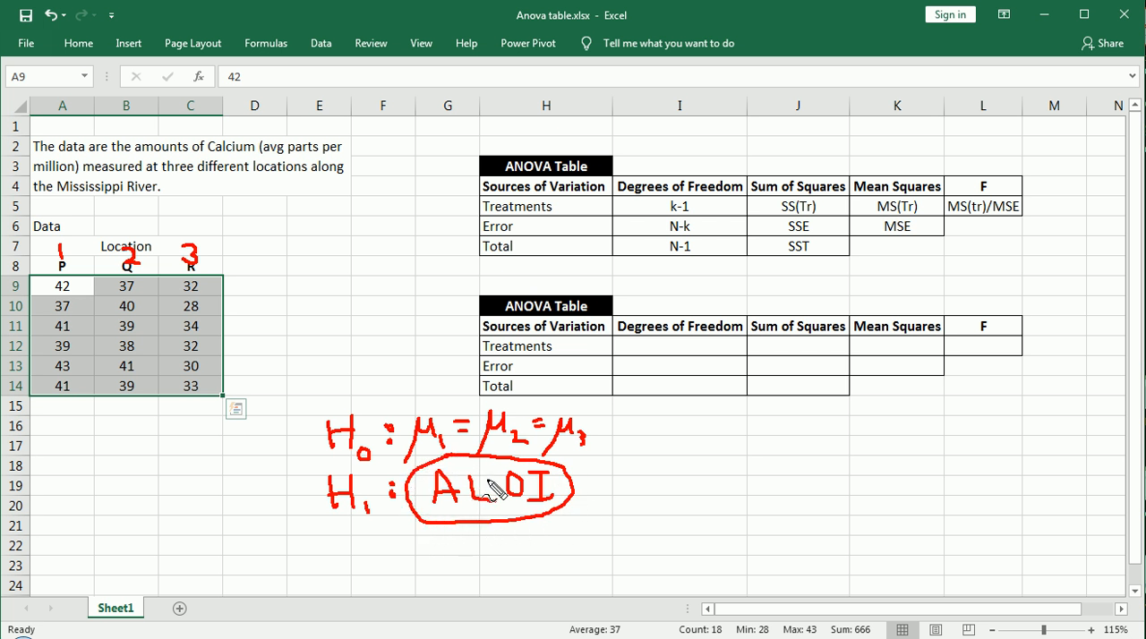
{"action": "mouse_move", "coordinate": [426, 458]}
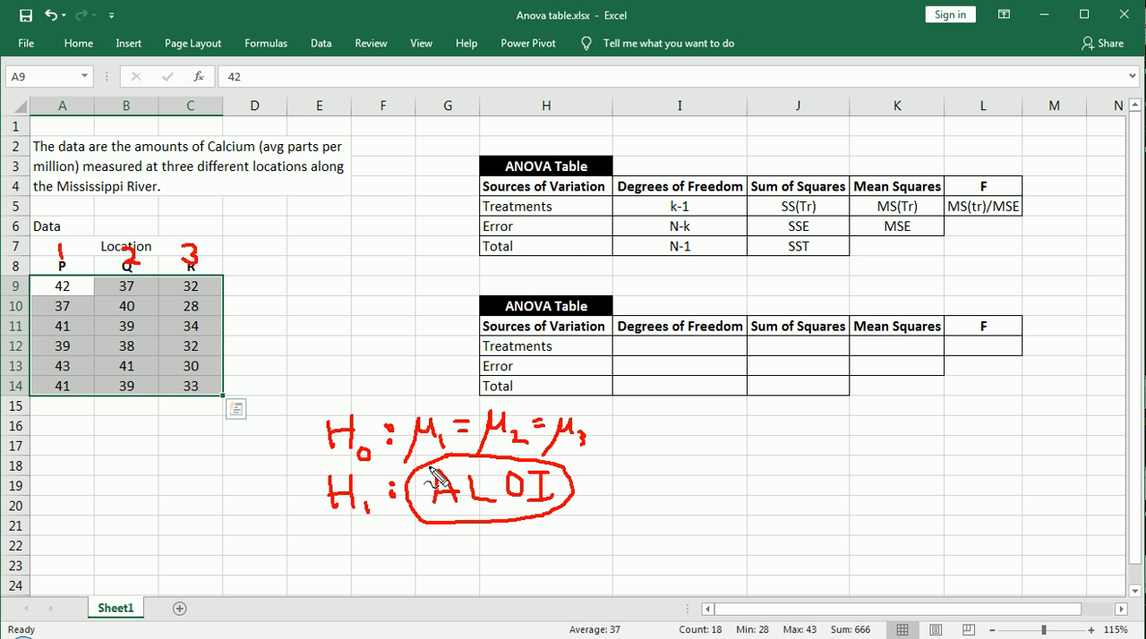
{"action": "mouse_move", "coordinate": [408, 499]}
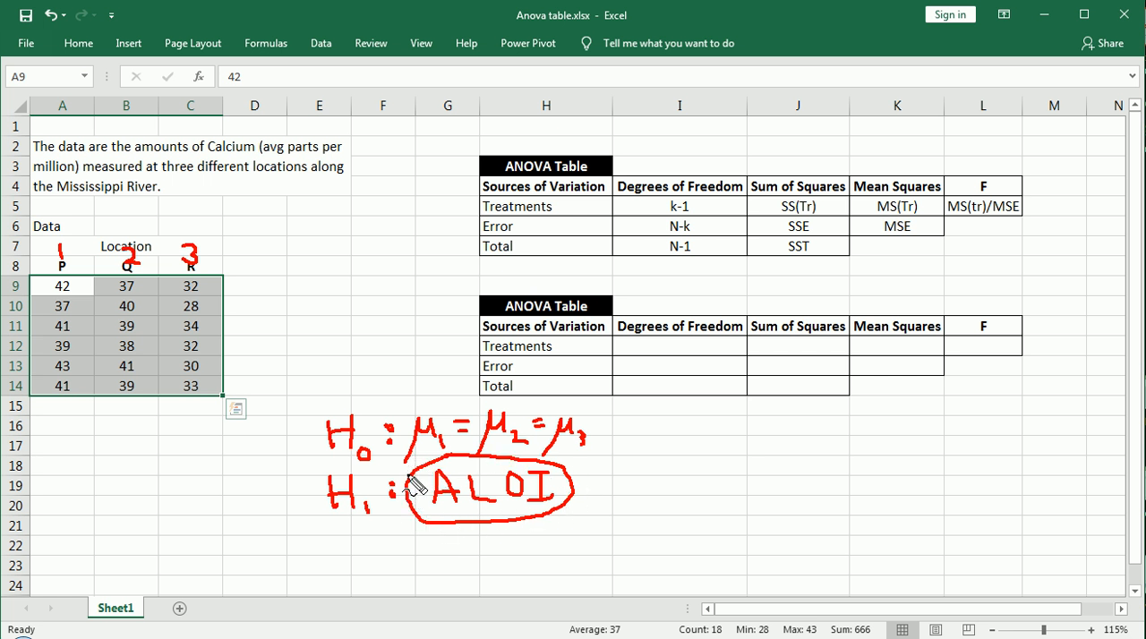
{"action": "mouse_move", "coordinate": [559, 498]}
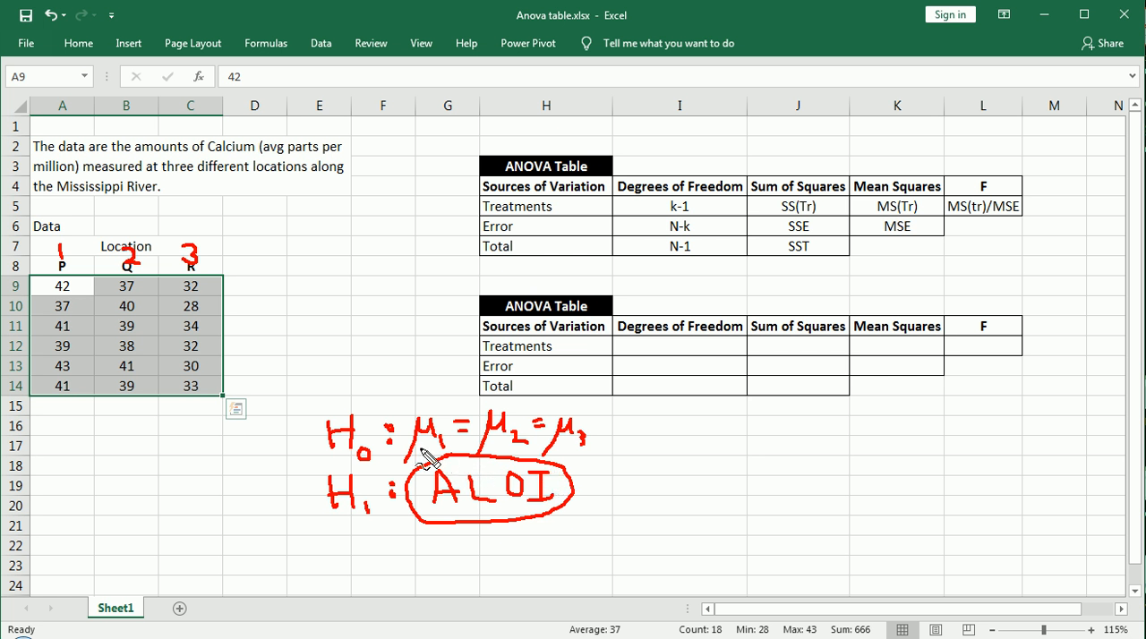
{"action": "mouse_move", "coordinate": [483, 464]}
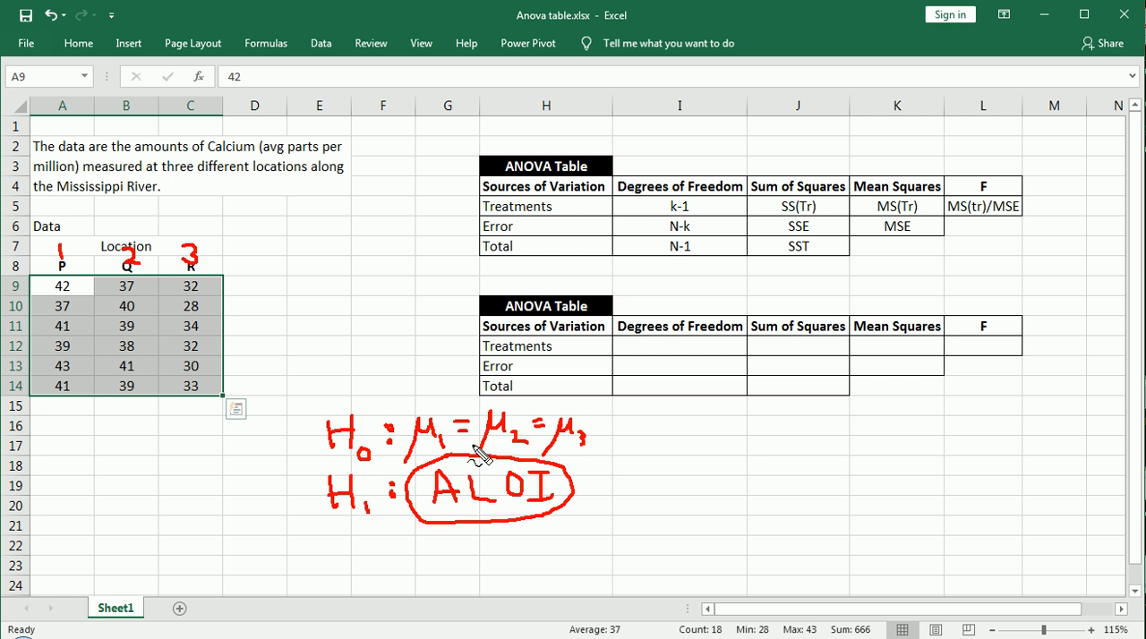
{"action": "mouse_move", "coordinate": [432, 471]}
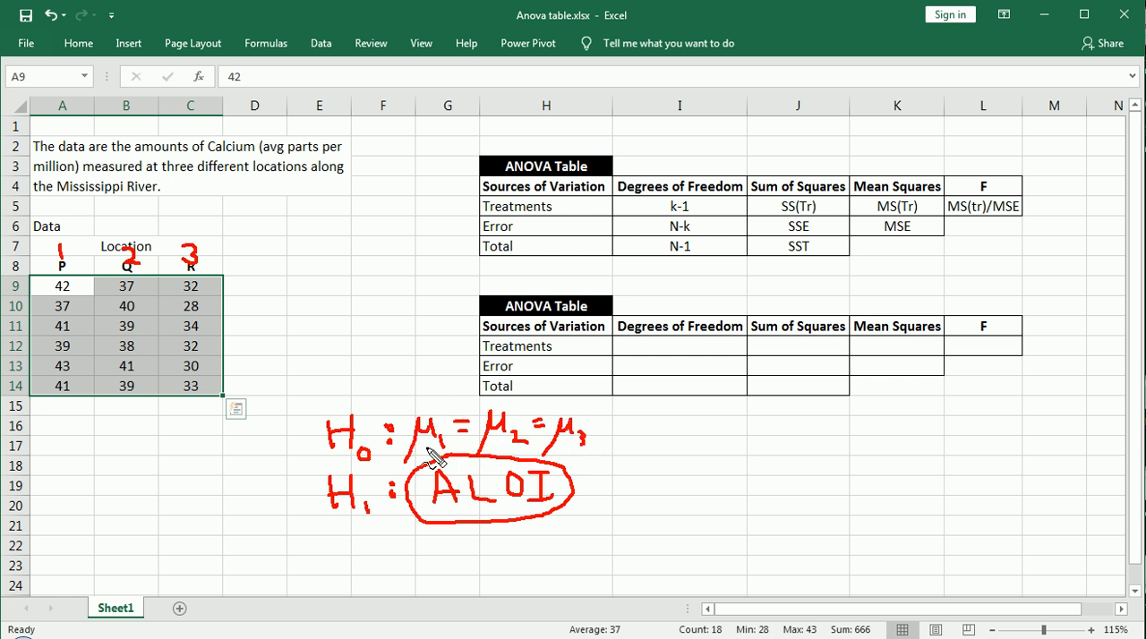
{"action": "mouse_move", "coordinate": [419, 469]}
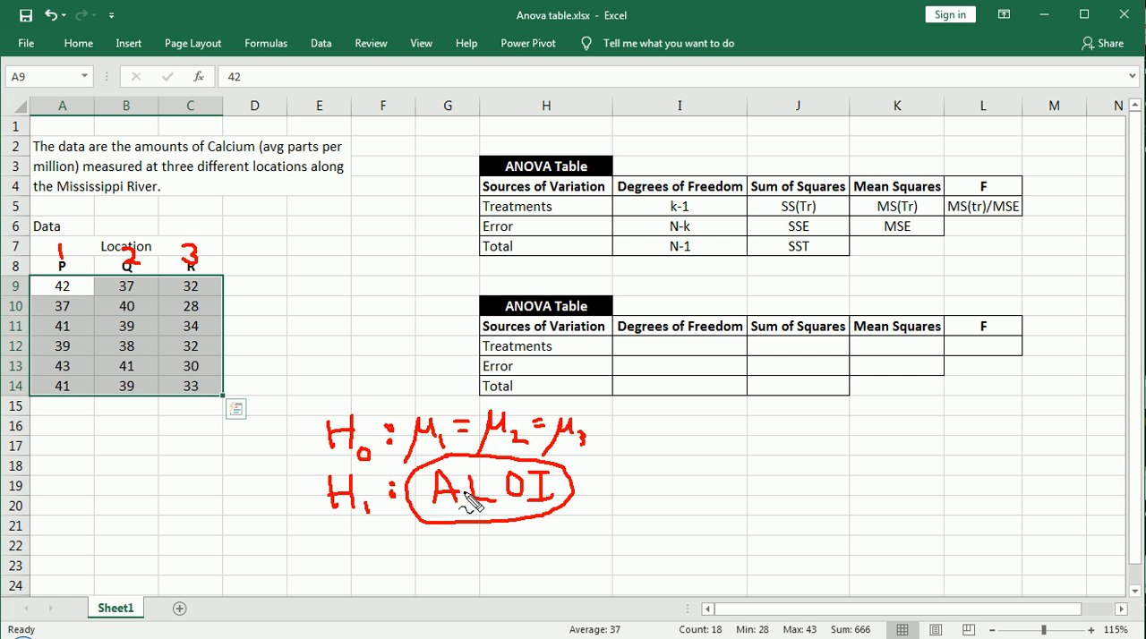
{"action": "mouse_move", "coordinate": [537, 501]}
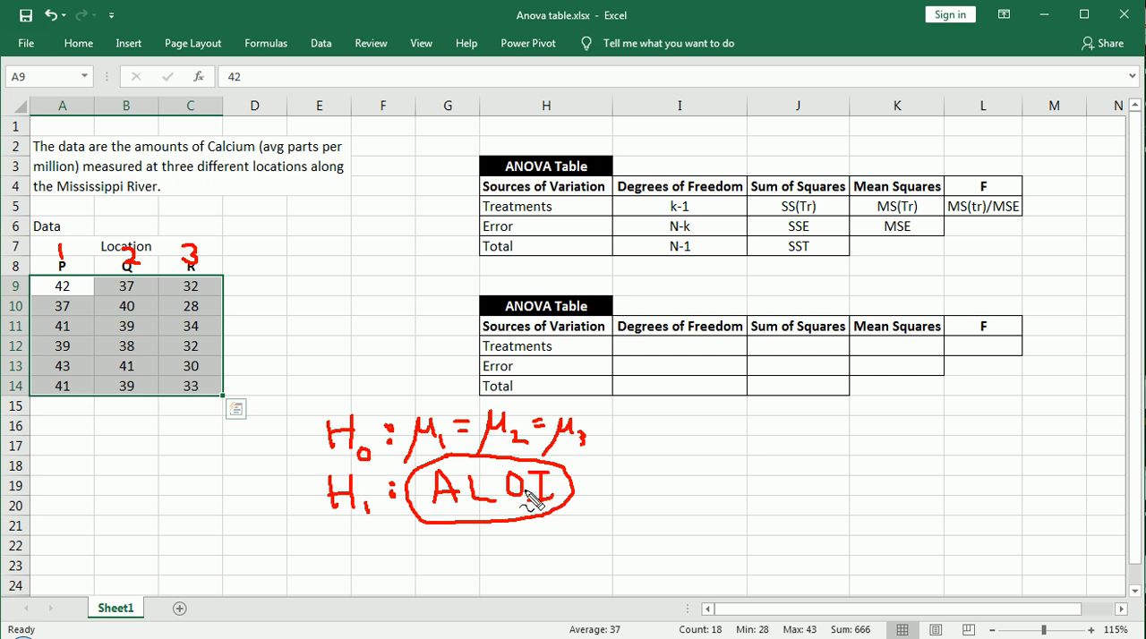
{"action": "mouse_move", "coordinate": [340, 354]}
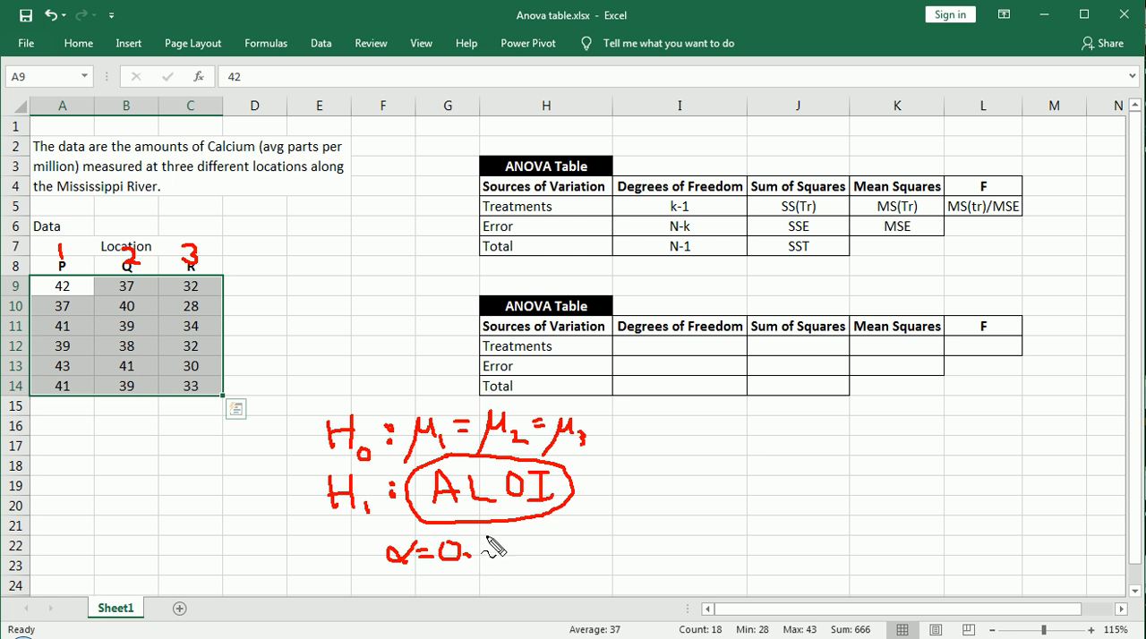
Handwrite the significance level α = 0.05 beneath the H1 line
{"action": "left_click_drag", "start_coordinate": [483, 551], "coordinate": [528, 559]}
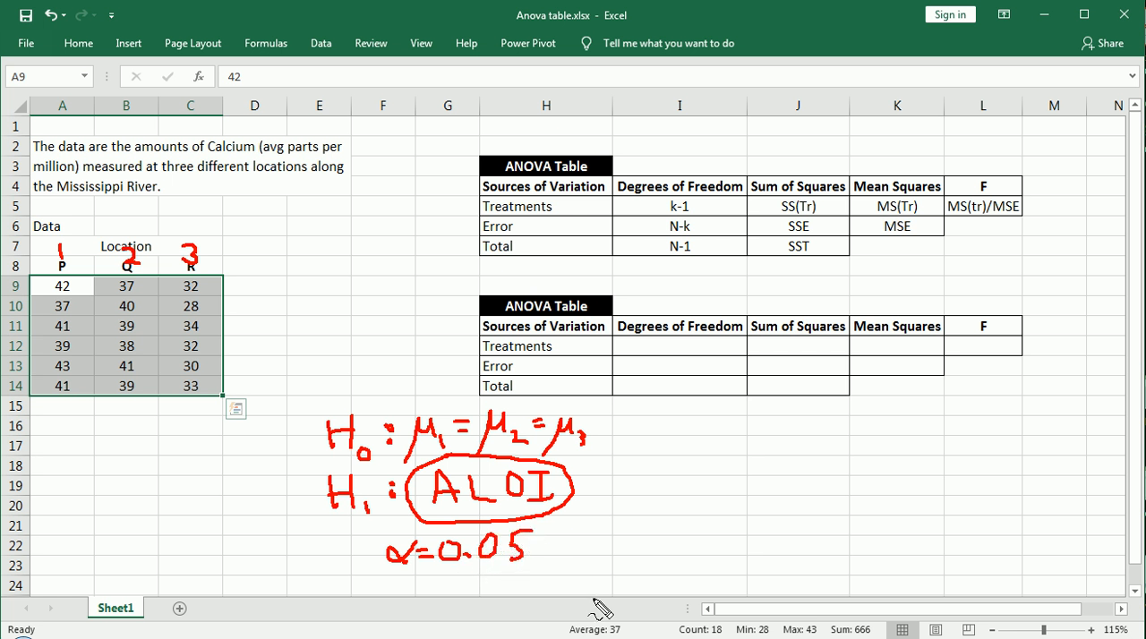
{"action": "mouse_move", "coordinate": [536, 446]}
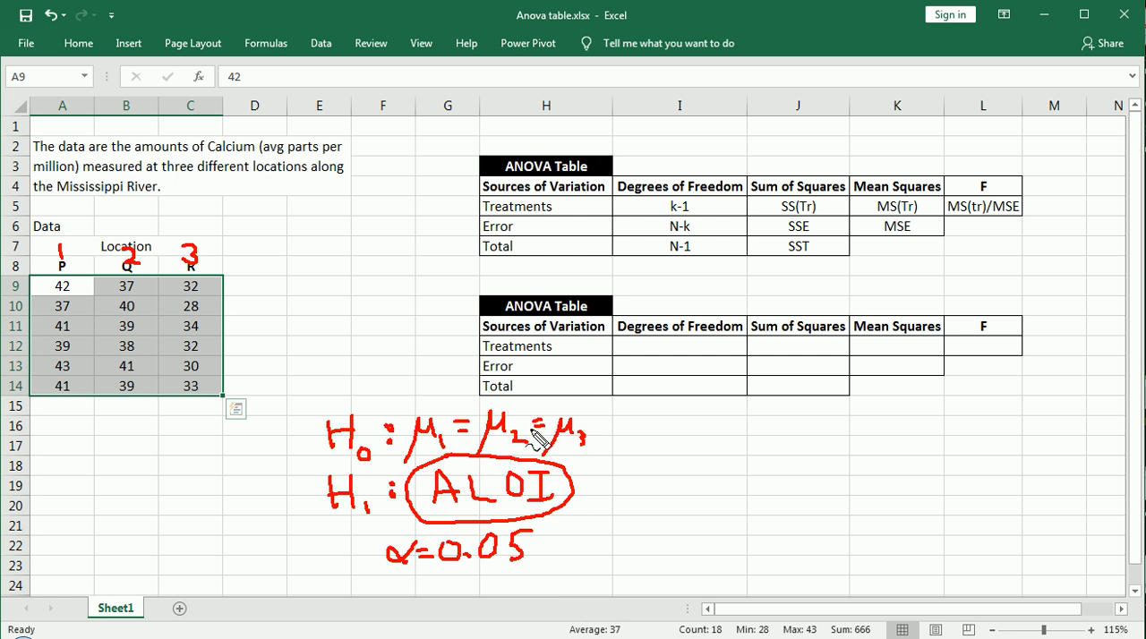
{"action": "mouse_move", "coordinate": [492, 509]}
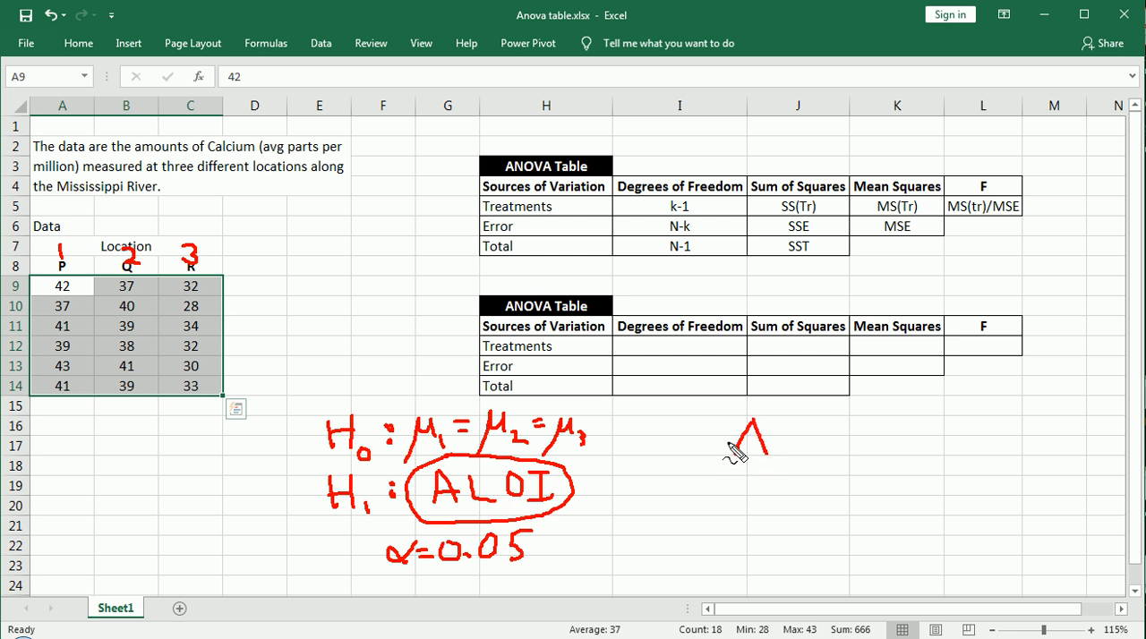
Handwrite the word ANOVA in red to the right of the hypotheses
{"action": "left_click_drag", "start_coordinate": [731, 439], "coordinate": [886, 457]}
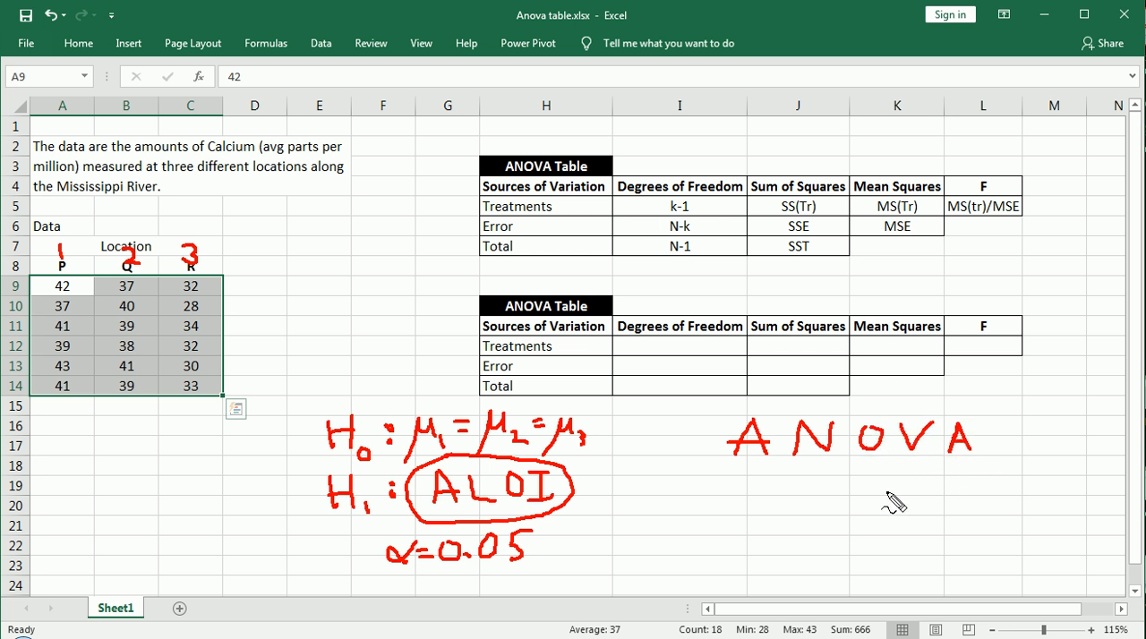
{"action": "mouse_move", "coordinate": [759, 478]}
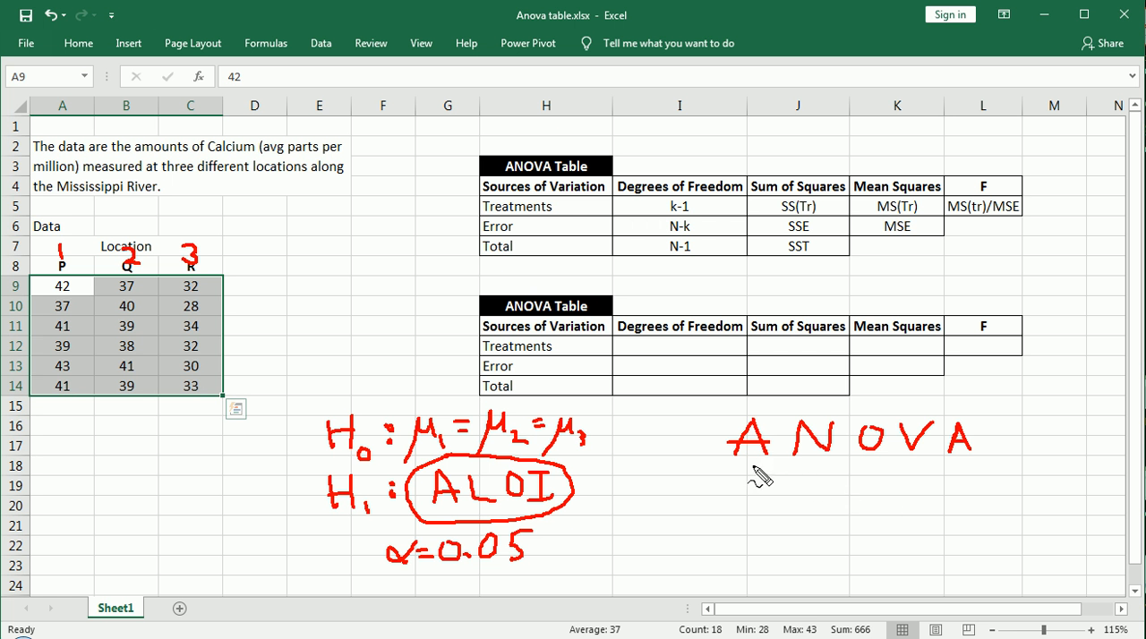
{"action": "mouse_move", "coordinate": [867, 462]}
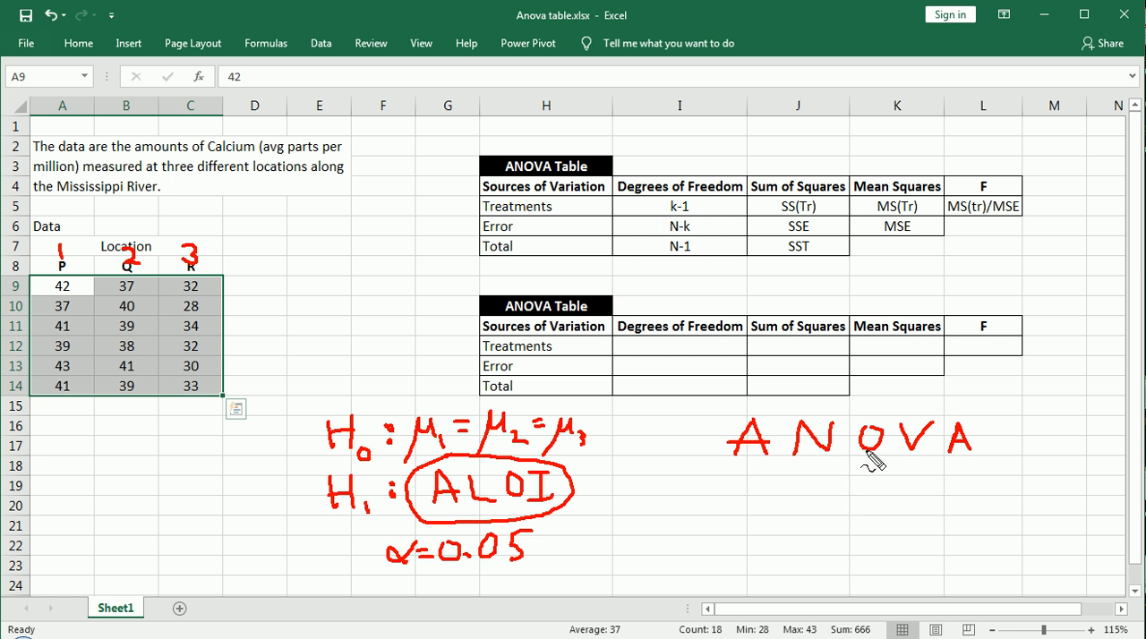
{"action": "mouse_move", "coordinate": [964, 460]}
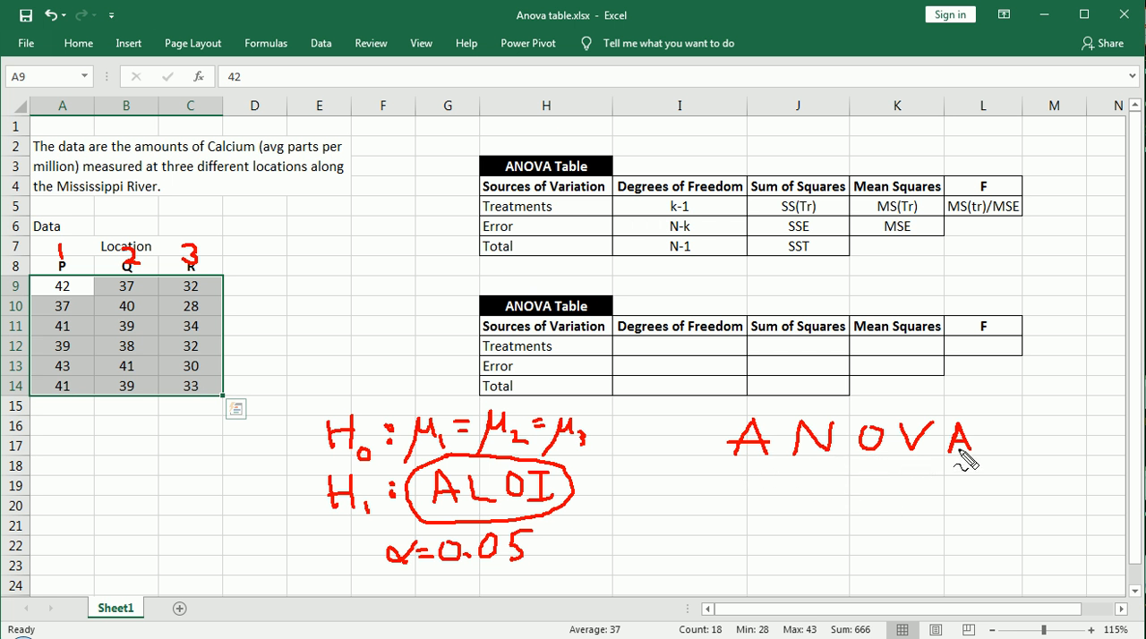
{"action": "mouse_move", "coordinate": [962, 461]}
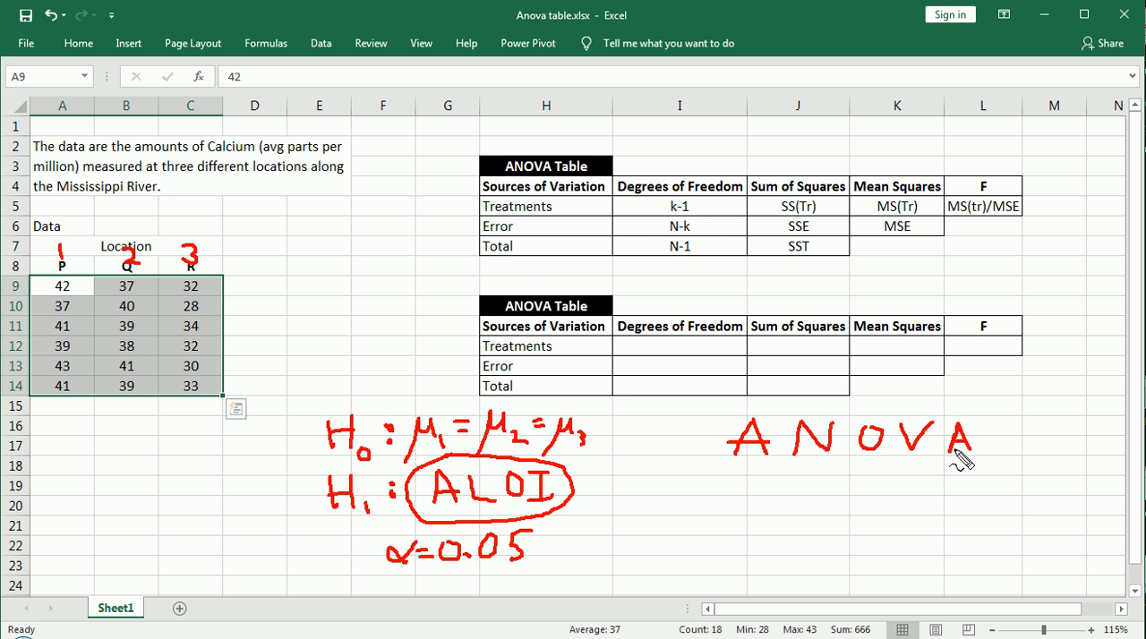
{"action": "mouse_move", "coordinate": [367, 541]}
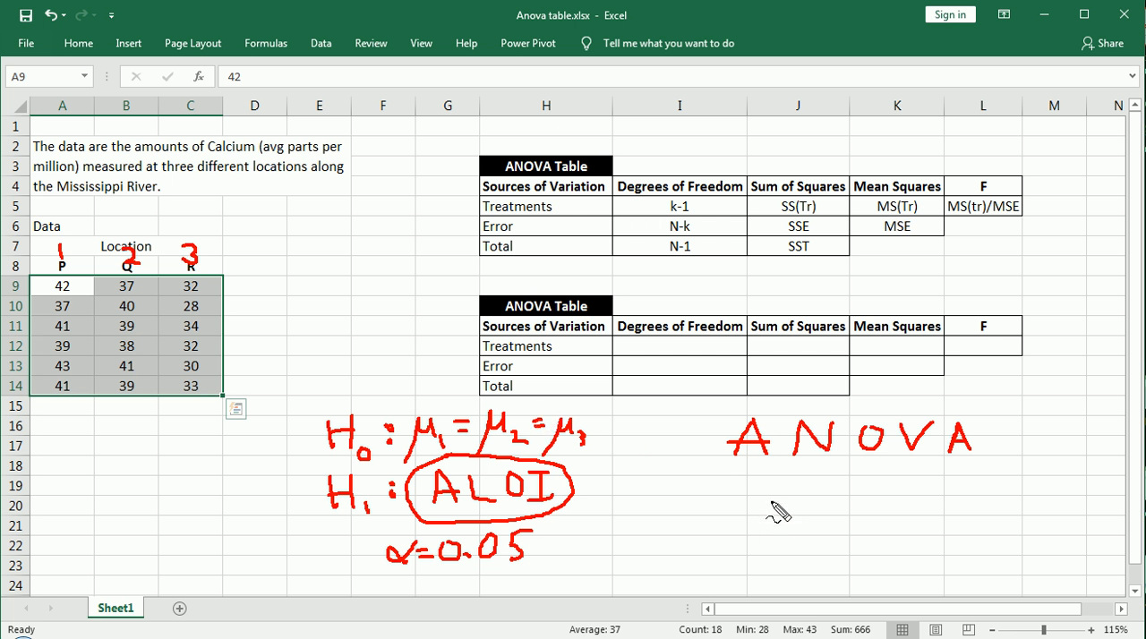
{"action": "mouse_move", "coordinate": [763, 501]}
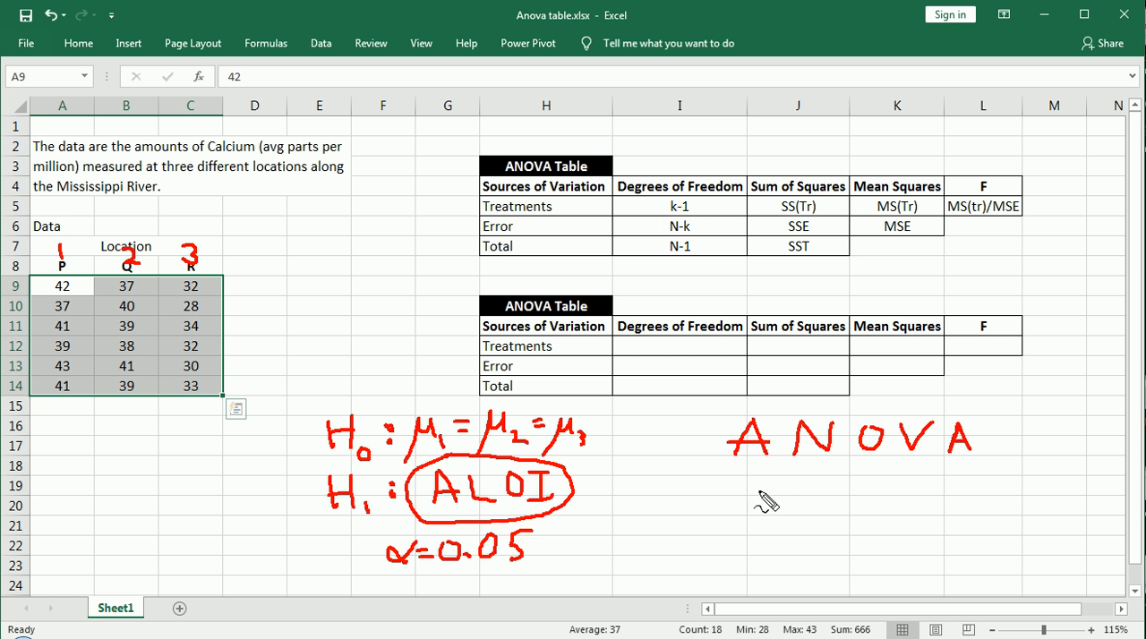
{"action": "mouse_move", "coordinate": [684, 501]}
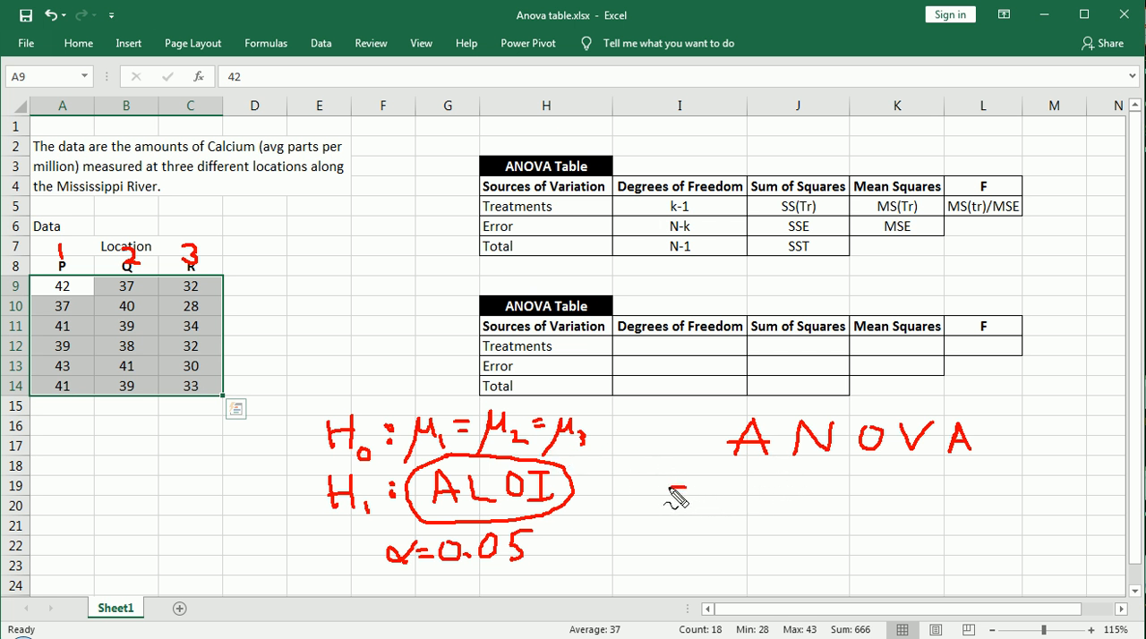
Handwrite SST = SS(Tr) + SSE under the ANOVA heading, then underline it before erasing the ink
{"action": "left_click_drag", "start_coordinate": [680, 497], "coordinate": [680, 516]}
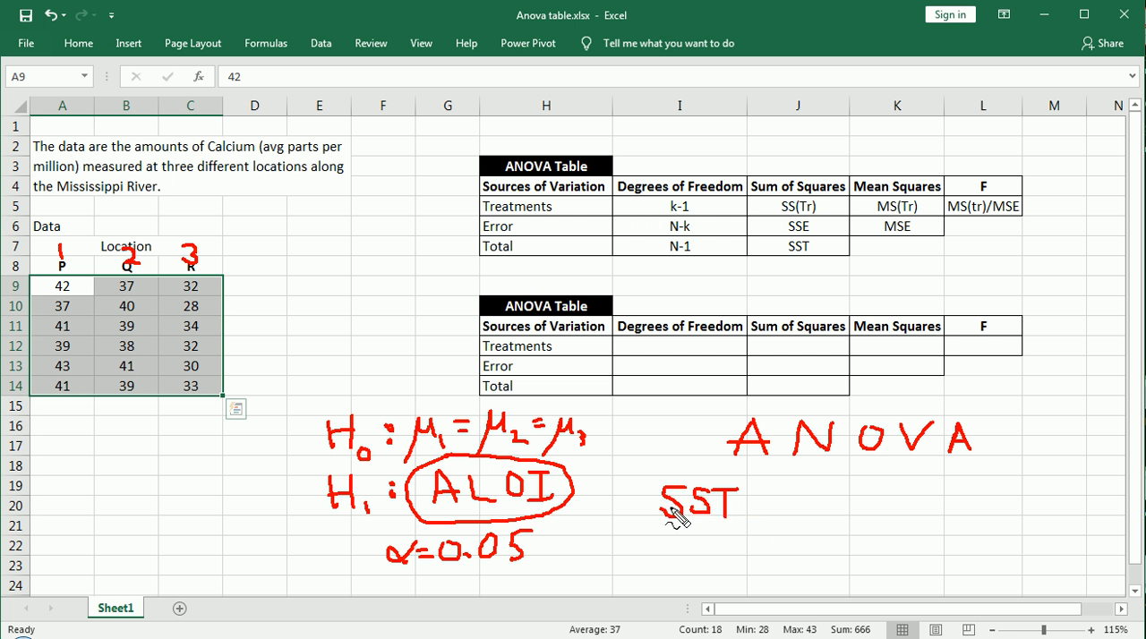
{"action": "mouse_move", "coordinate": [767, 510]}
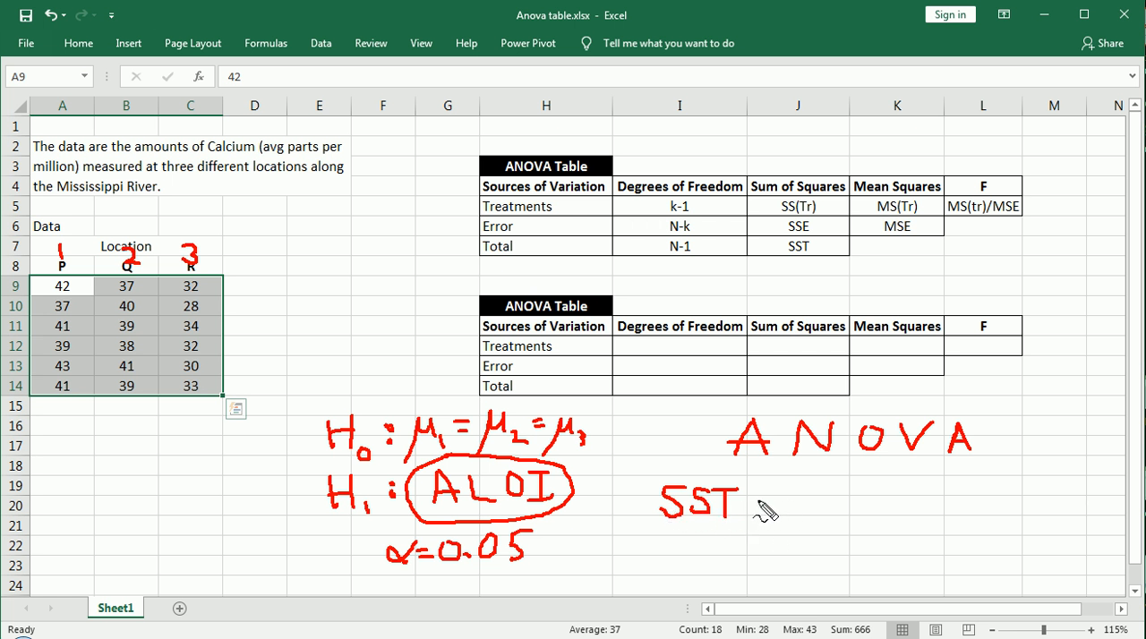
{"action": "mouse_move", "coordinate": [762, 505]}
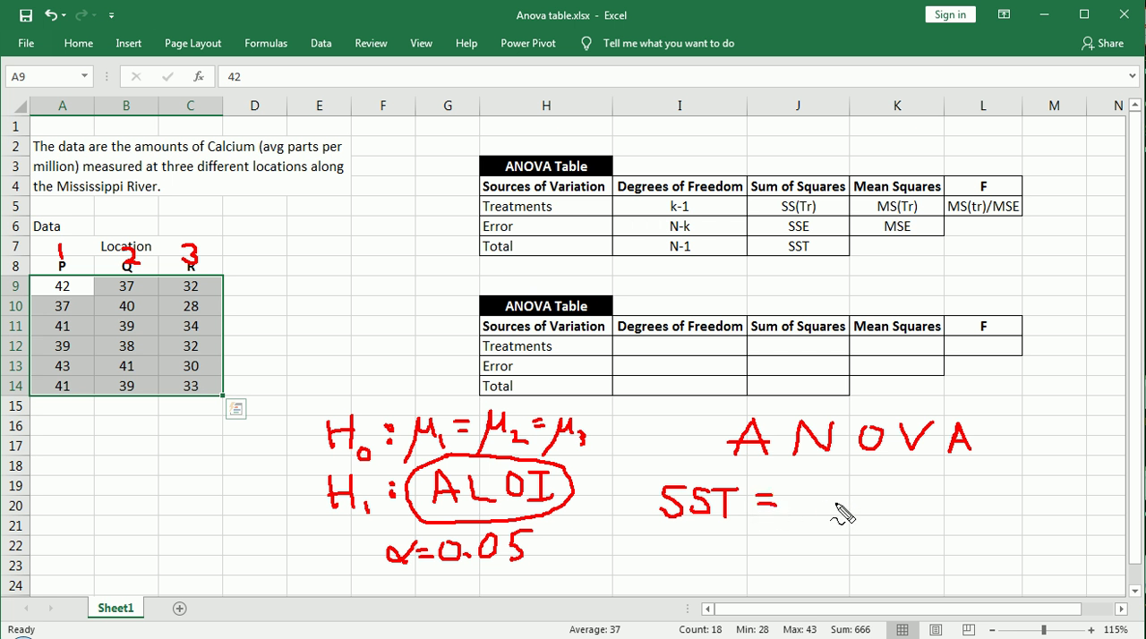
{"action": "left_click_drag", "start_coordinate": [815, 493], "coordinate": [827, 516]}
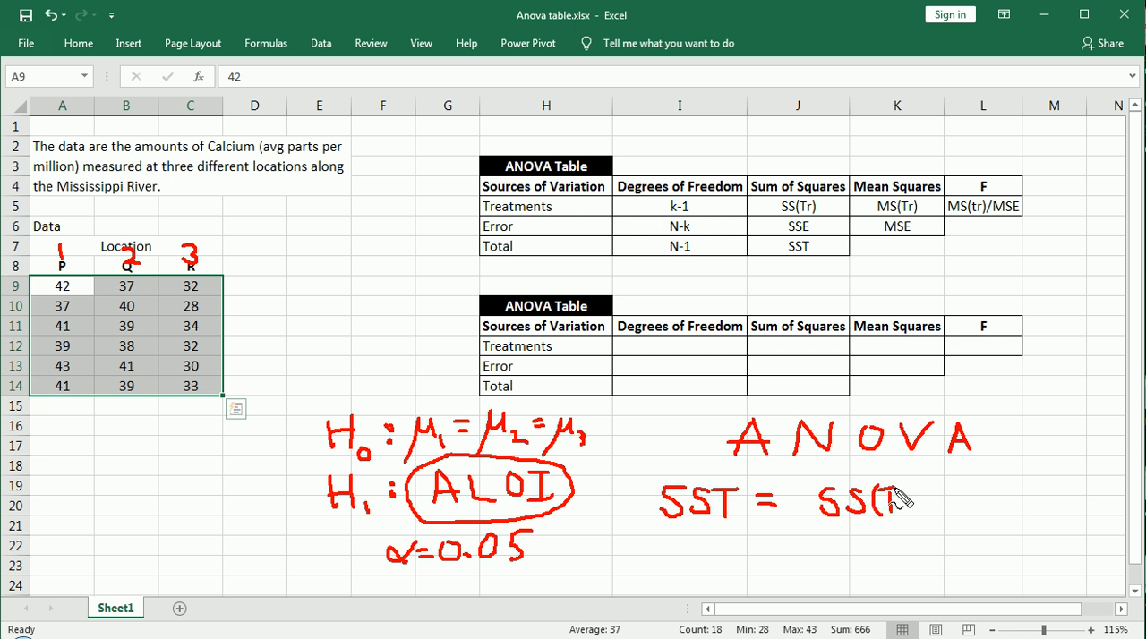
{"action": "mouse_move", "coordinate": [913, 498]}
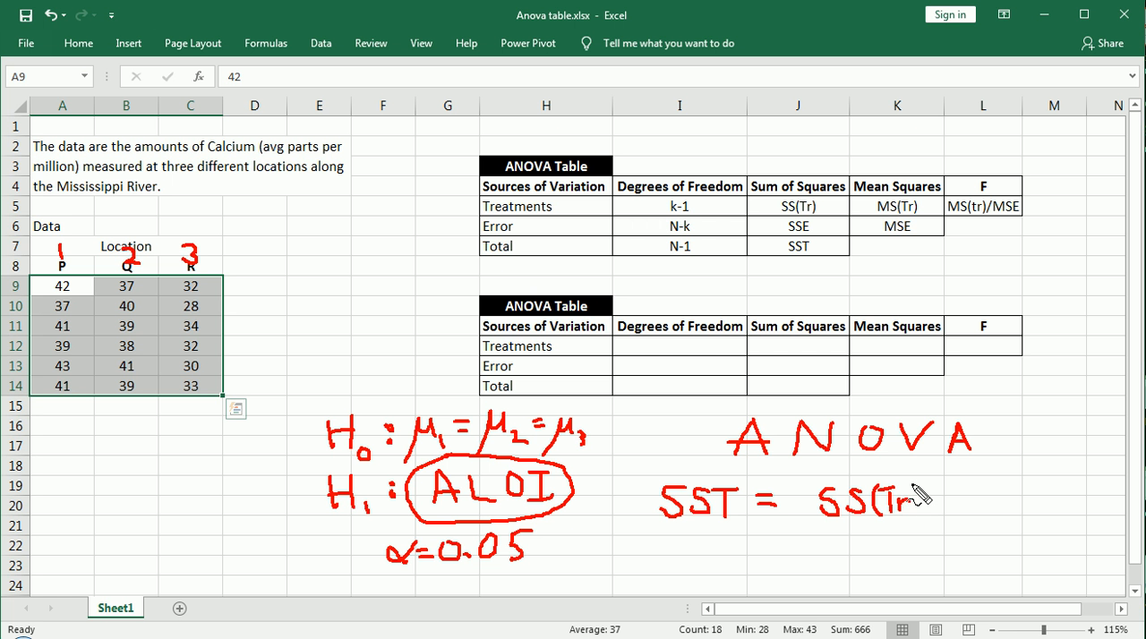
{"action": "mouse_move", "coordinate": [75, 265]}
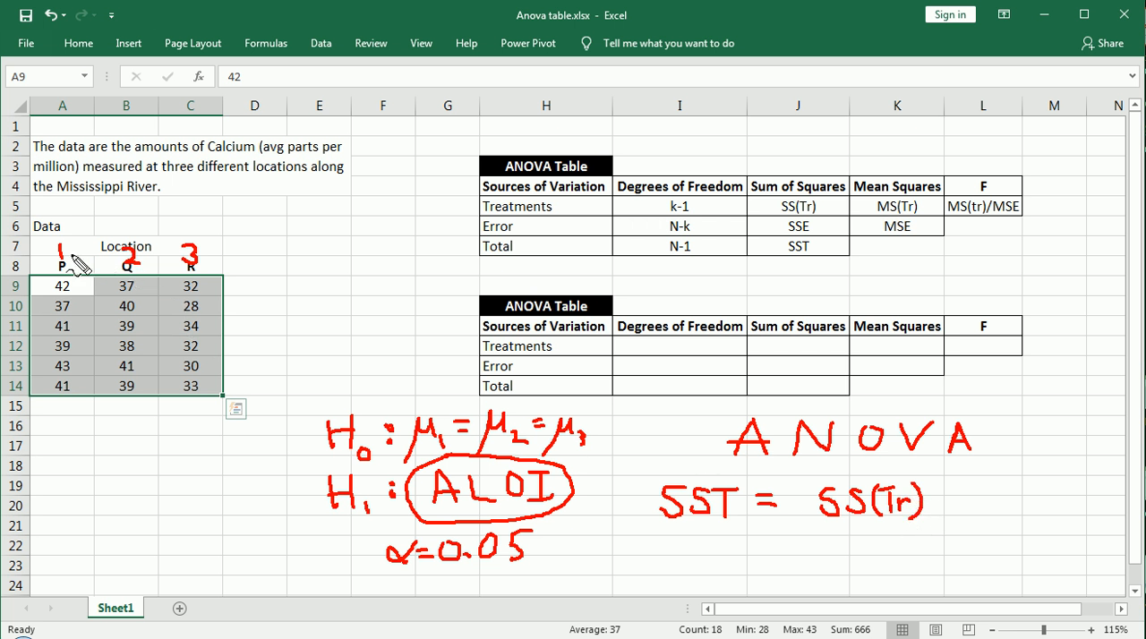
{"action": "mouse_move", "coordinate": [966, 502]}
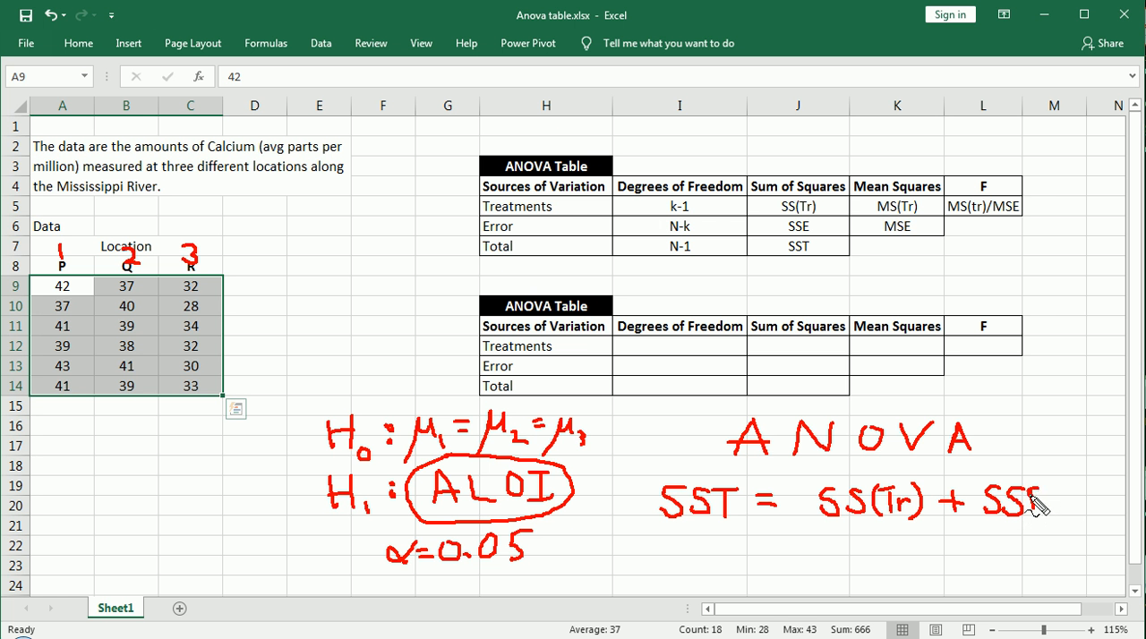
{"action": "mouse_move", "coordinate": [1053, 526]}
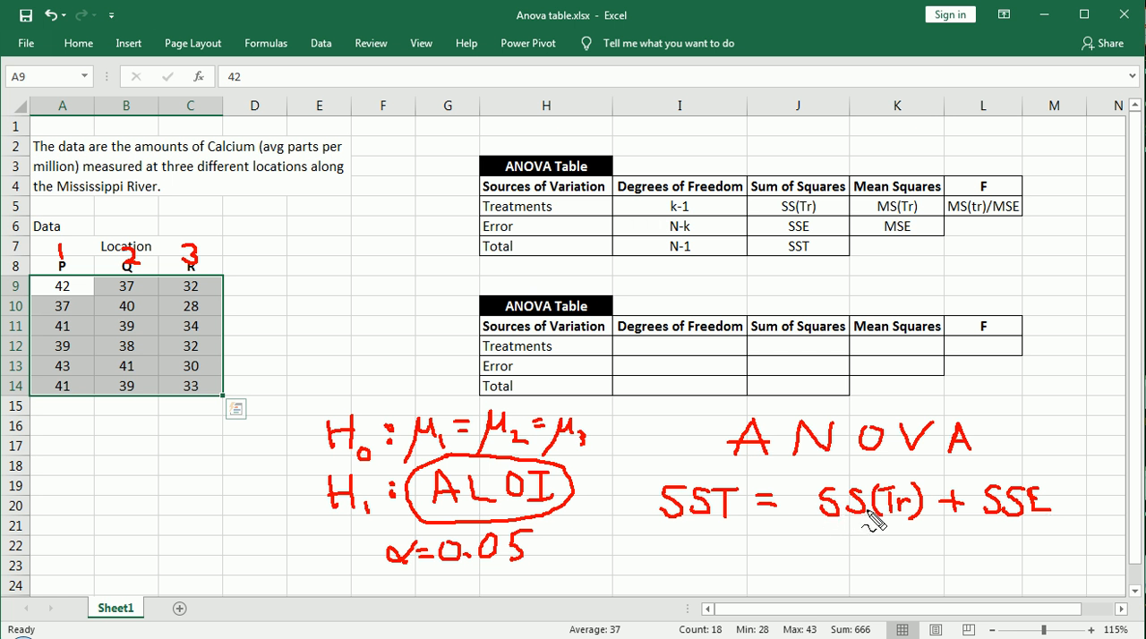
{"action": "mouse_move", "coordinate": [906, 544]}
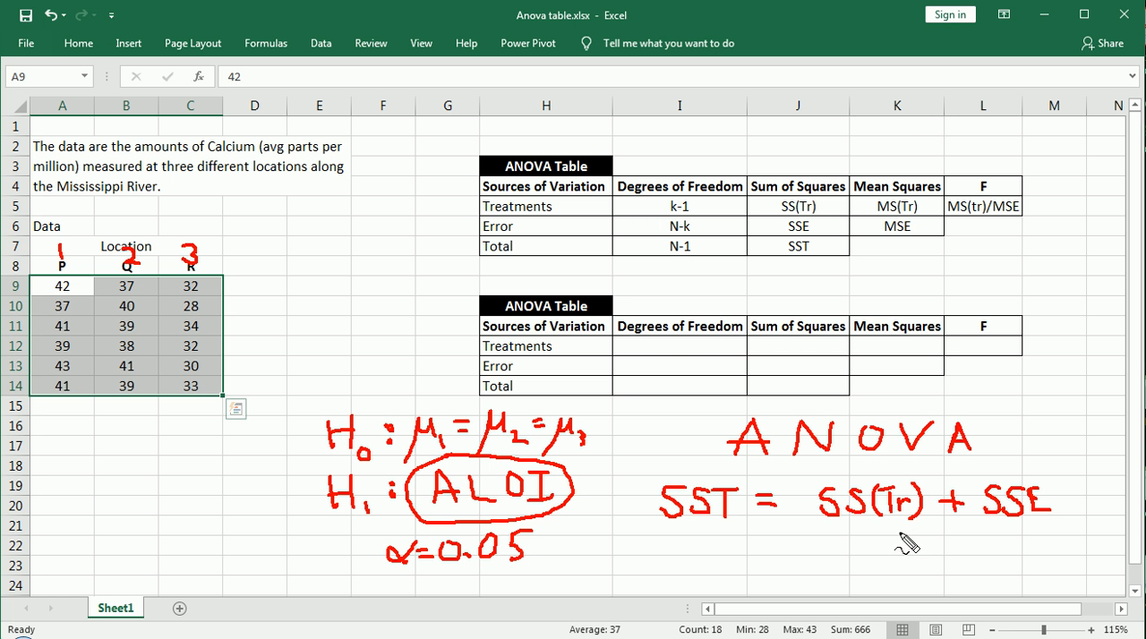
{"action": "mouse_move", "coordinate": [713, 534]}
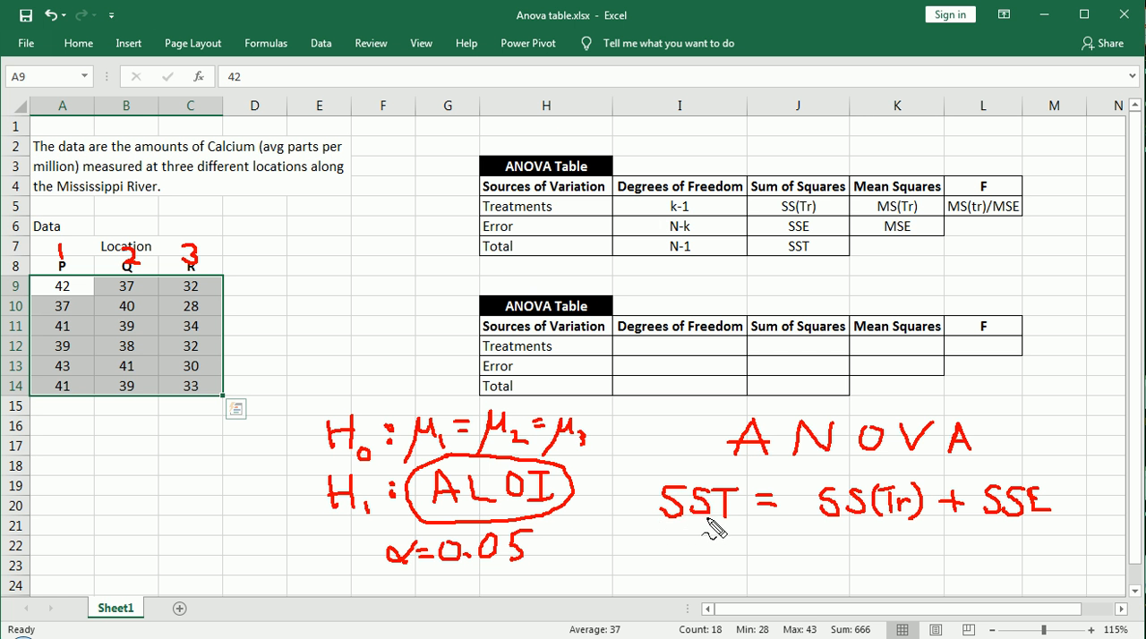
{"action": "mouse_move", "coordinate": [47, 286]}
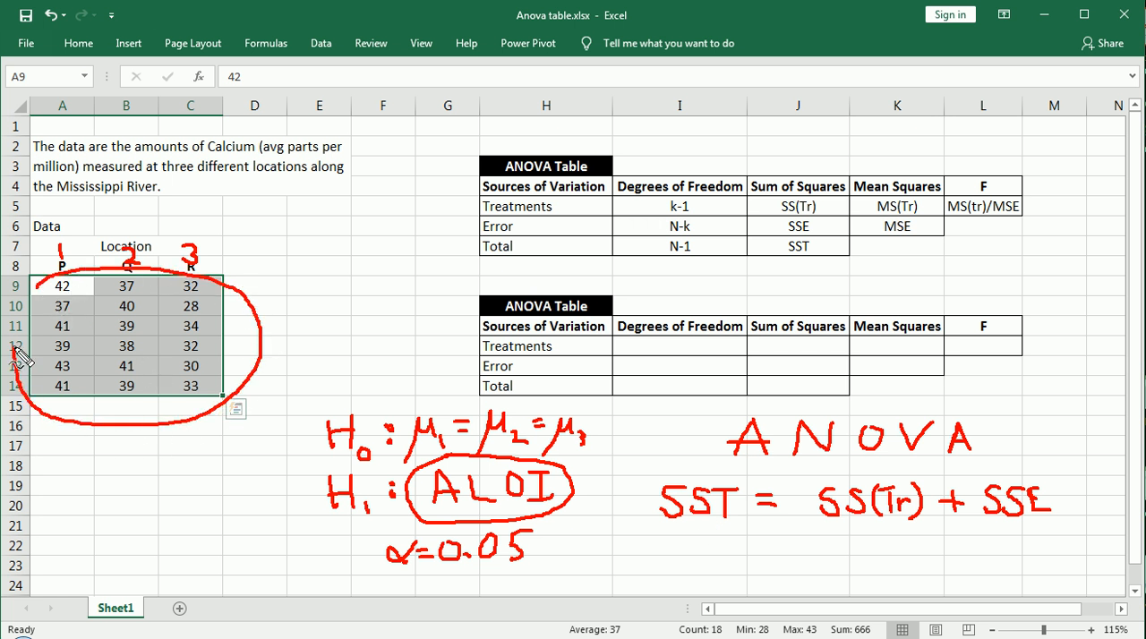
{"action": "mouse_move", "coordinate": [172, 369]}
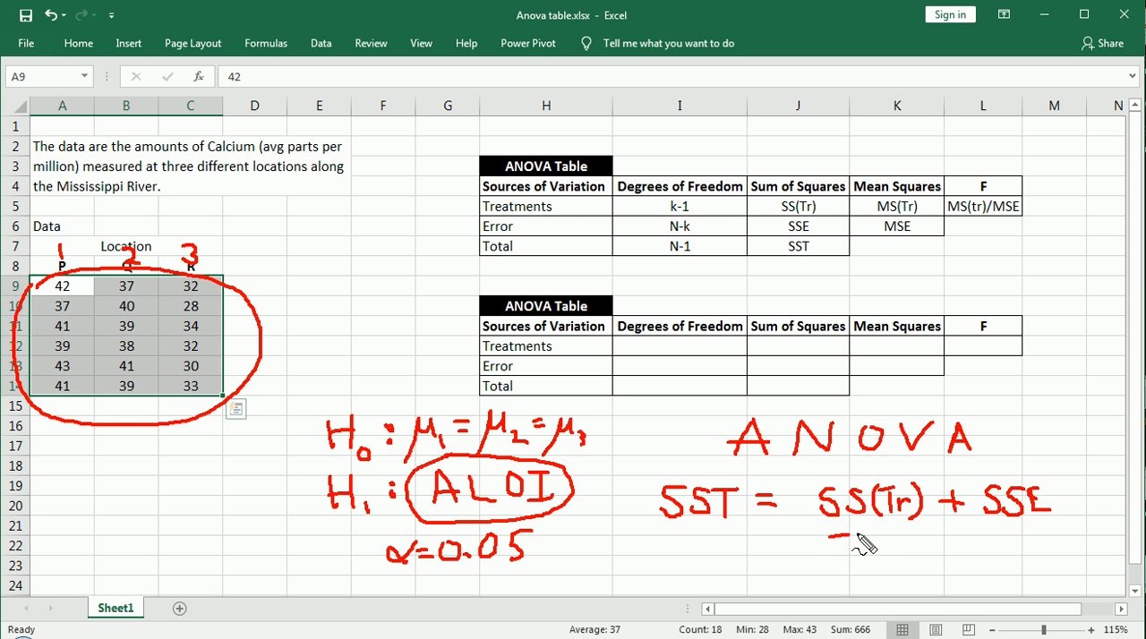
{"action": "left_click_drag", "start_coordinate": [824, 541], "coordinate": [1056, 541]}
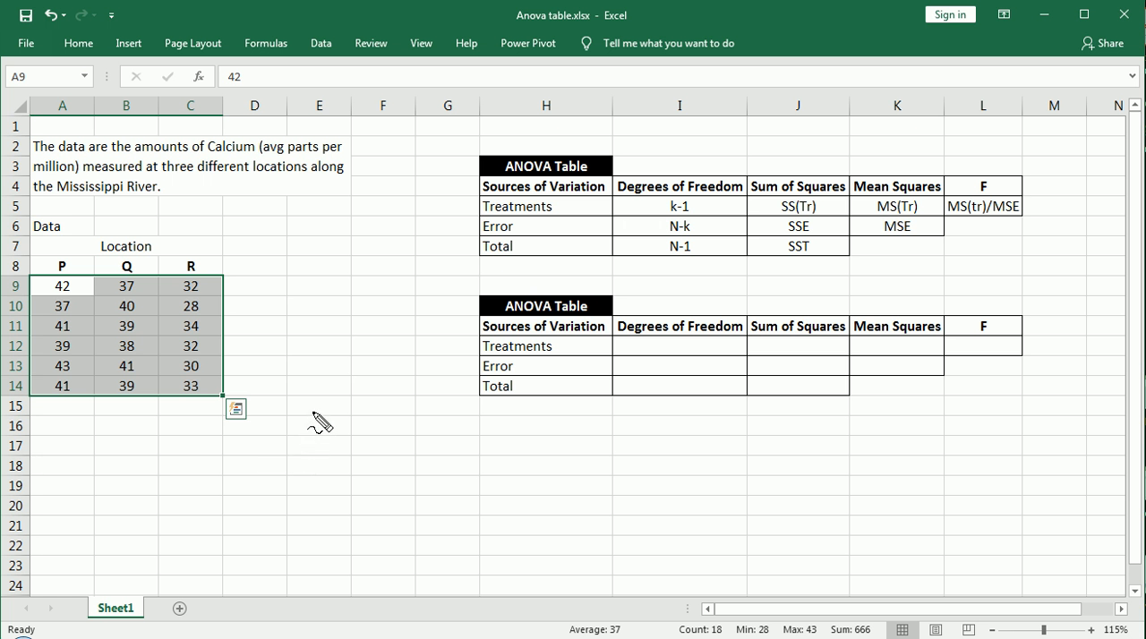
Handwrite SST = followed by two summation signs below the data
{"action": "left_click_drag", "start_coordinate": [308, 426], "coordinate": [331, 421]}
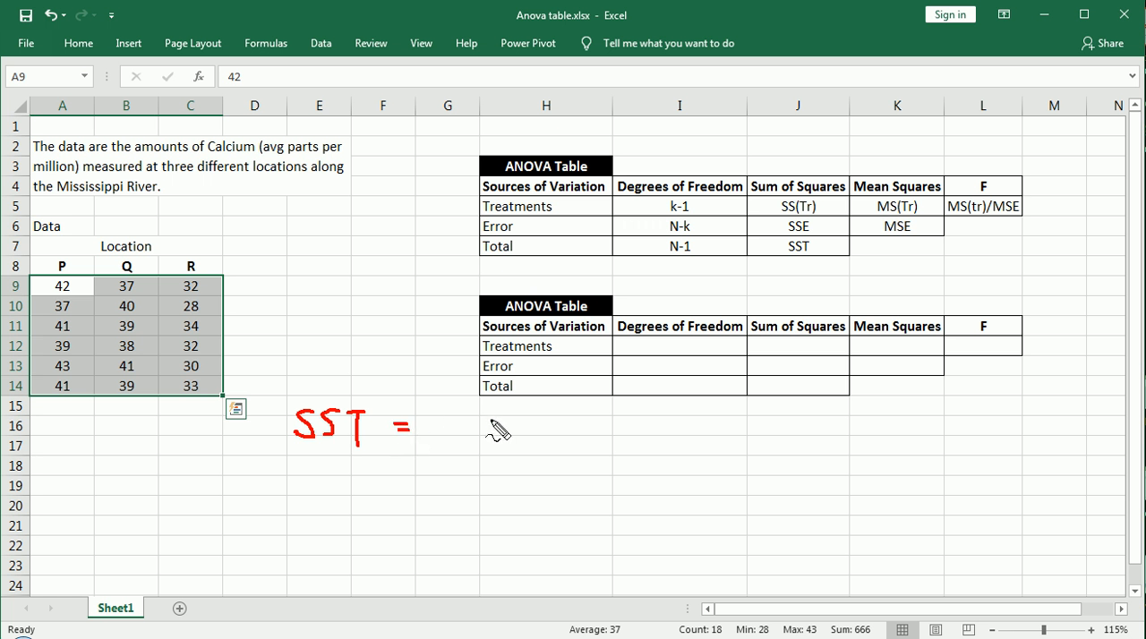
{"action": "left_click_drag", "start_coordinate": [474, 412], "coordinate": [457, 462]}
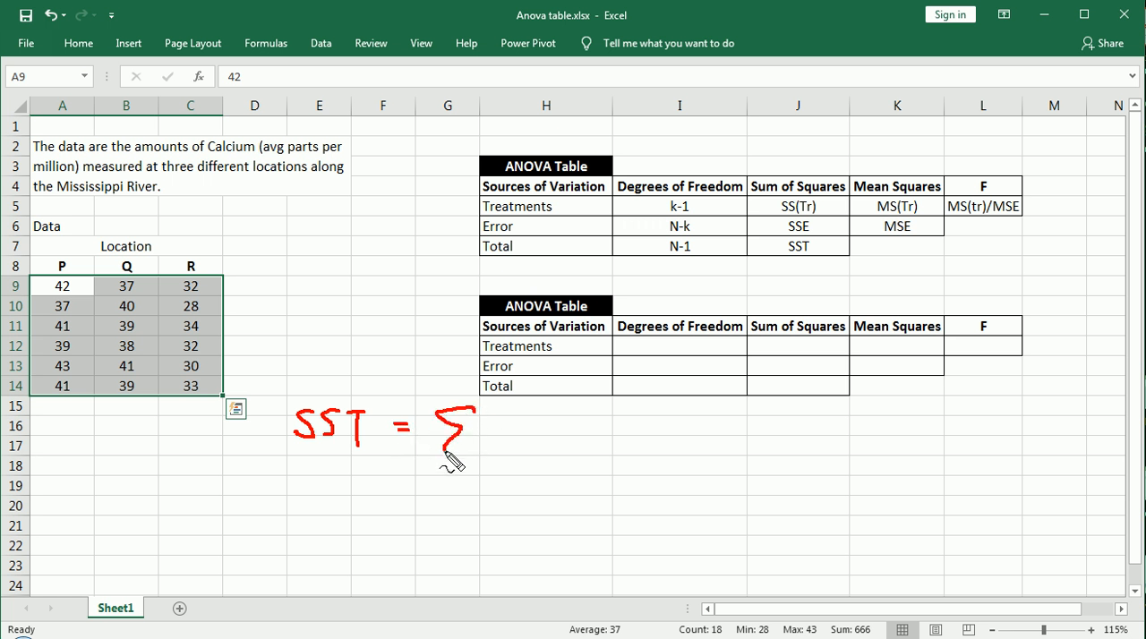
{"action": "mouse_move", "coordinate": [536, 417]}
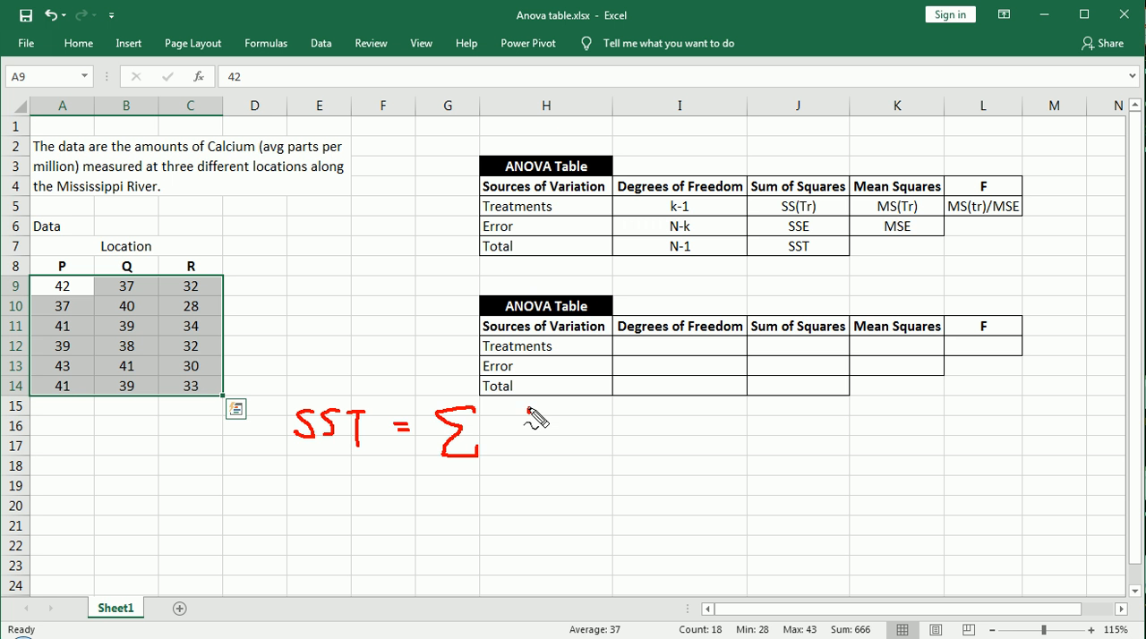
{"action": "left_click_drag", "start_coordinate": [492, 412], "coordinate": [534, 457]}
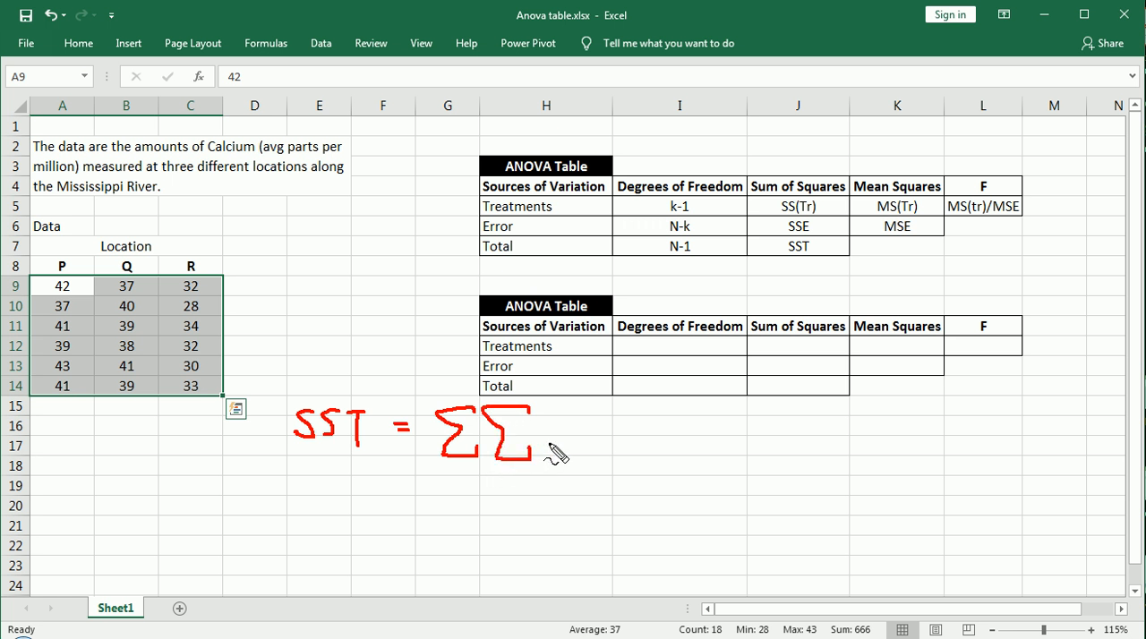
{"action": "mouse_move", "coordinate": [557, 467]}
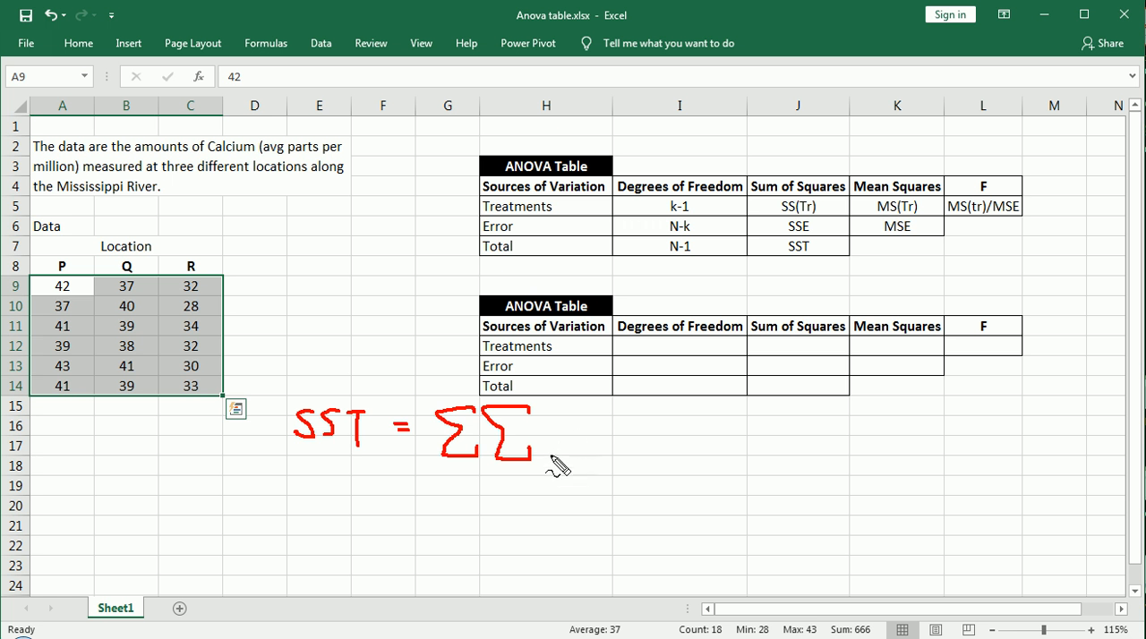
{"action": "mouse_move", "coordinate": [440, 473]}
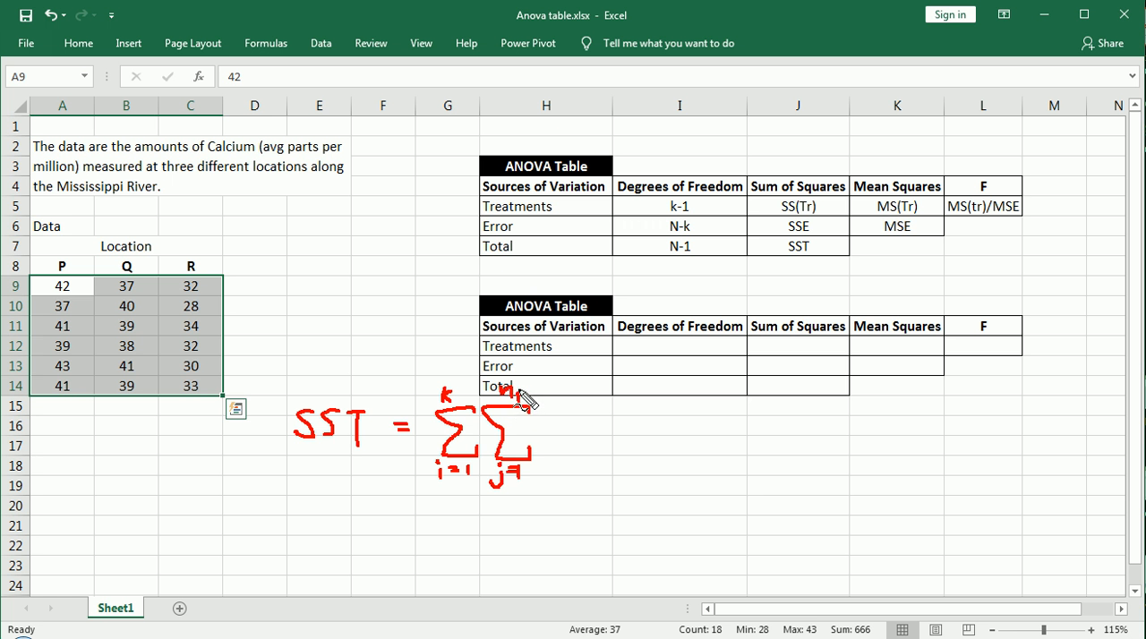
{"action": "mouse_move", "coordinate": [523, 396]}
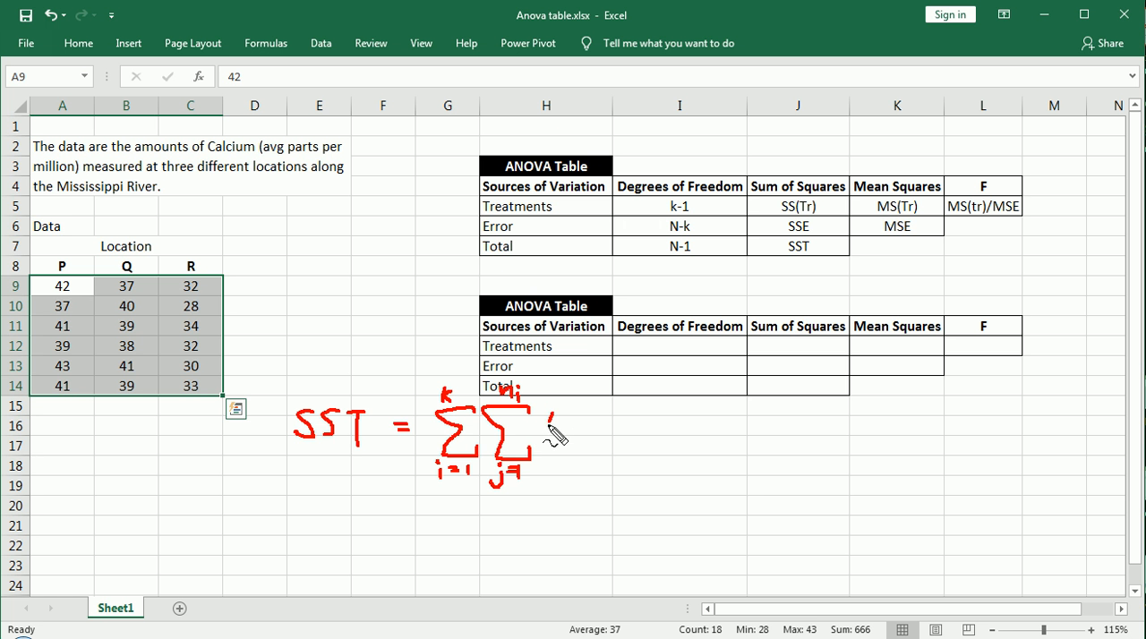
Complete the bracketed term (yij − ȳ..) after the double summation
{"action": "left_click_drag", "start_coordinate": [546, 438], "coordinate": [573, 447]}
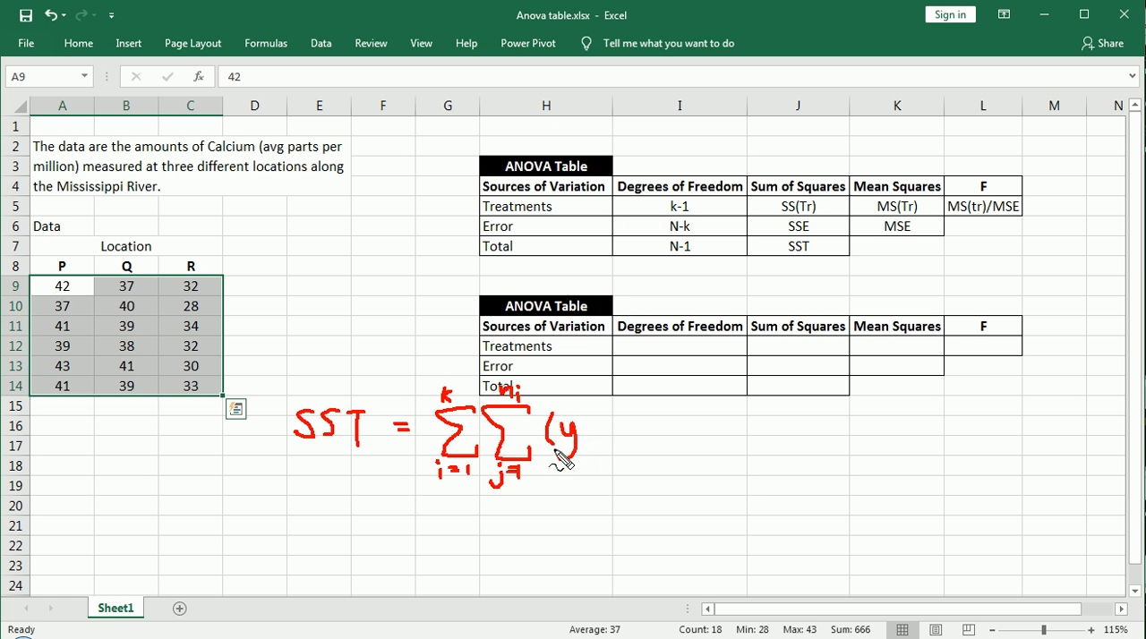
{"action": "mouse_move", "coordinate": [591, 439]}
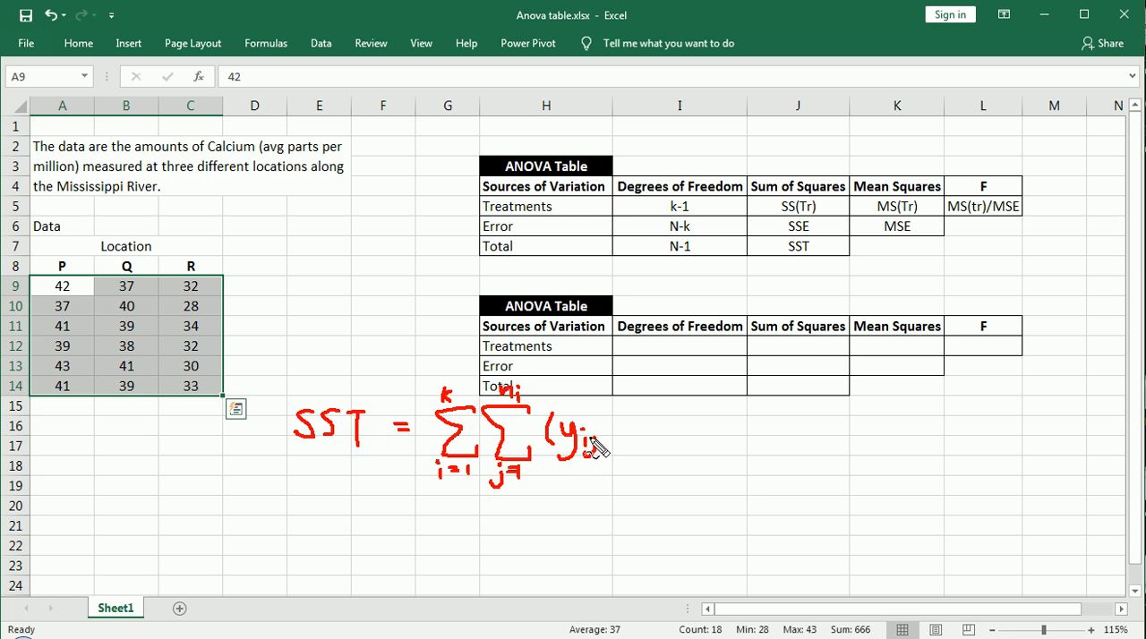
{"action": "mouse_move", "coordinate": [623, 444]}
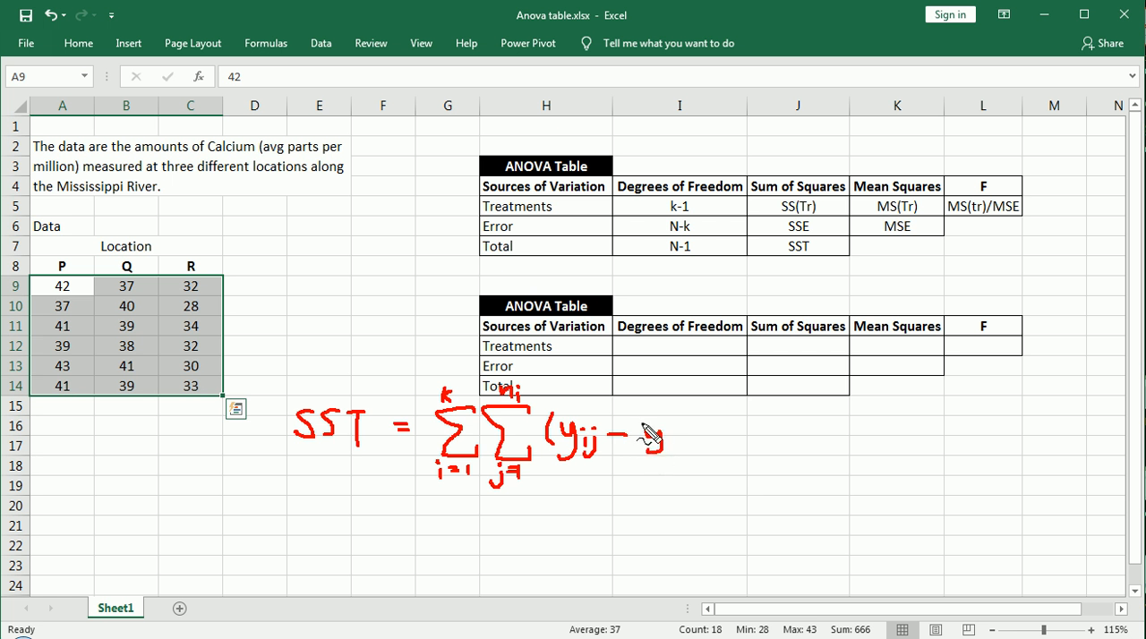
{"action": "left_click_drag", "start_coordinate": [640, 438], "coordinate": [689, 453]}
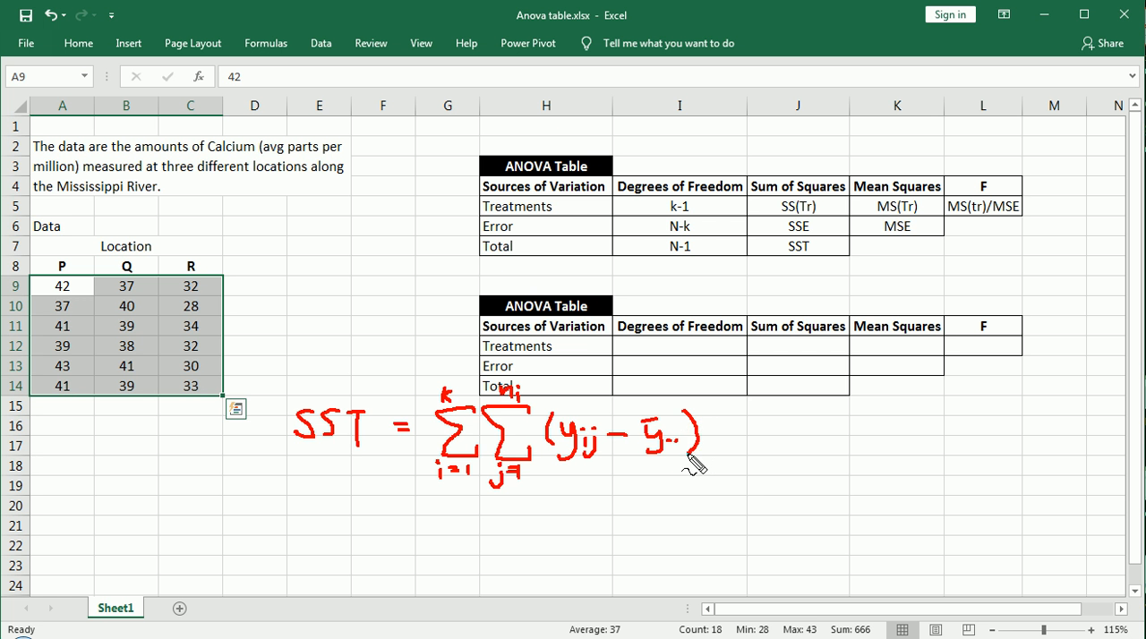
{"action": "mouse_move", "coordinate": [698, 430]}
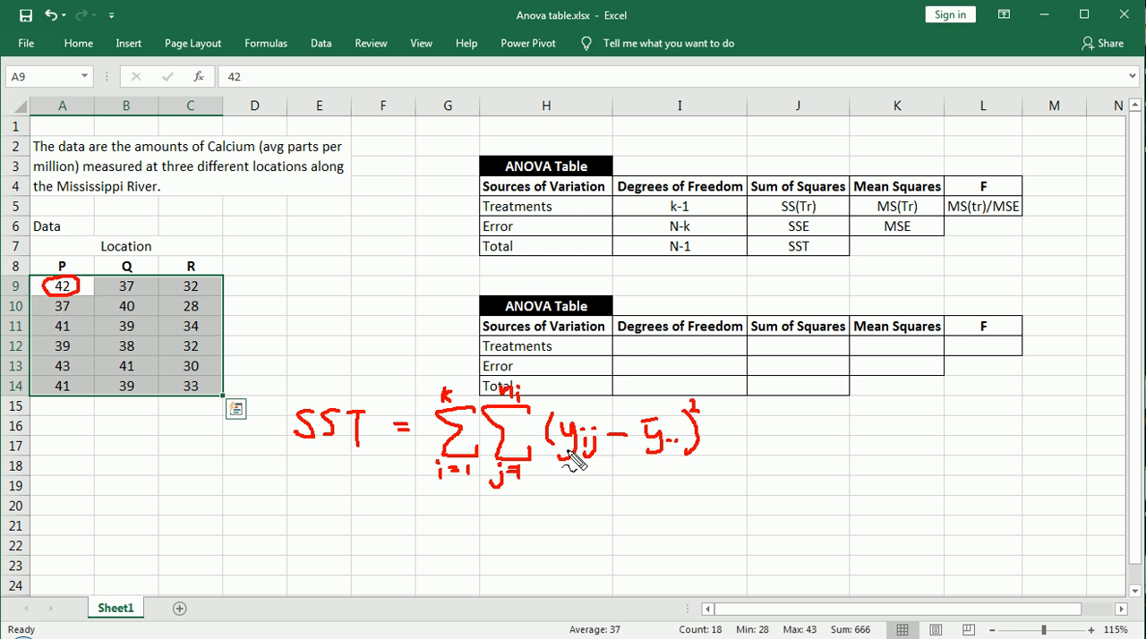
{"action": "mouse_move", "coordinate": [129, 259]}
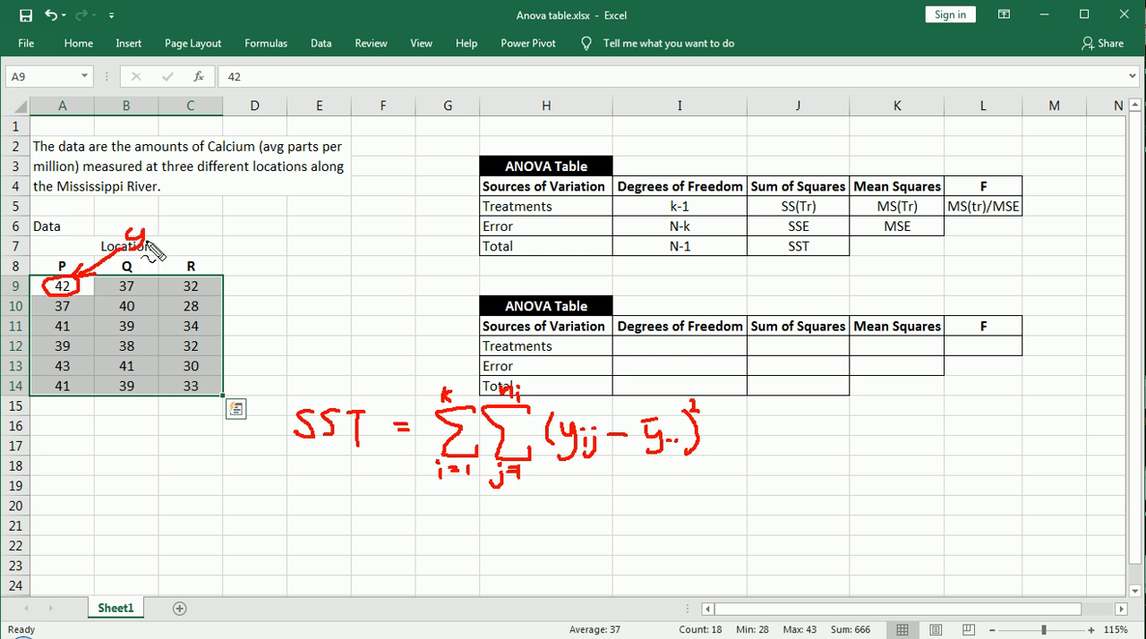
{"action": "mouse_move", "coordinate": [73, 281]}
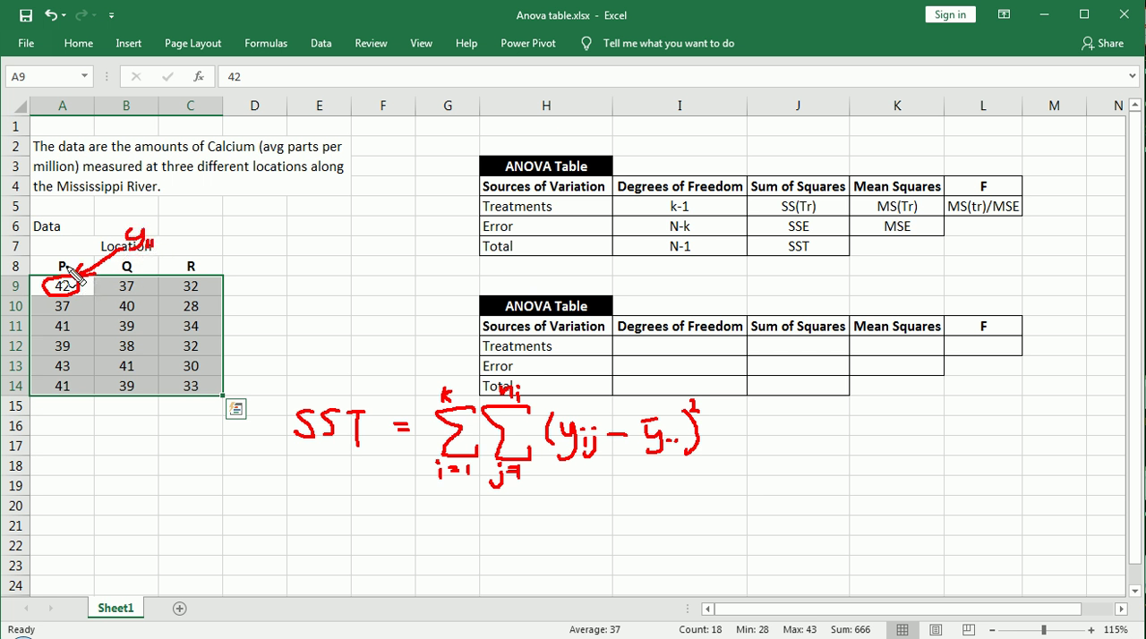
{"action": "mouse_move", "coordinate": [43, 301]}
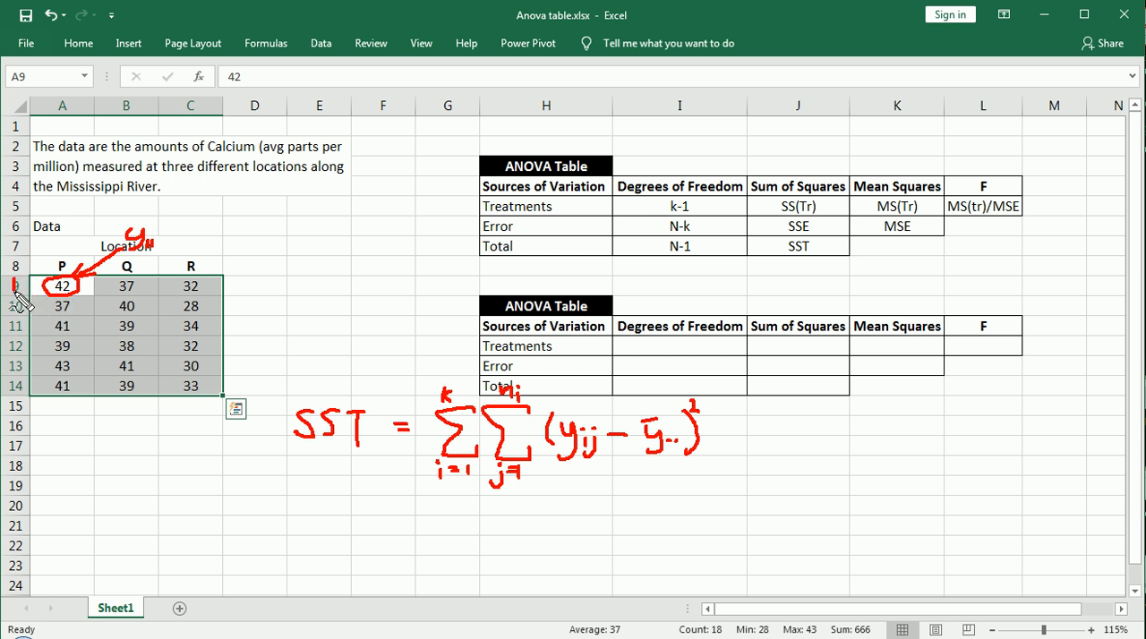
{"action": "mouse_move", "coordinate": [129, 267]}
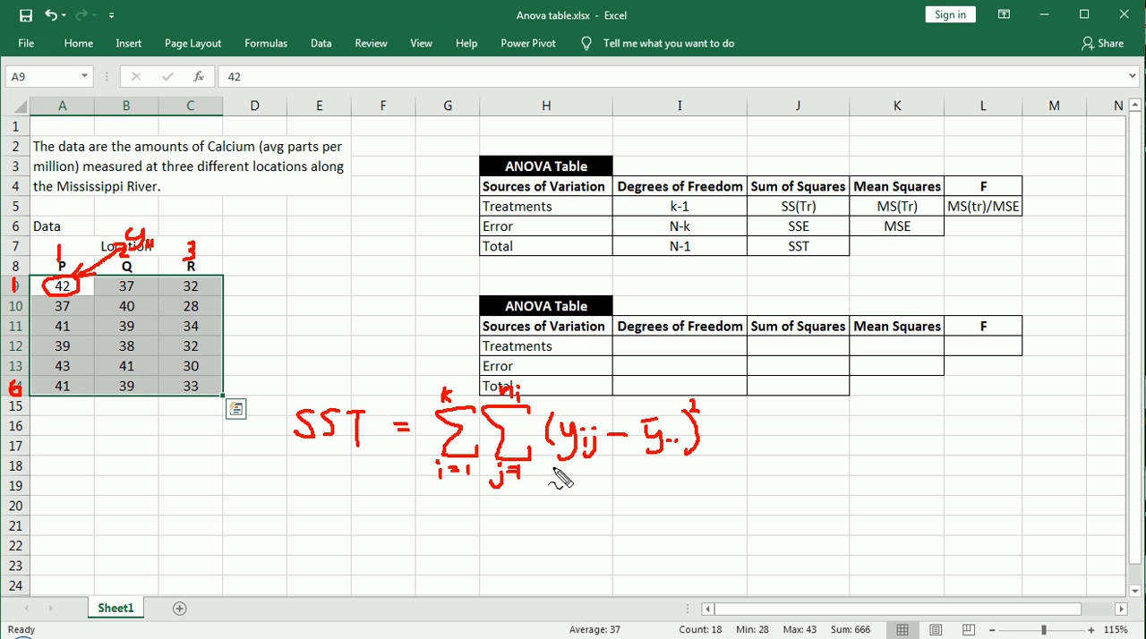
{"action": "mouse_move", "coordinate": [594, 455]}
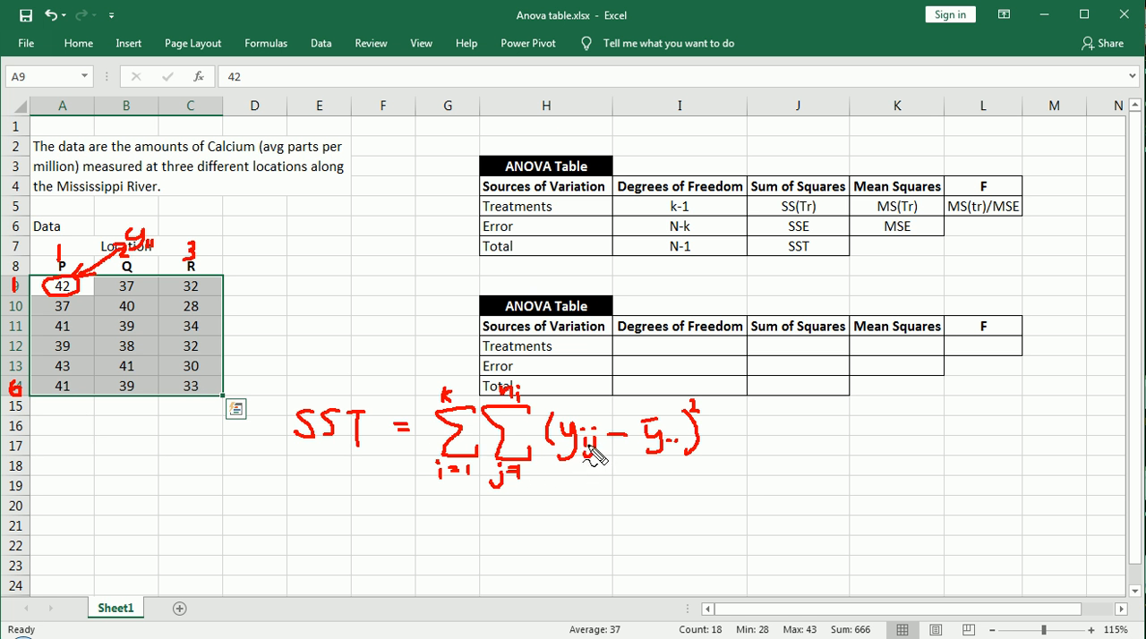
{"action": "mouse_move", "coordinate": [510, 439]}
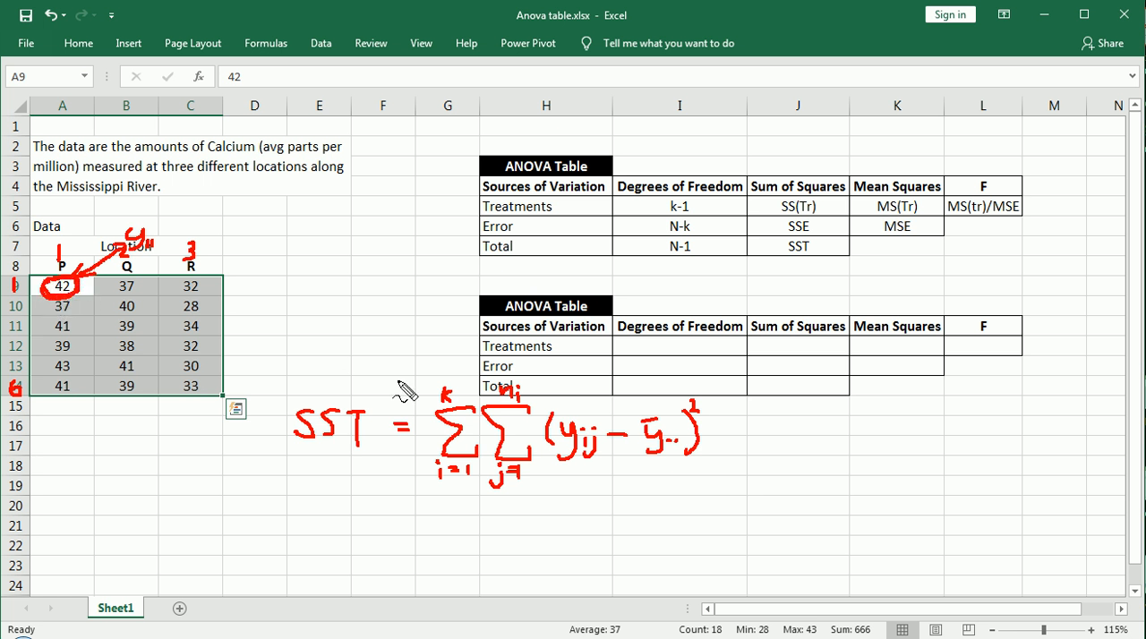
{"action": "mouse_move", "coordinate": [942, 421]}
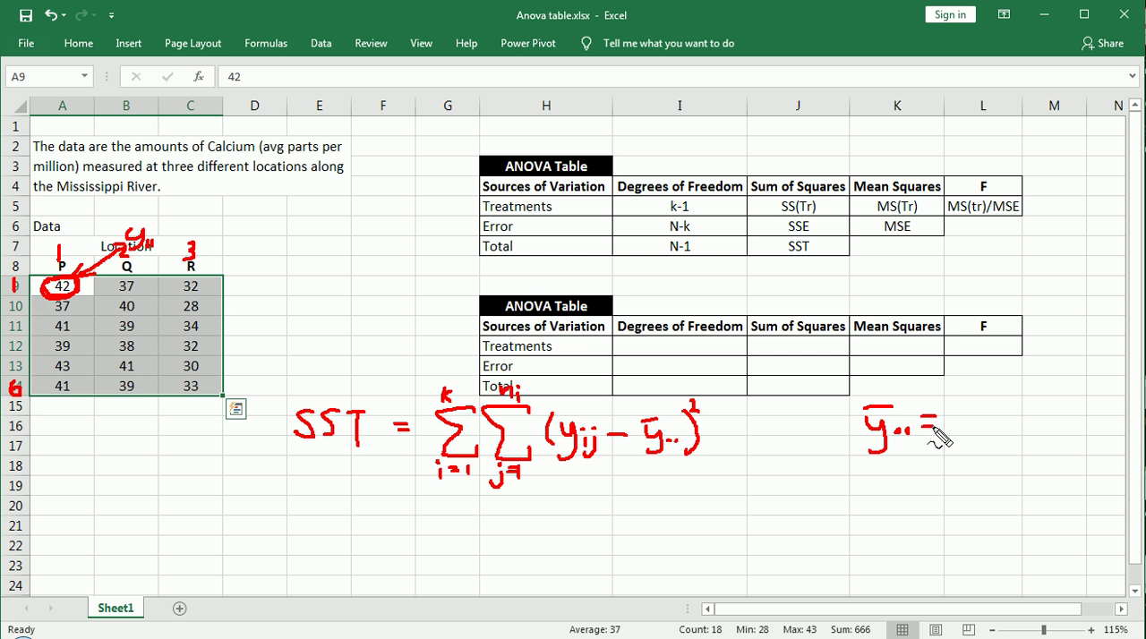
{"action": "mouse_move", "coordinate": [984, 433]}
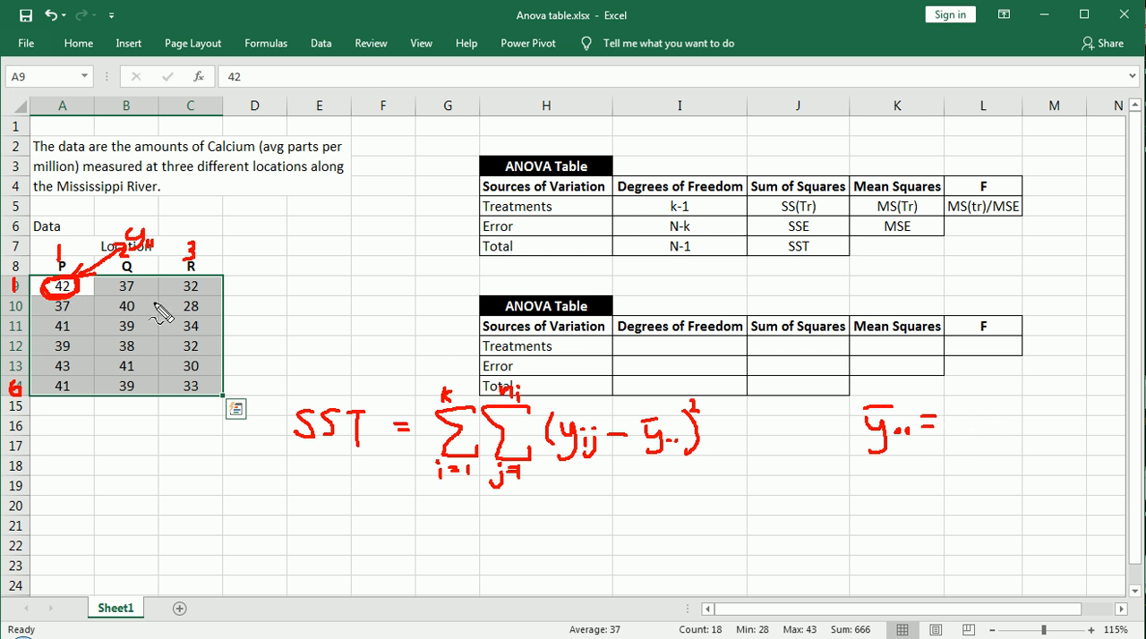
{"action": "mouse_move", "coordinate": [989, 417]}
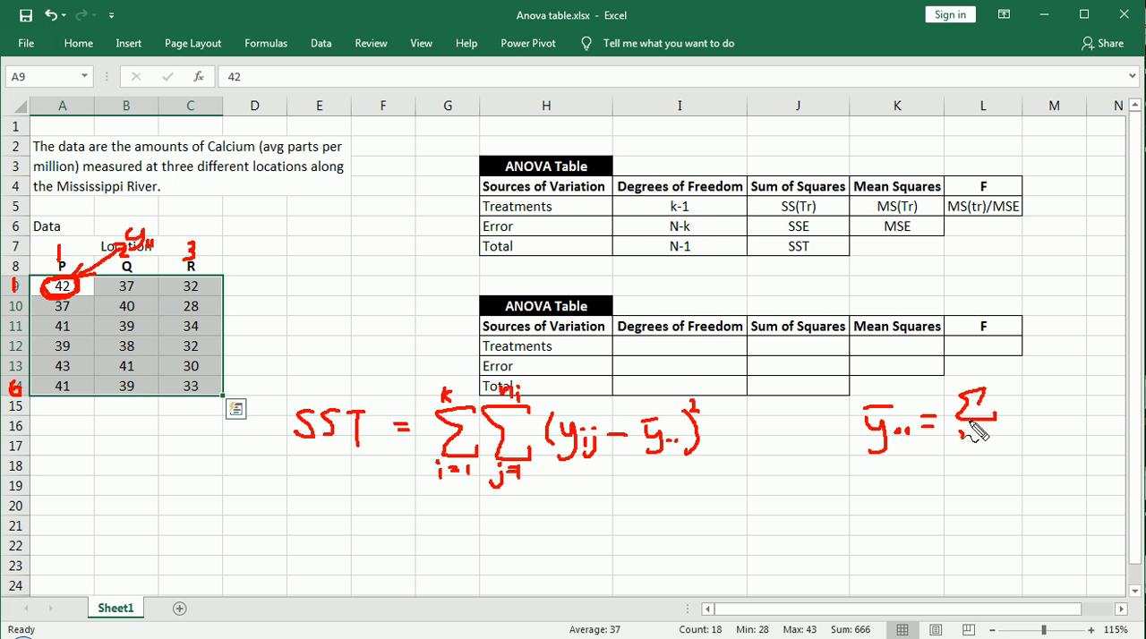
{"action": "mouse_move", "coordinate": [953, 444]}
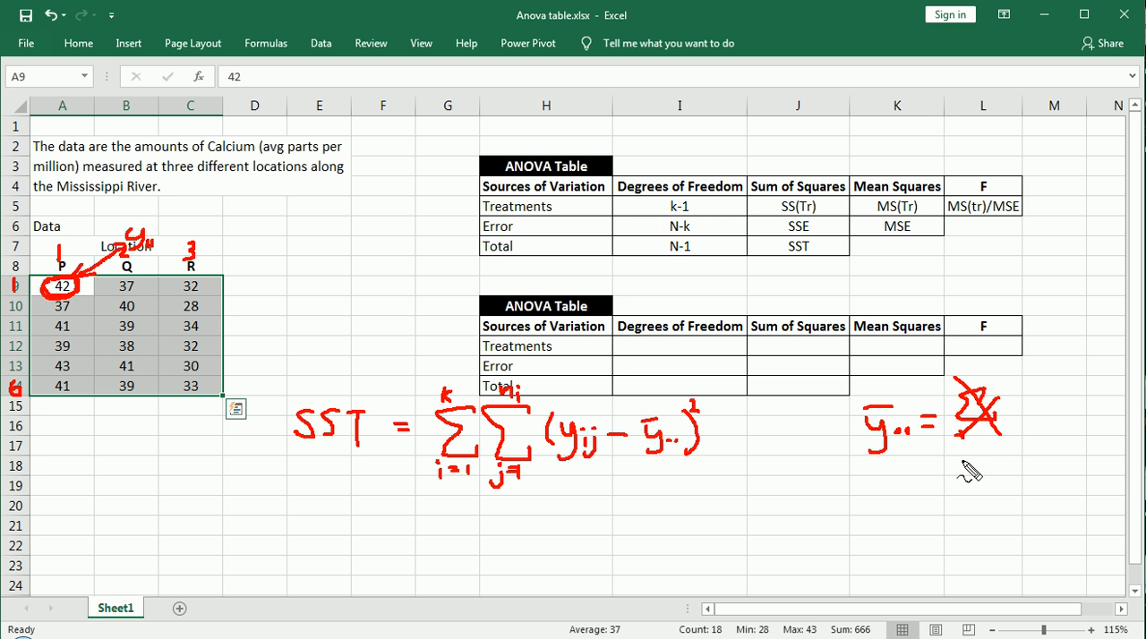
Label ȳ.. as the grand mean beside the SST formula
{"action": "left_click_drag", "start_coordinate": [952, 480], "coordinate": [1003, 480]}
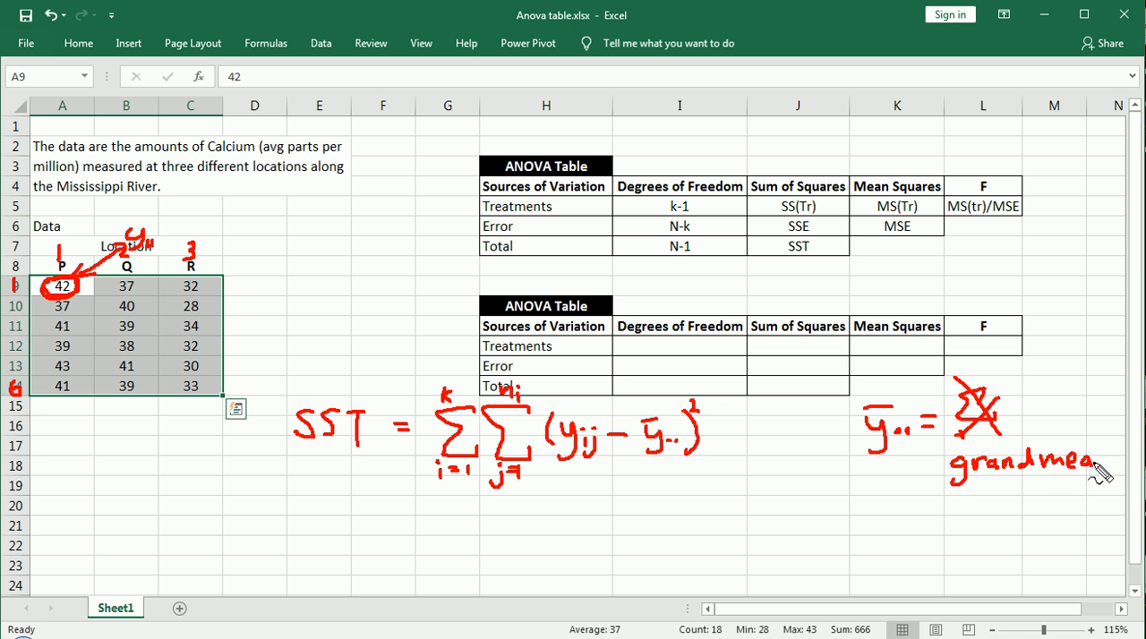
{"action": "mouse_move", "coordinate": [394, 371]}
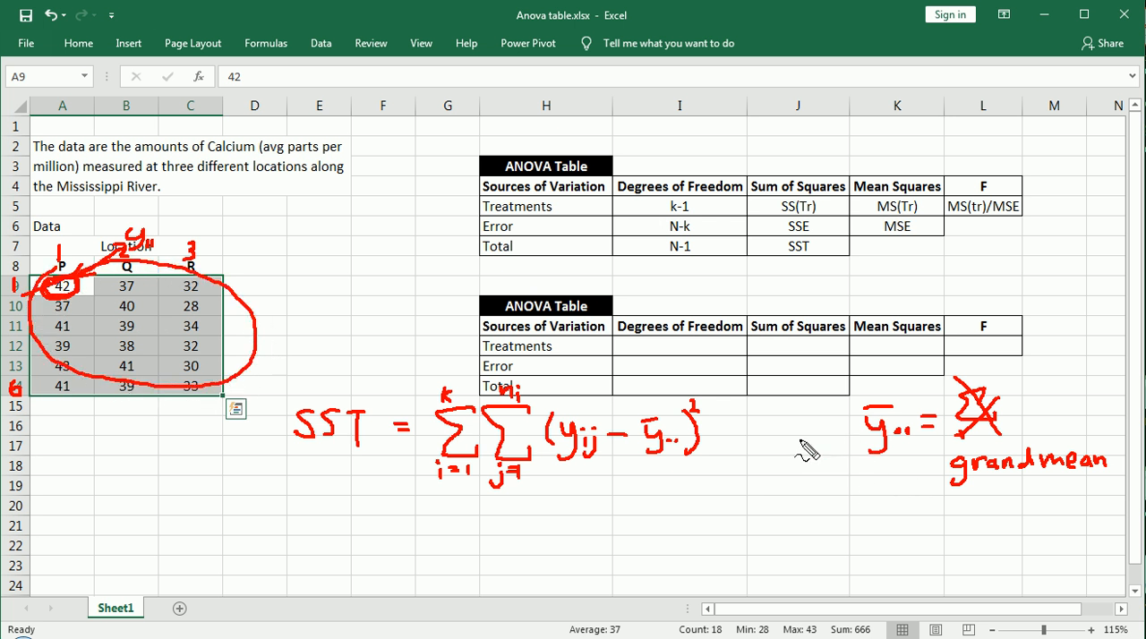
{"action": "mouse_move", "coordinate": [75, 305]}
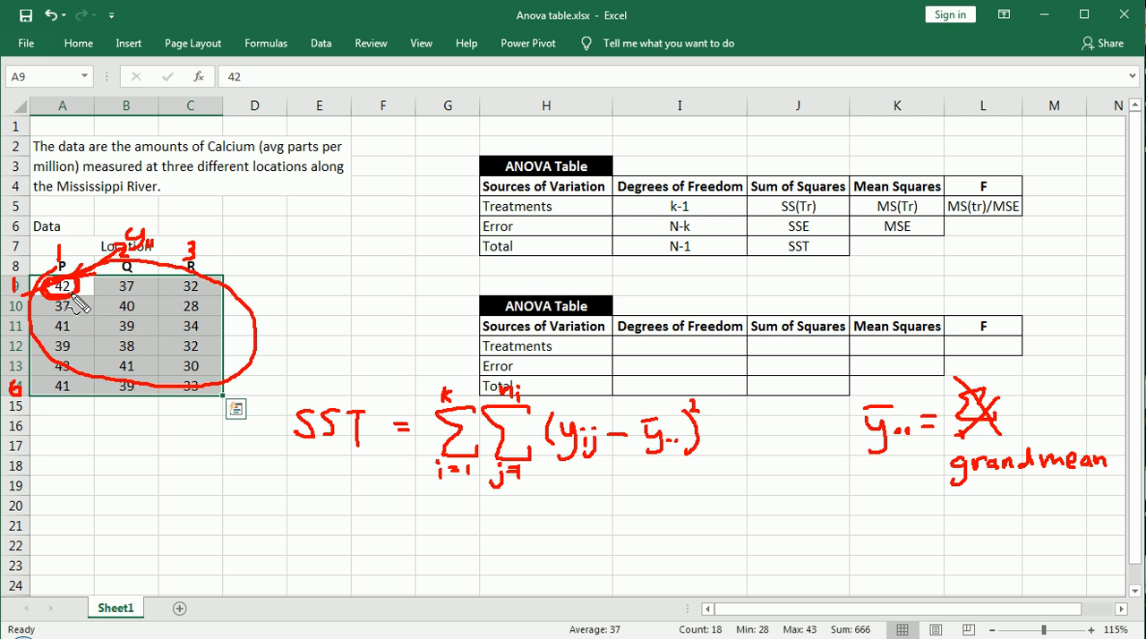
{"action": "mouse_move", "coordinate": [659, 469]}
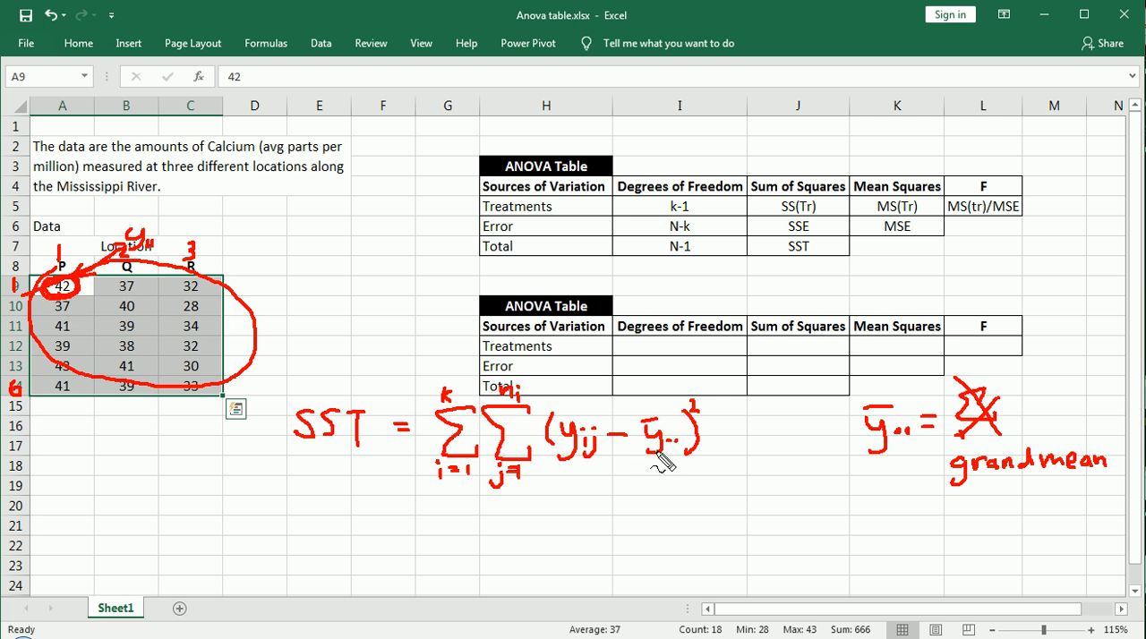
{"action": "mouse_move", "coordinate": [741, 490]}
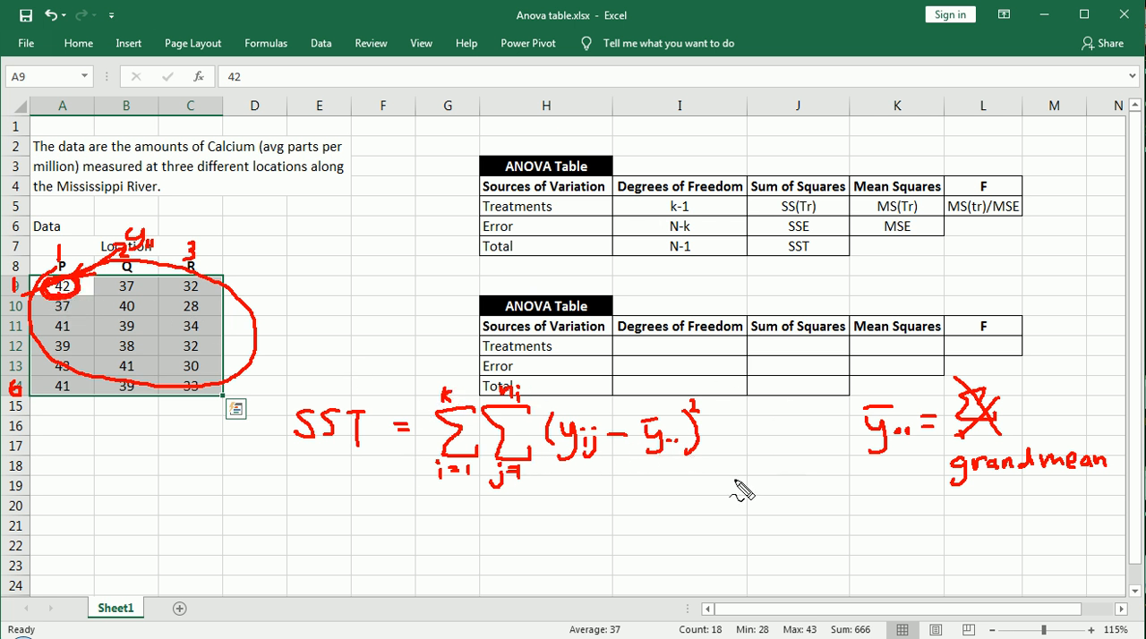
{"action": "mouse_move", "coordinate": [662, 469]}
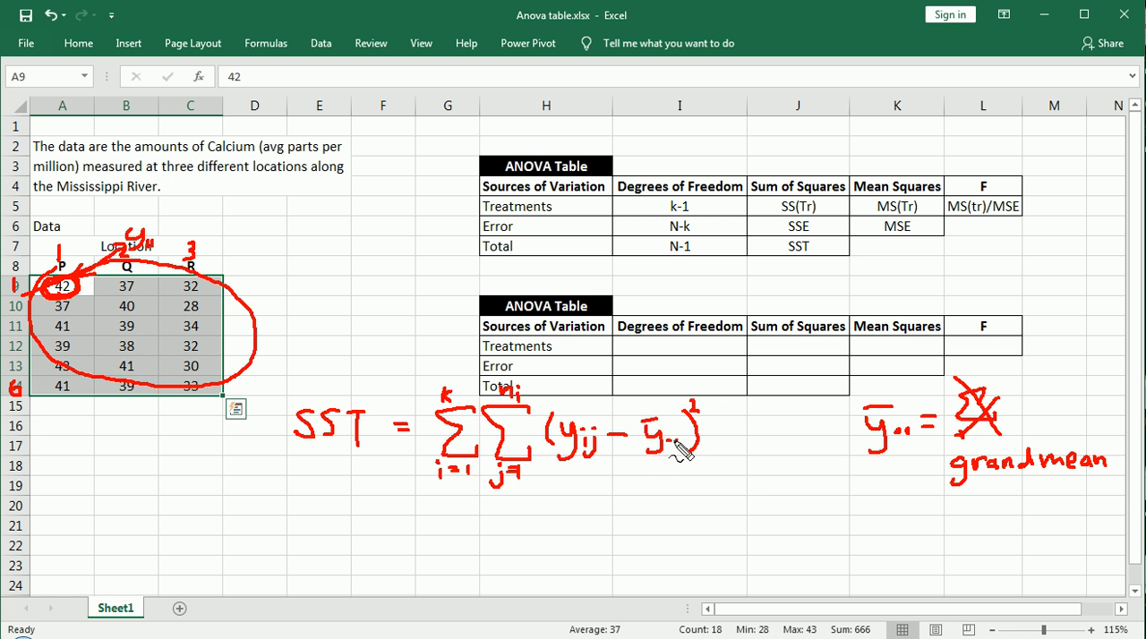
Undo the earlier ink and handwrite SS(Tr) = Σ below the data
{"action": "key", "text": "ctrl+z"}
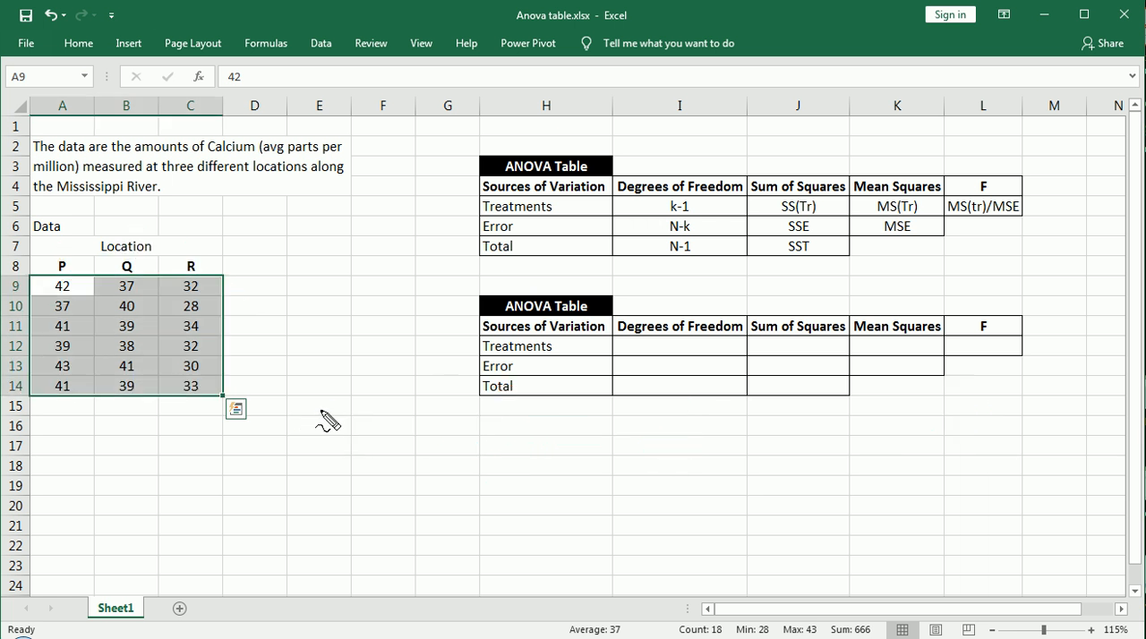
{"action": "left_click_drag", "start_coordinate": [296, 420], "coordinate": [344, 453]}
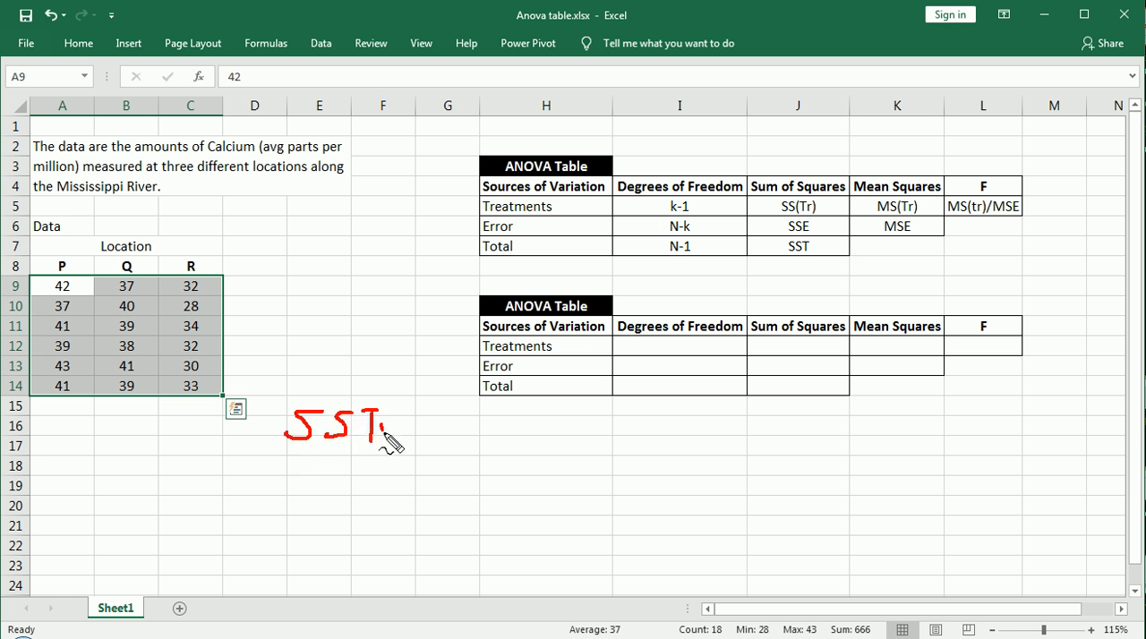
{"action": "left_click_drag", "start_coordinate": [376, 421], "coordinate": [402, 438]}
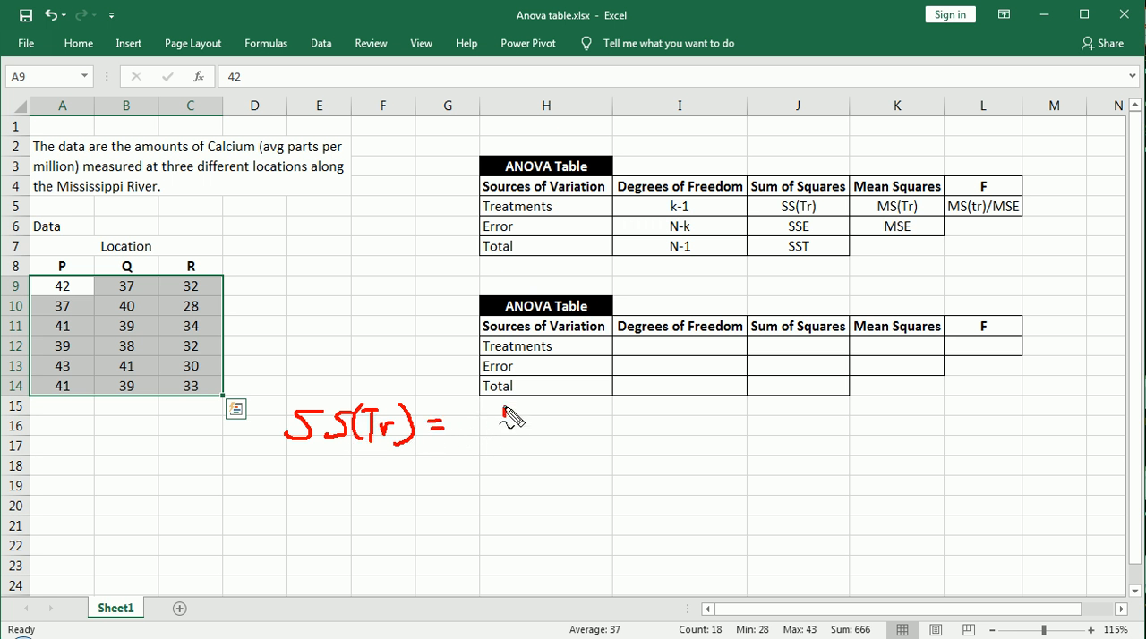
{"action": "left_click_drag", "start_coordinate": [487, 415], "coordinate": [498, 448]}
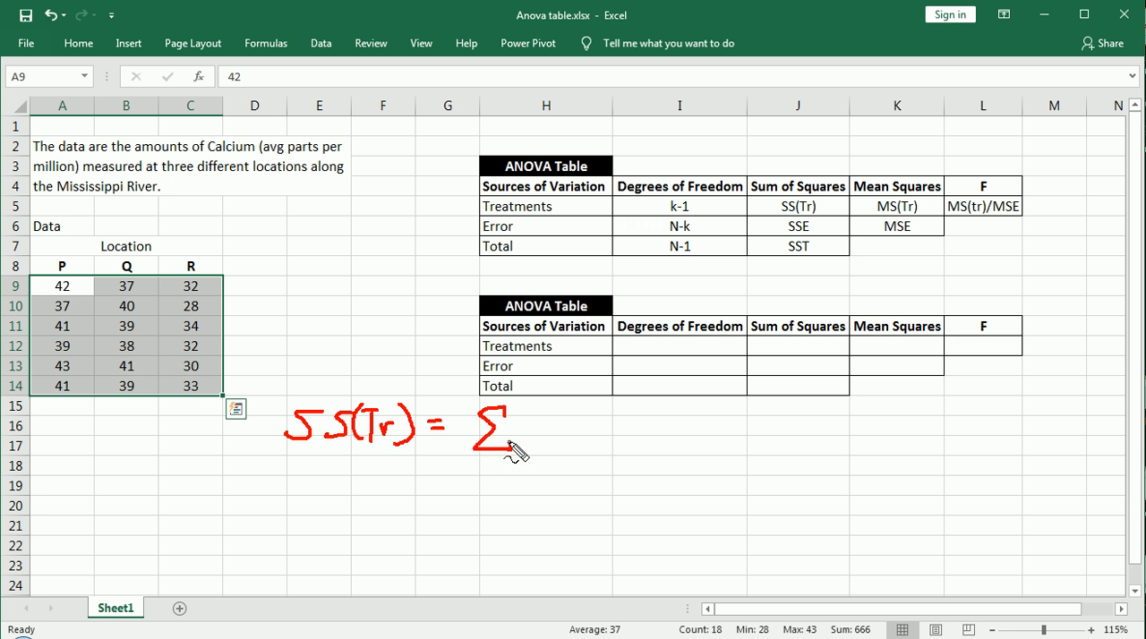
{"action": "mouse_move", "coordinate": [486, 469]}
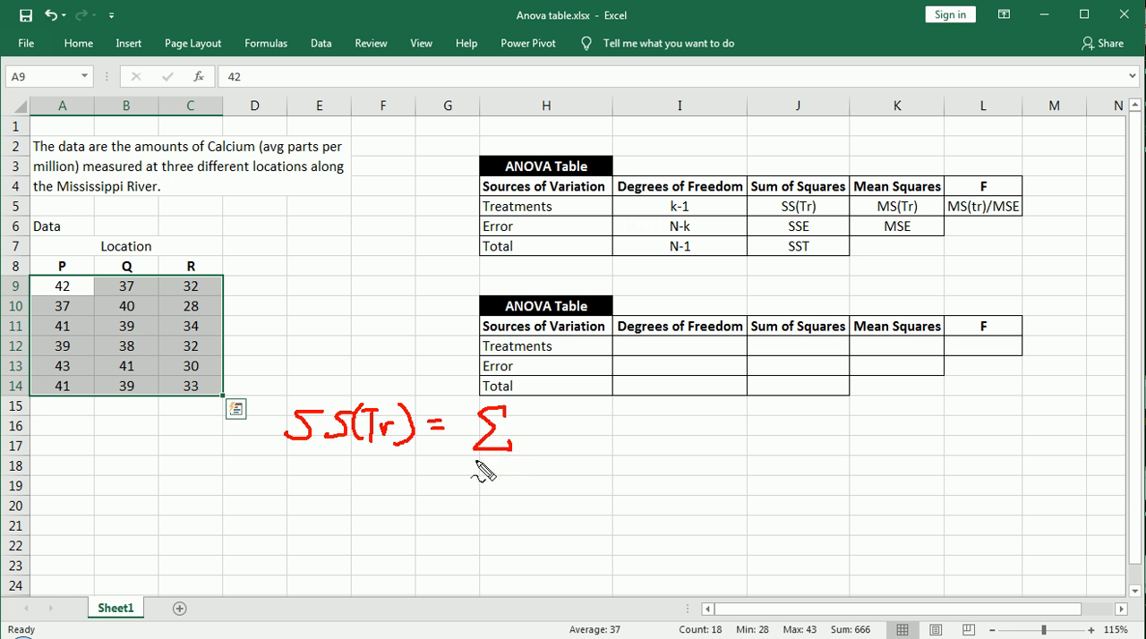
{"action": "mouse_move", "coordinate": [480, 464]}
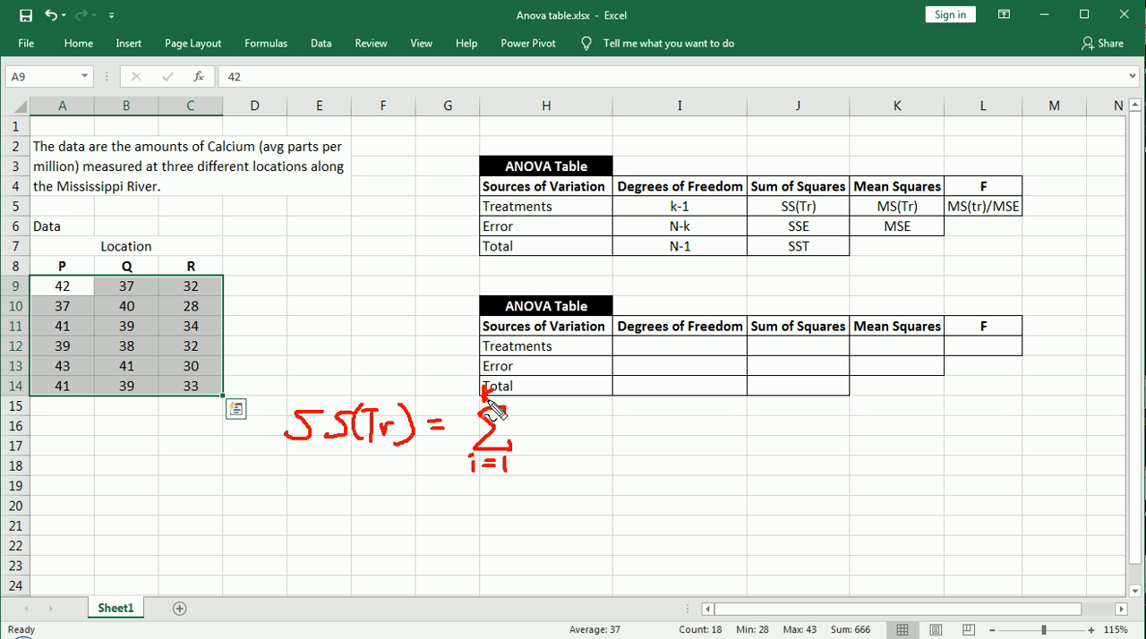
{"action": "mouse_move", "coordinate": [294, 360]}
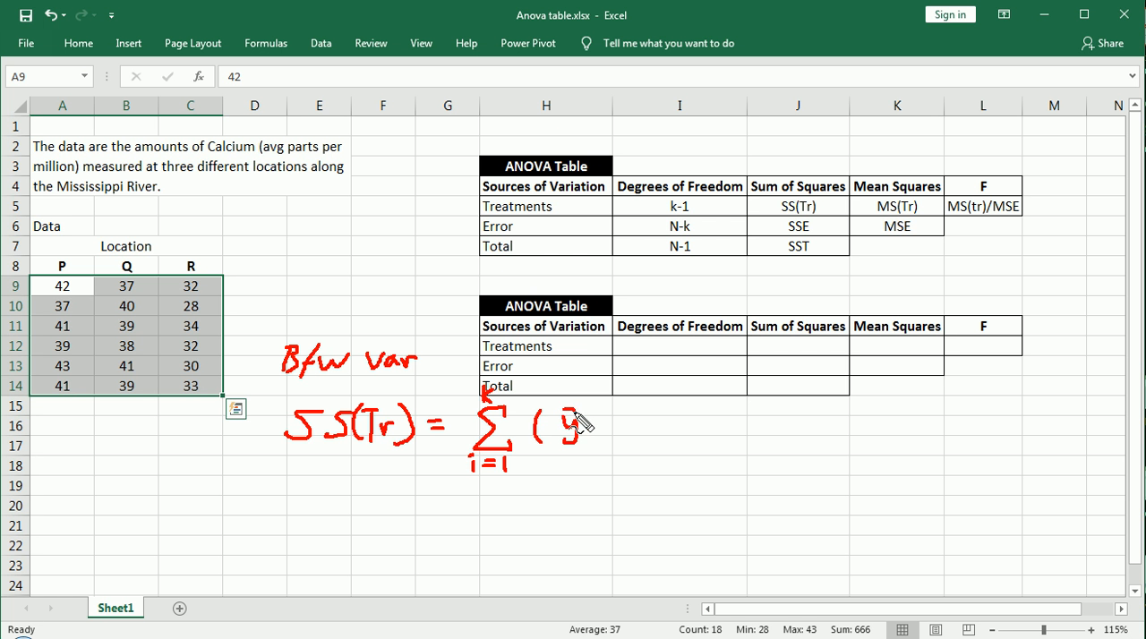
{"action": "mouse_move", "coordinate": [600, 455]}
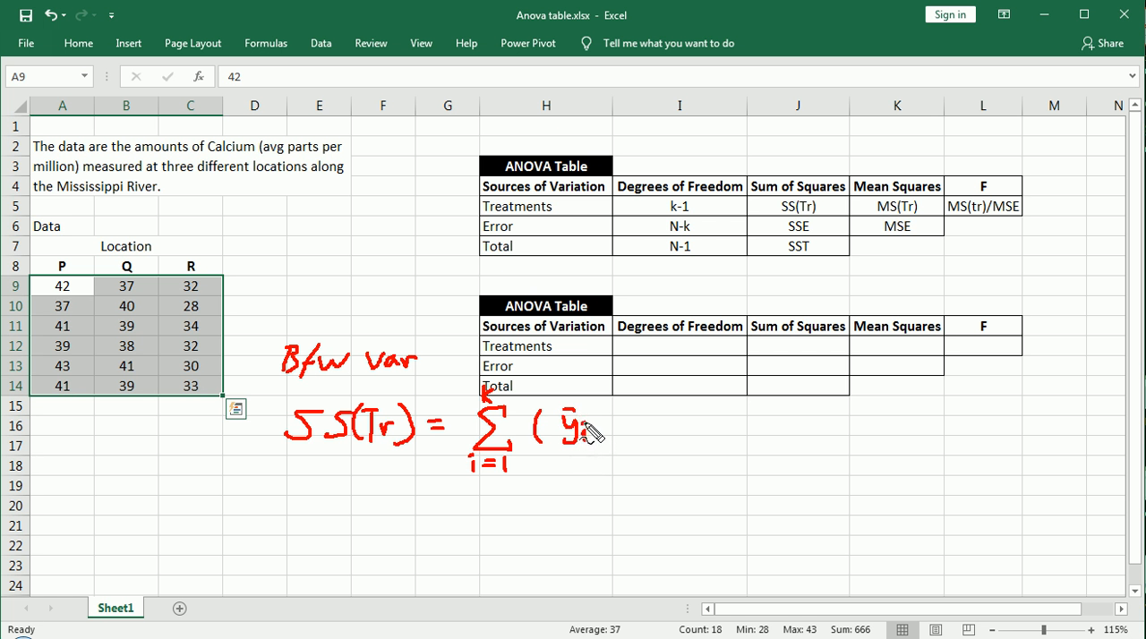
{"action": "mouse_move", "coordinate": [606, 436]}
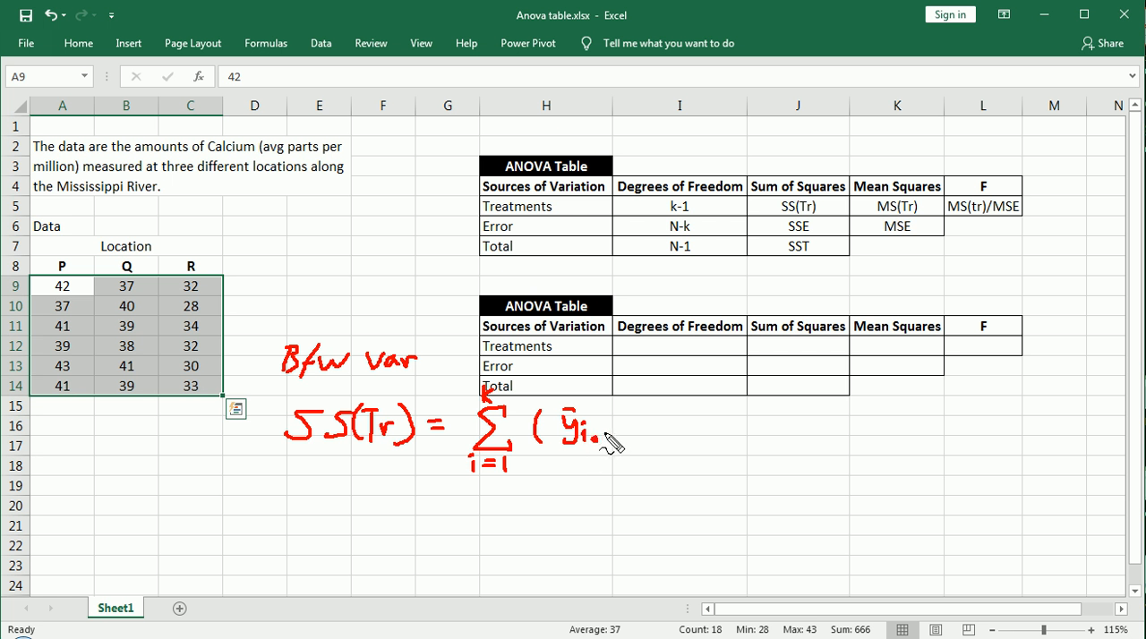
Circle the column P values and write its column mean symbol ȳ1. underneath
{"action": "left_click_drag", "start_coordinate": [62, 277], "coordinate": [63, 394]}
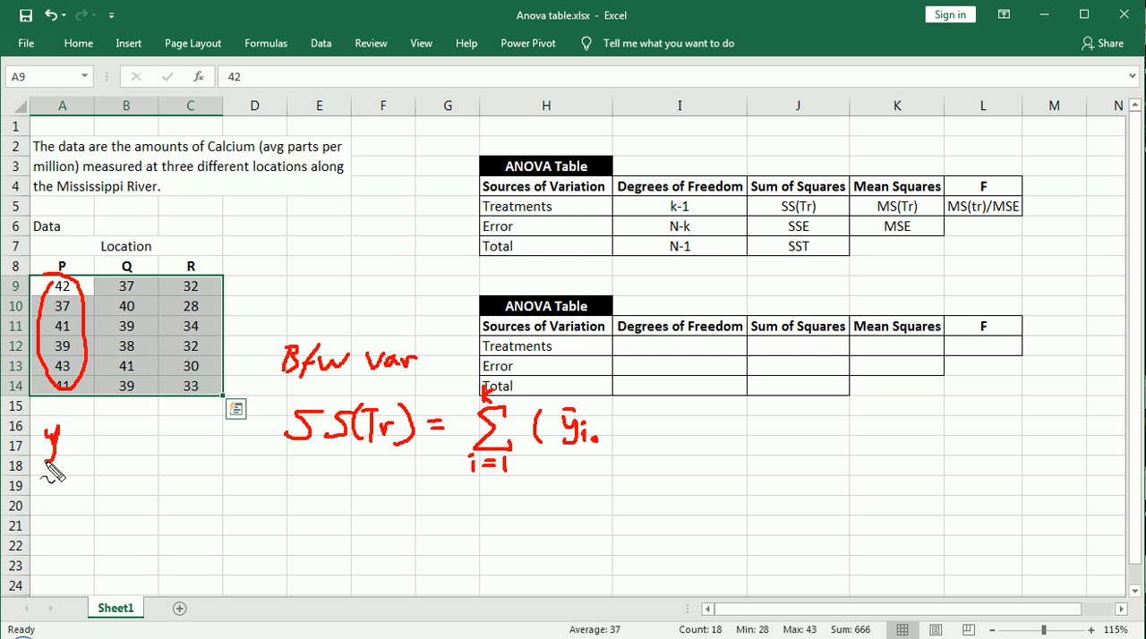
{"action": "mouse_move", "coordinate": [62, 457]}
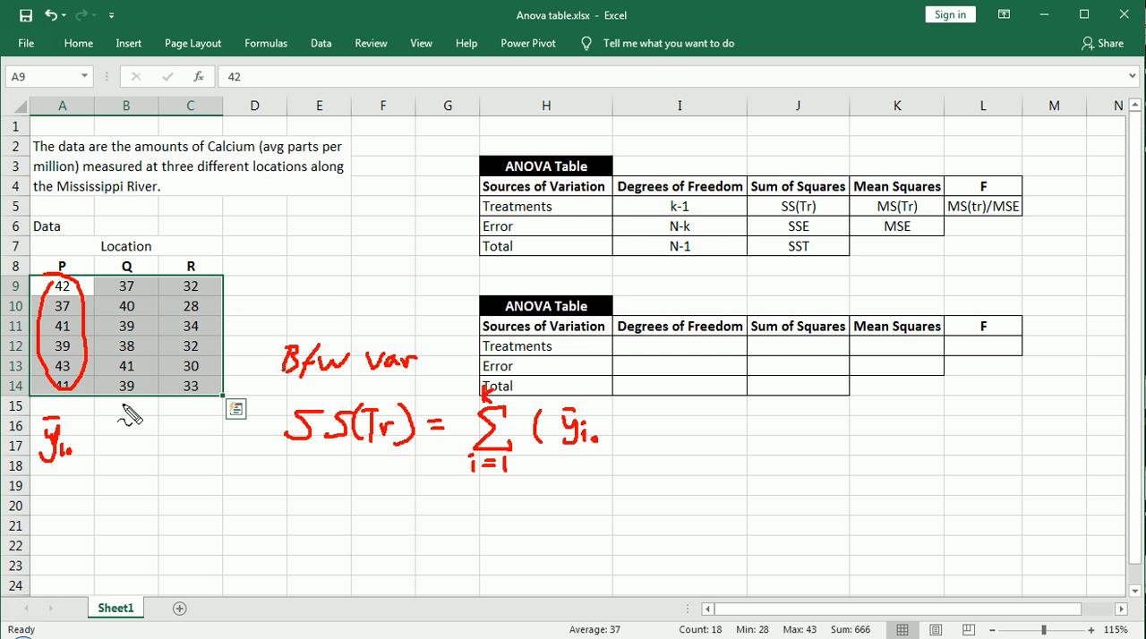
{"action": "left_click_drag", "start_coordinate": [125, 283], "coordinate": [126, 389]}
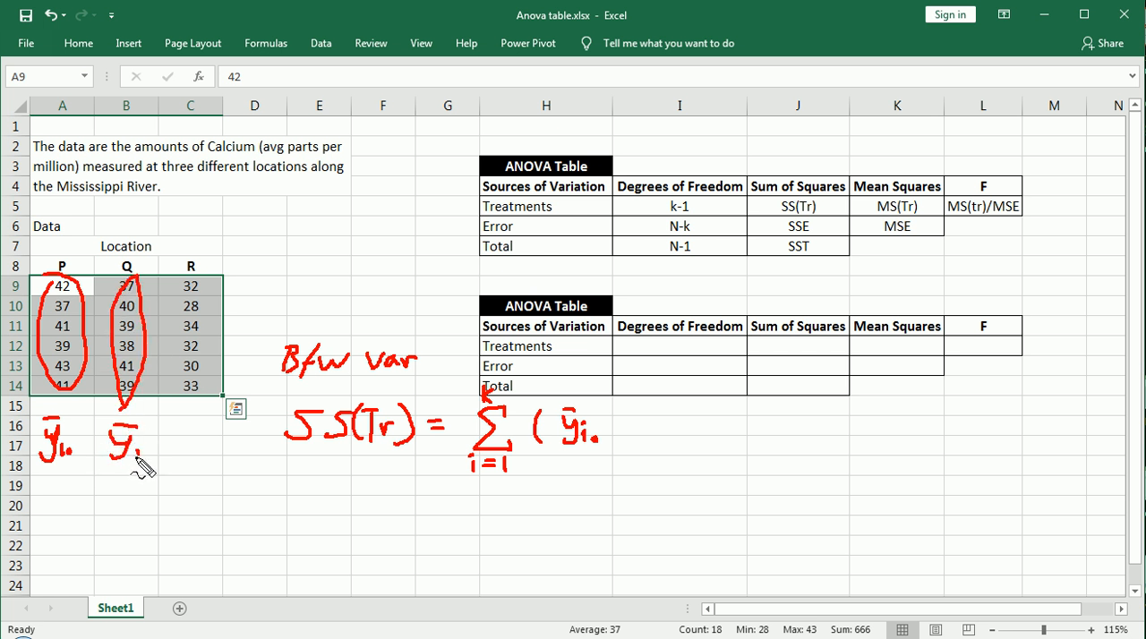
{"action": "mouse_move", "coordinate": [630, 444]}
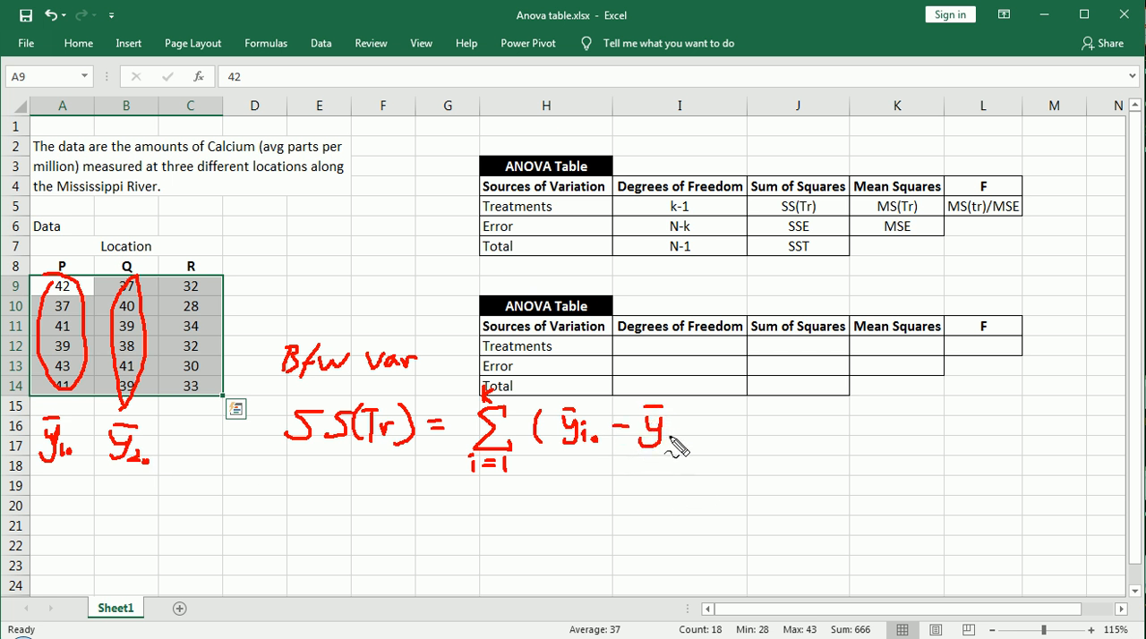
{"action": "mouse_move", "coordinate": [680, 433]}
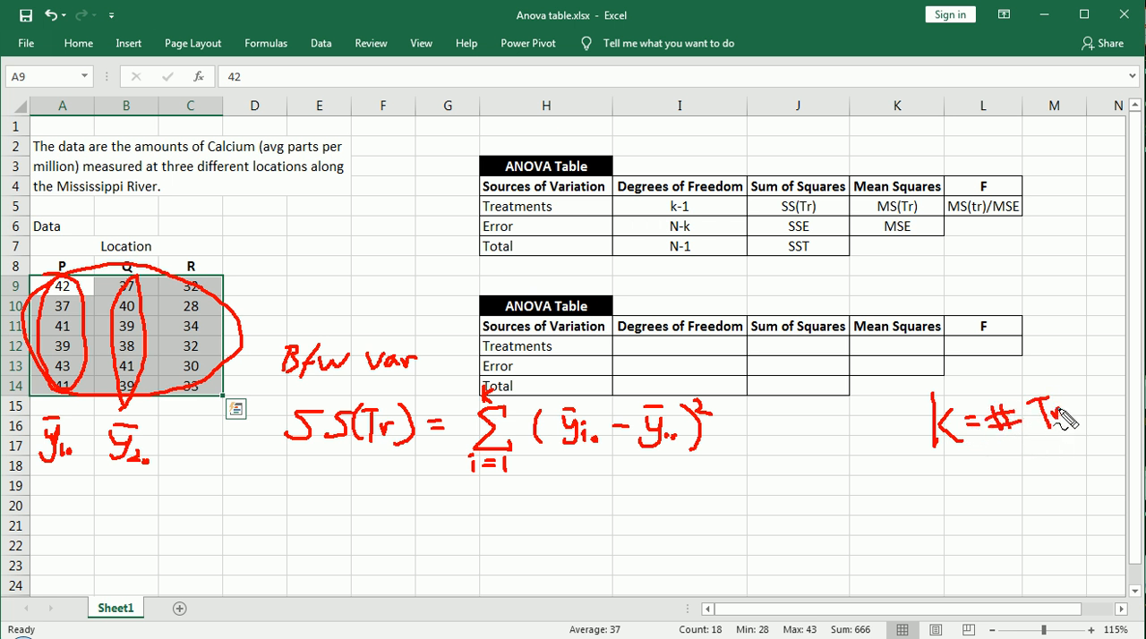
{"action": "mouse_move", "coordinate": [1083, 415]}
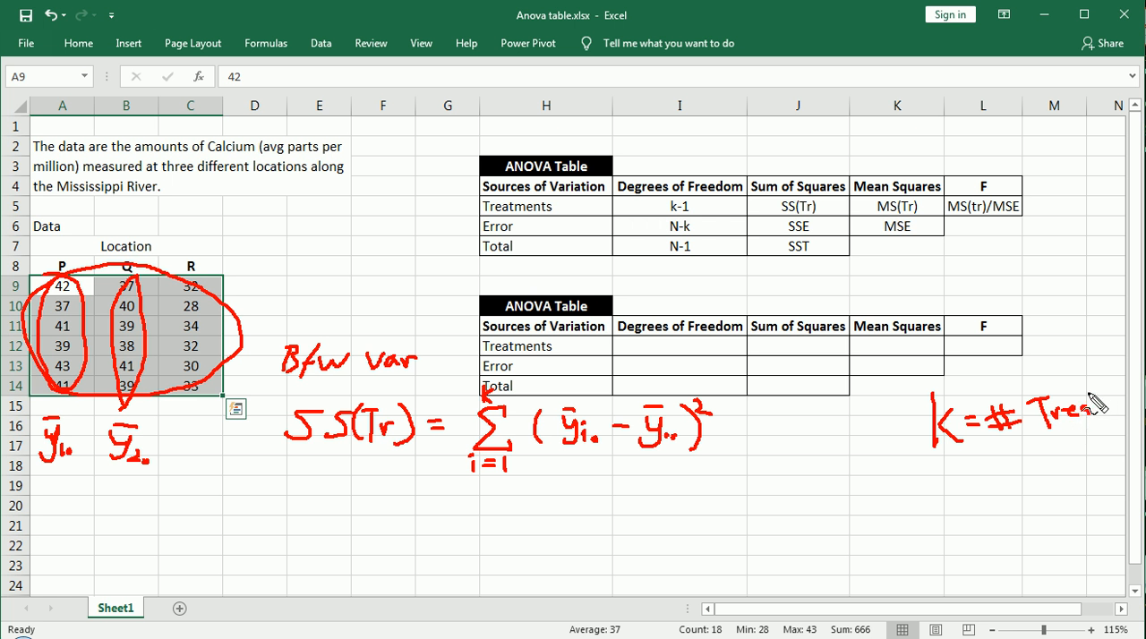
{"action": "mouse_move", "coordinate": [1074, 453]}
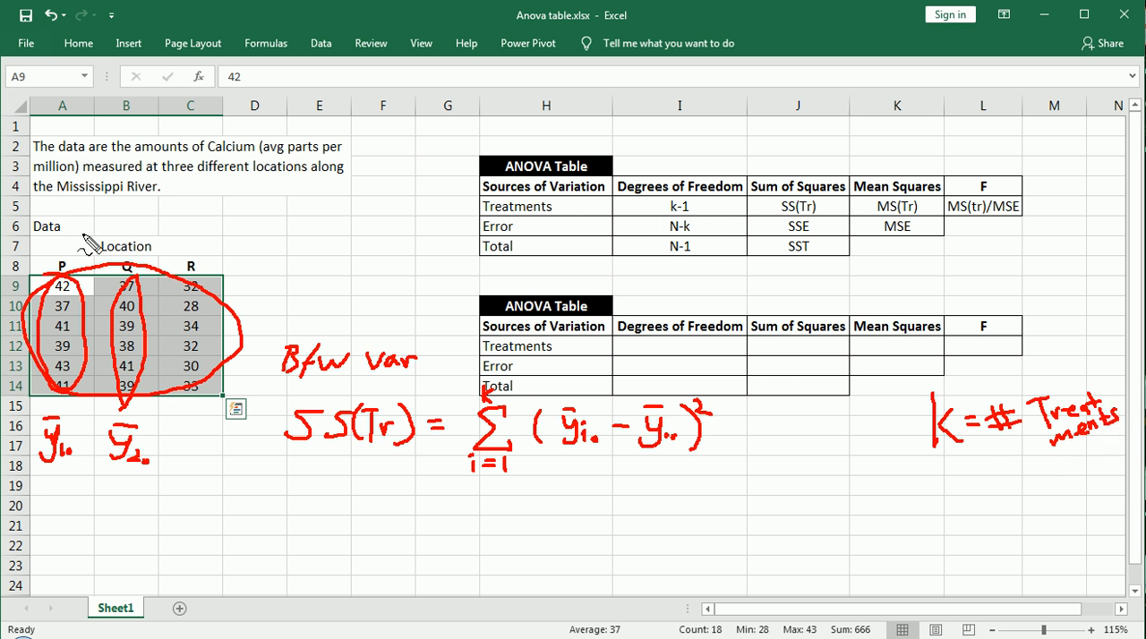
{"action": "mouse_move", "coordinate": [197, 285]}
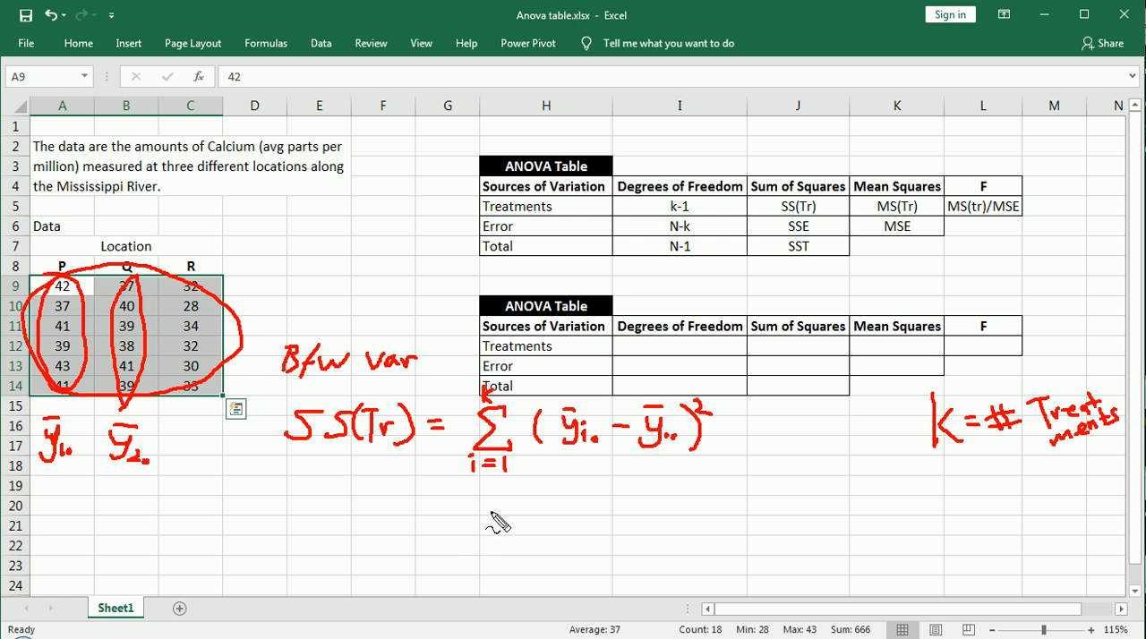
{"action": "mouse_move", "coordinate": [333, 437]}
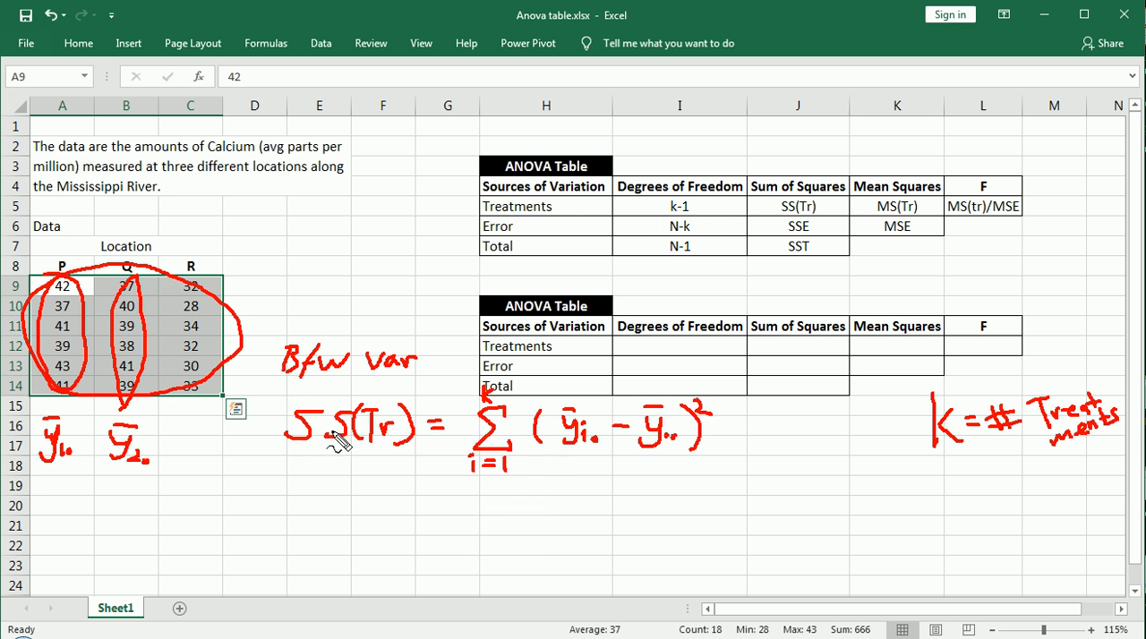
{"action": "mouse_move", "coordinate": [367, 441]}
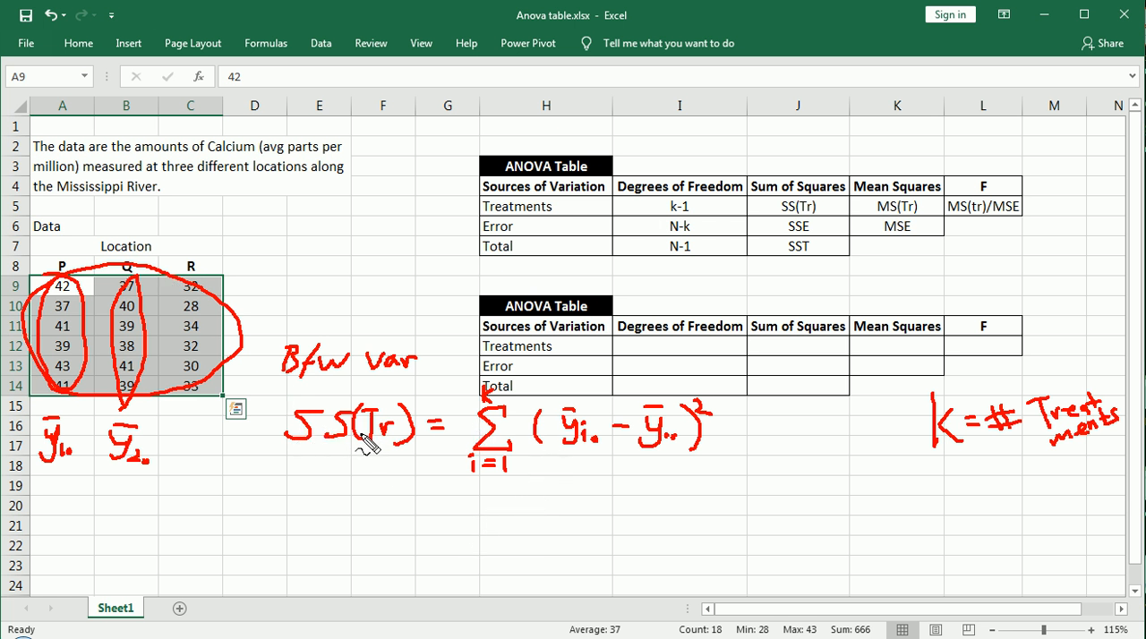
{"action": "mouse_move", "coordinate": [345, 405]}
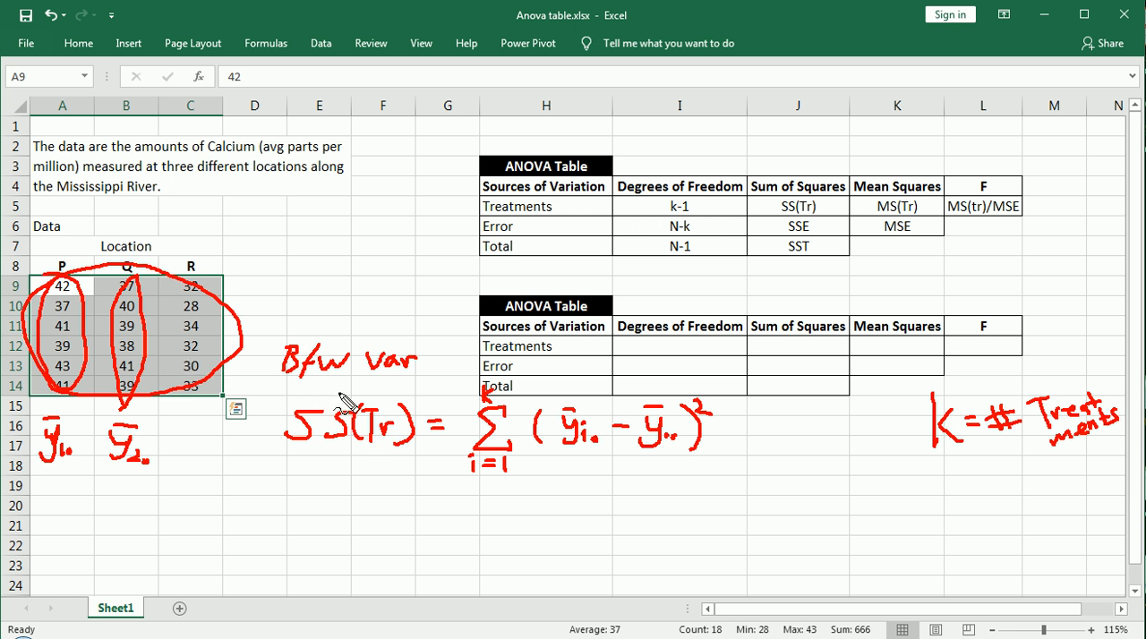
{"action": "mouse_move", "coordinate": [297, 392]}
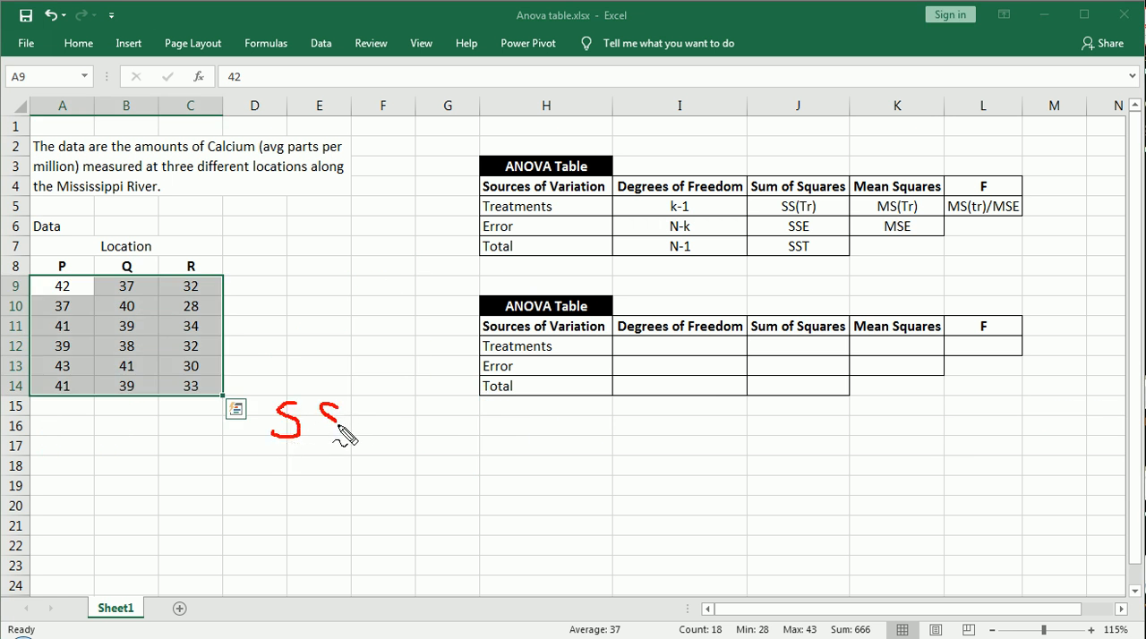
Handwrite 'within Var' and SSE = ΣΣ with limits i=1 to k and j=1 to ni
{"action": "left_click_drag", "start_coordinate": [340, 412], "coordinate": [358, 433]}
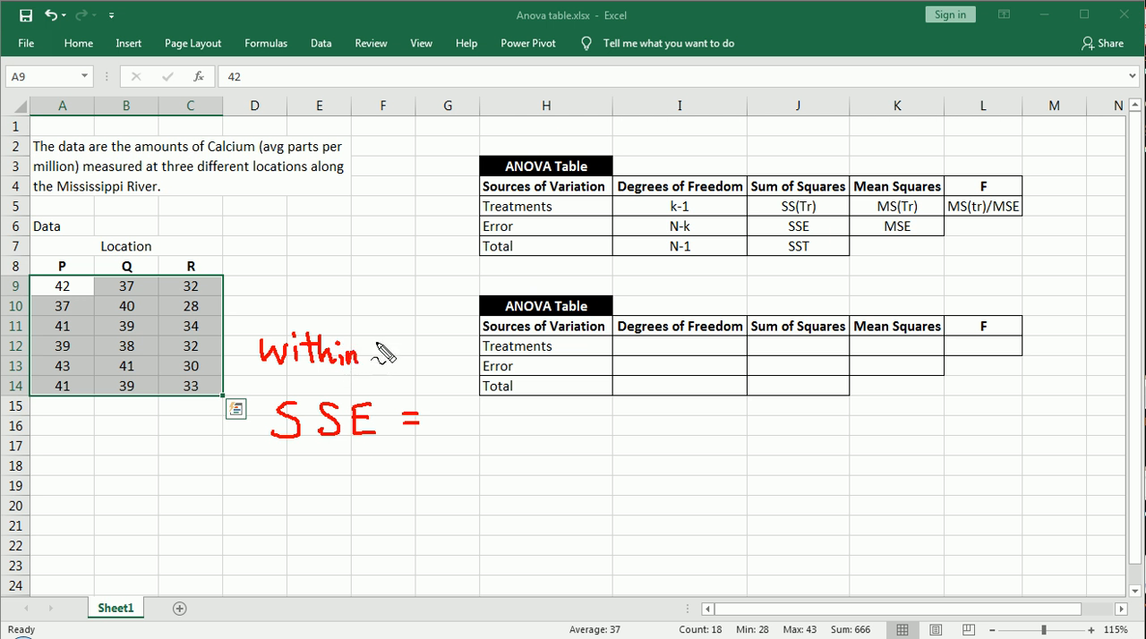
{"action": "type", "text": "Va"}
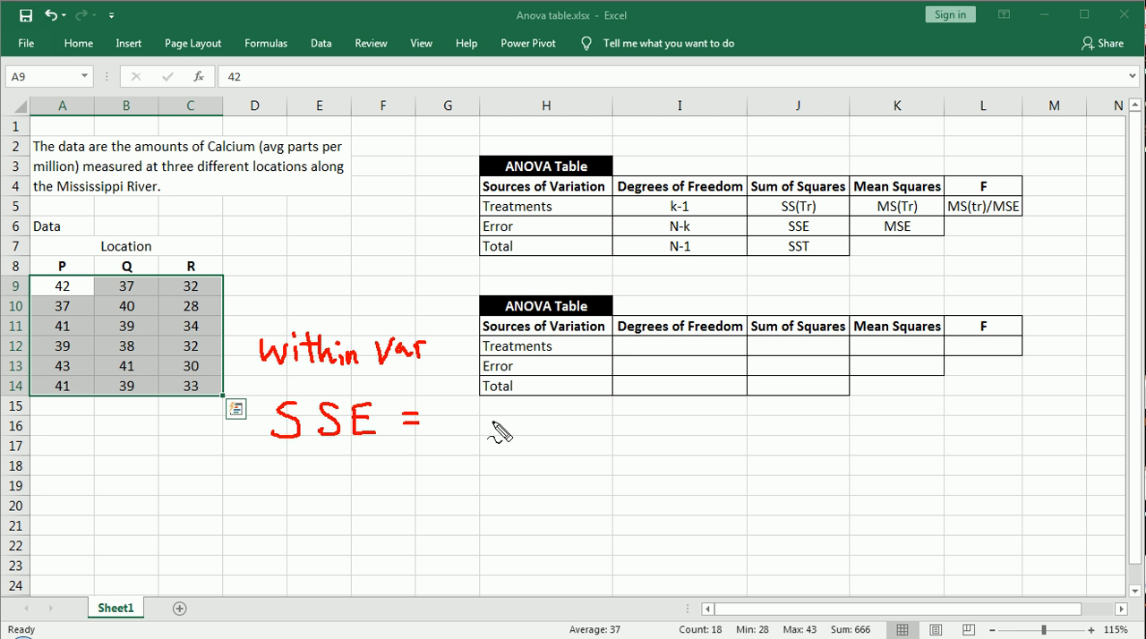
{"action": "left_click_drag", "start_coordinate": [466, 394], "coordinate": [501, 448]}
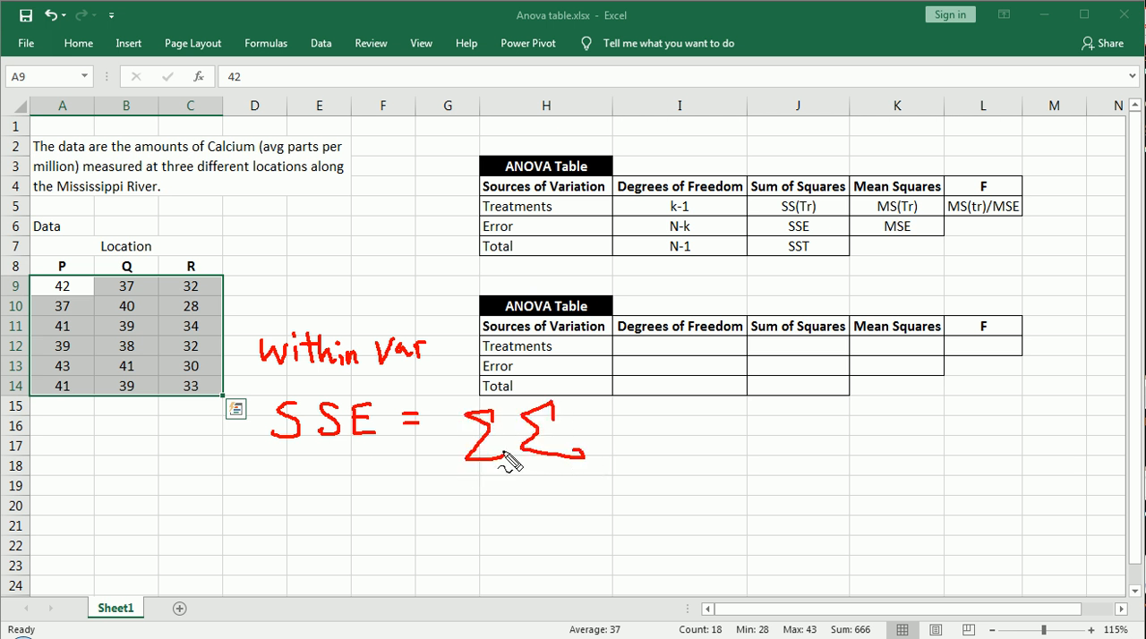
{"action": "mouse_move", "coordinate": [466, 480]}
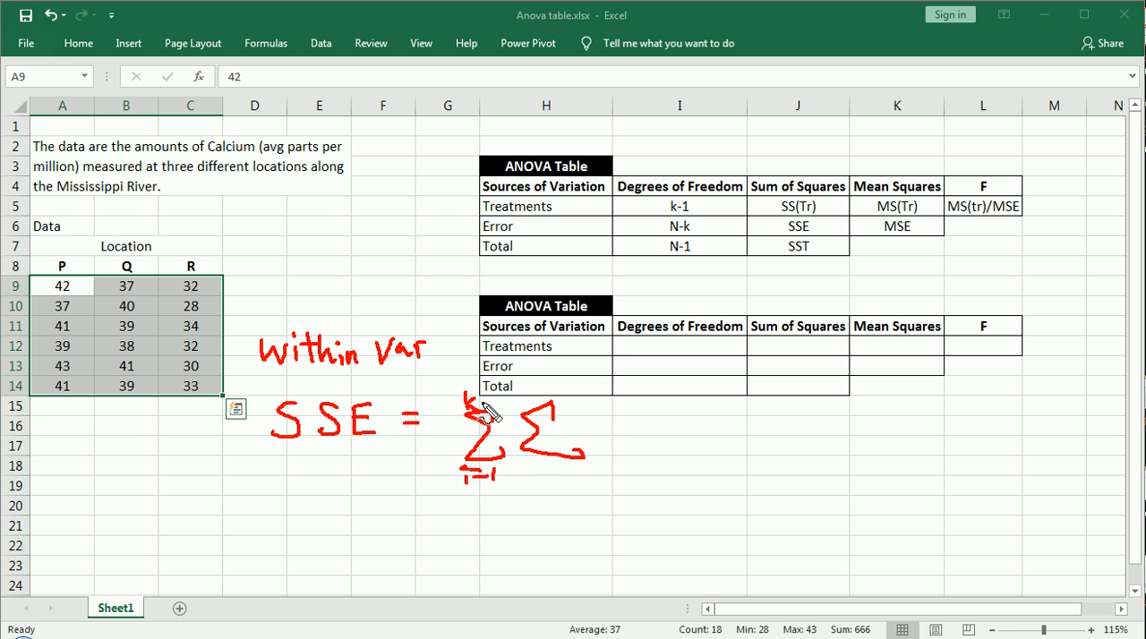
{"action": "mouse_move", "coordinate": [544, 487]}
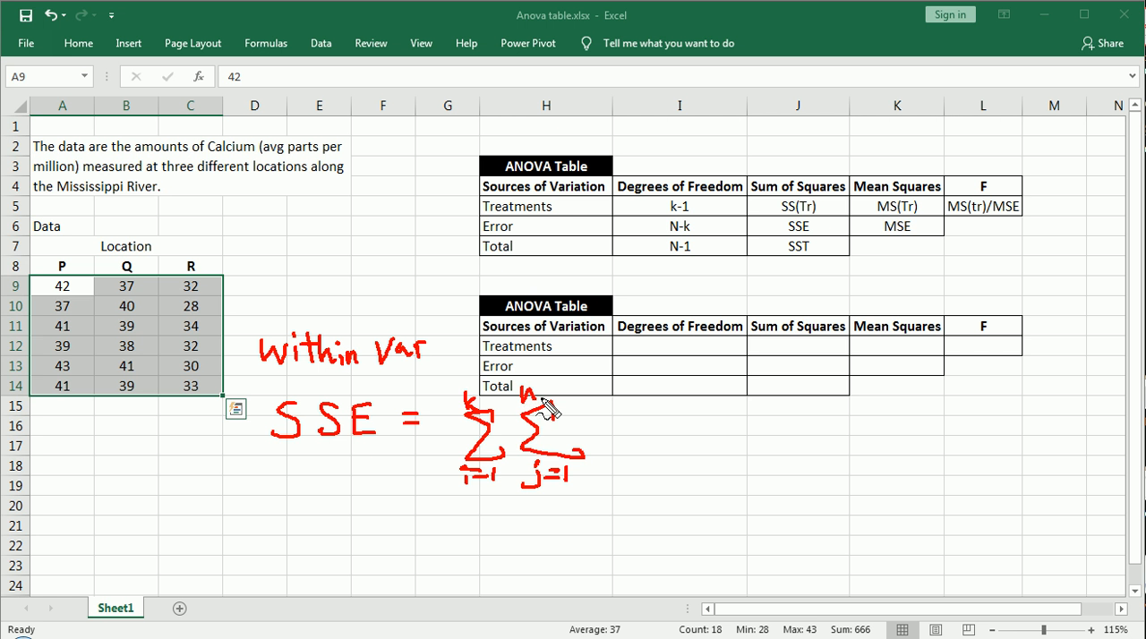
{"action": "mouse_move", "coordinate": [455, 462]}
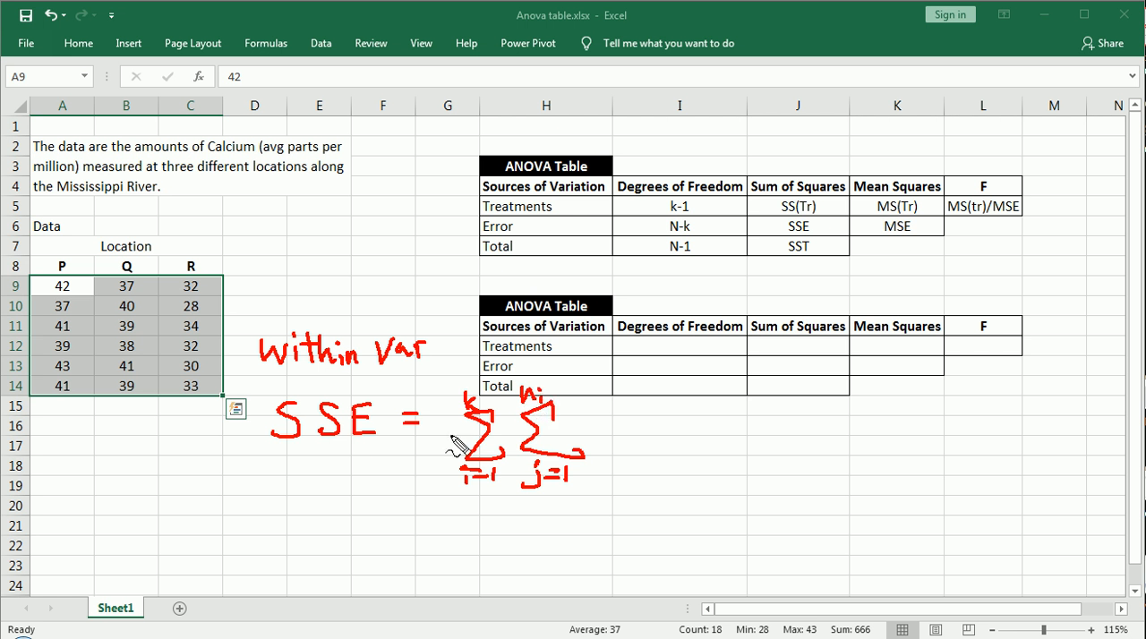
{"action": "left_click_drag", "start_coordinate": [278, 215], "coordinate": [295, 247]}
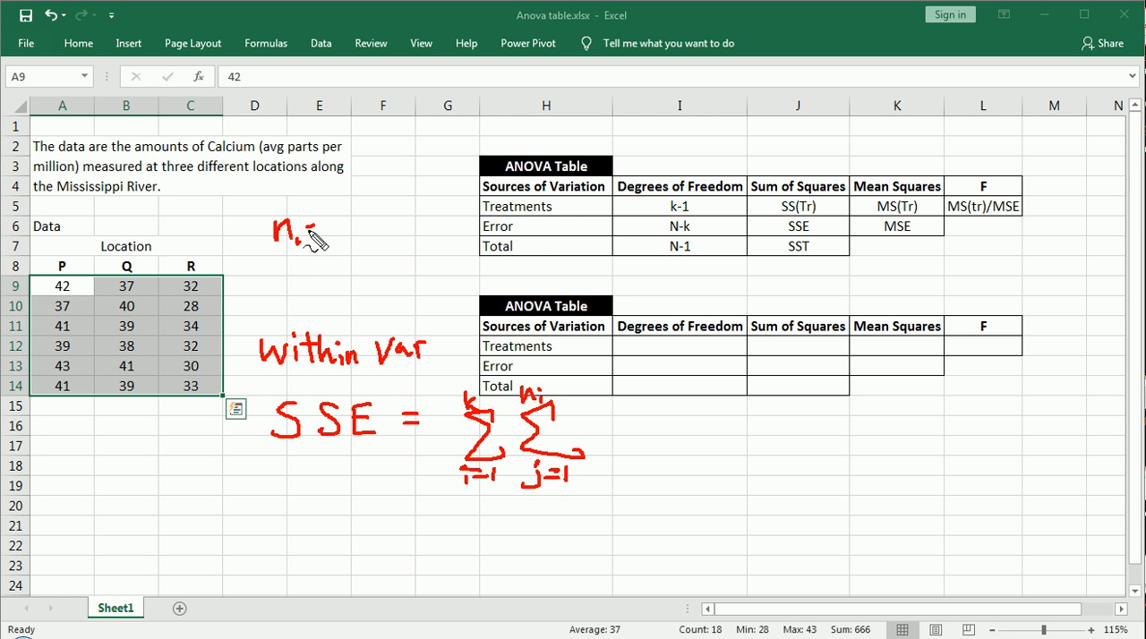
Handwrite the sample sizes n1 = 6 and n2 = 6 above the data columns
{"action": "left_click_drag", "start_coordinate": [68, 282], "coordinate": [62, 394]}
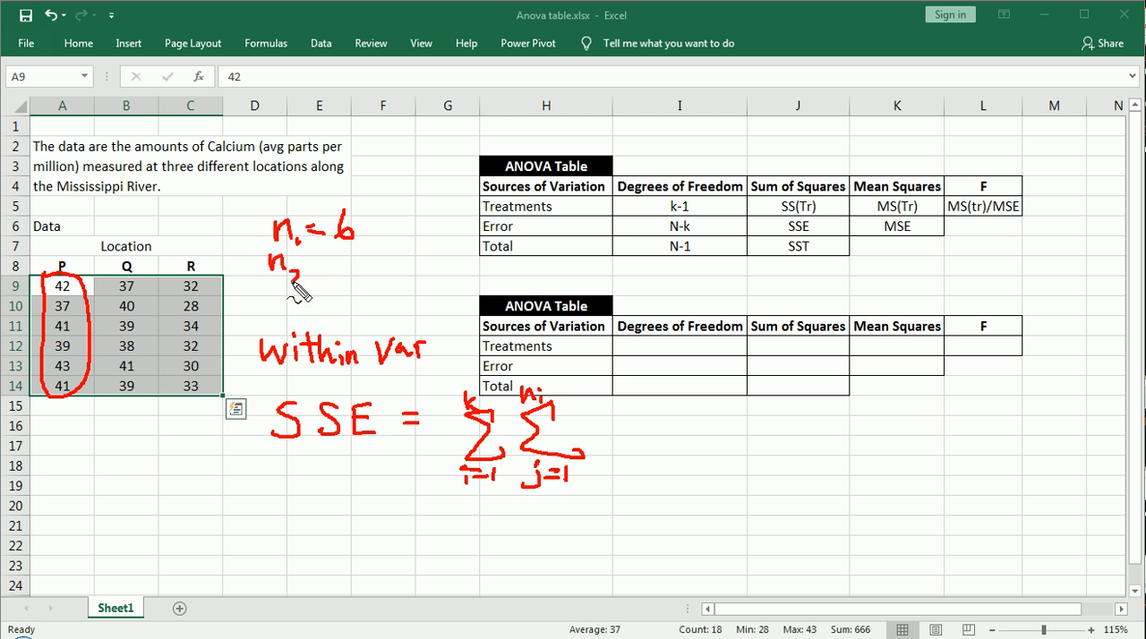
{"action": "mouse_move", "coordinate": [143, 283]}
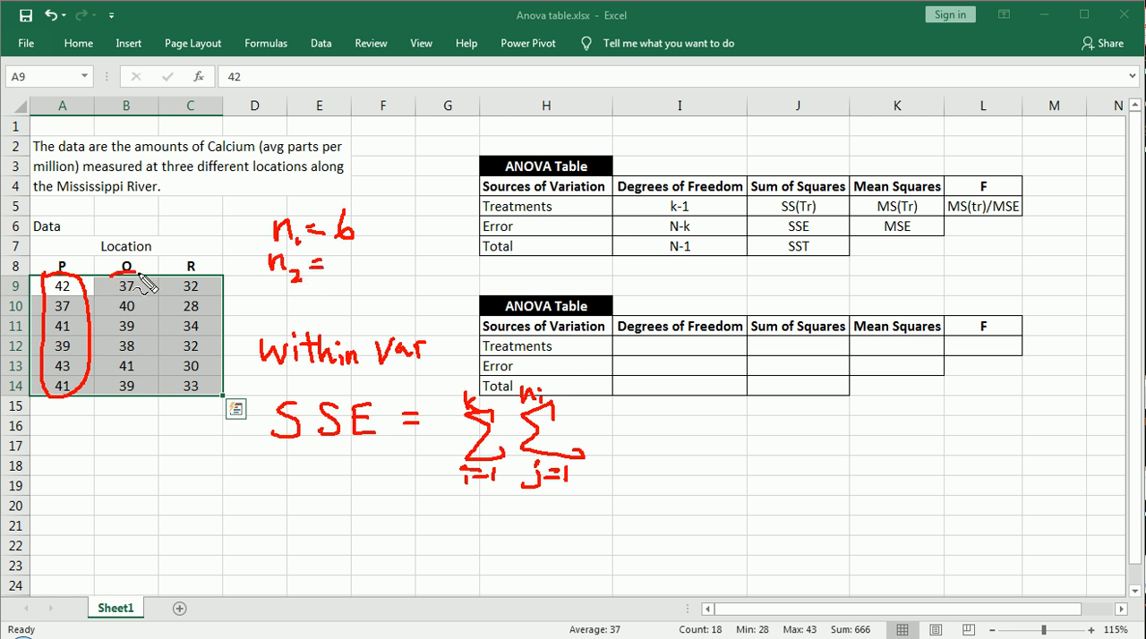
{"action": "left_click_drag", "start_coordinate": [126, 277], "coordinate": [125, 394]}
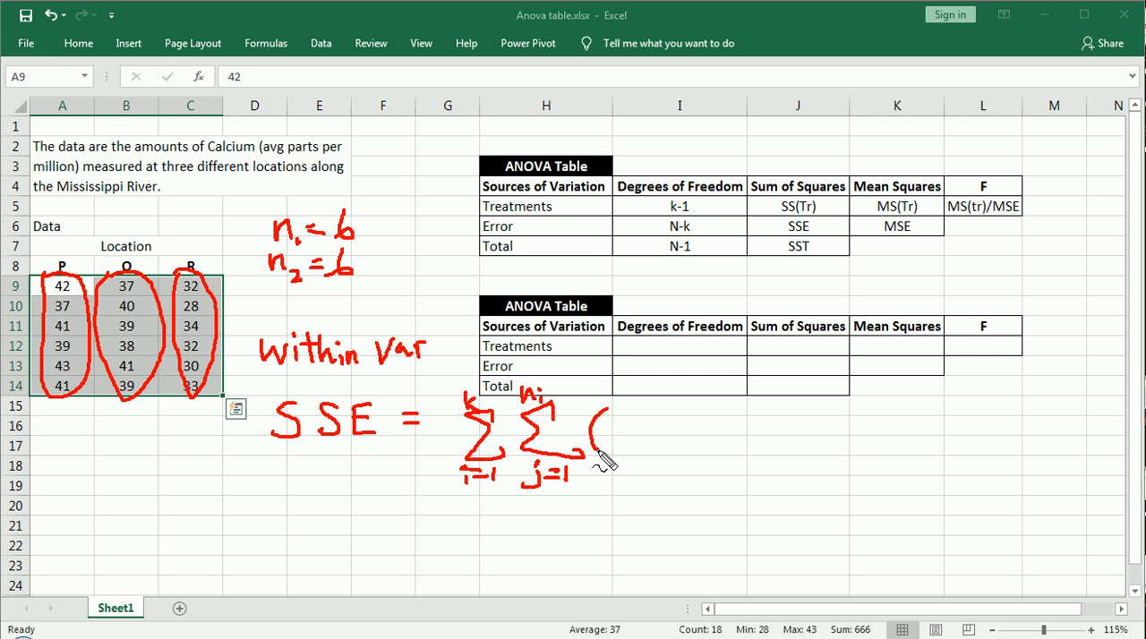
{"action": "mouse_move", "coordinate": [630, 428]}
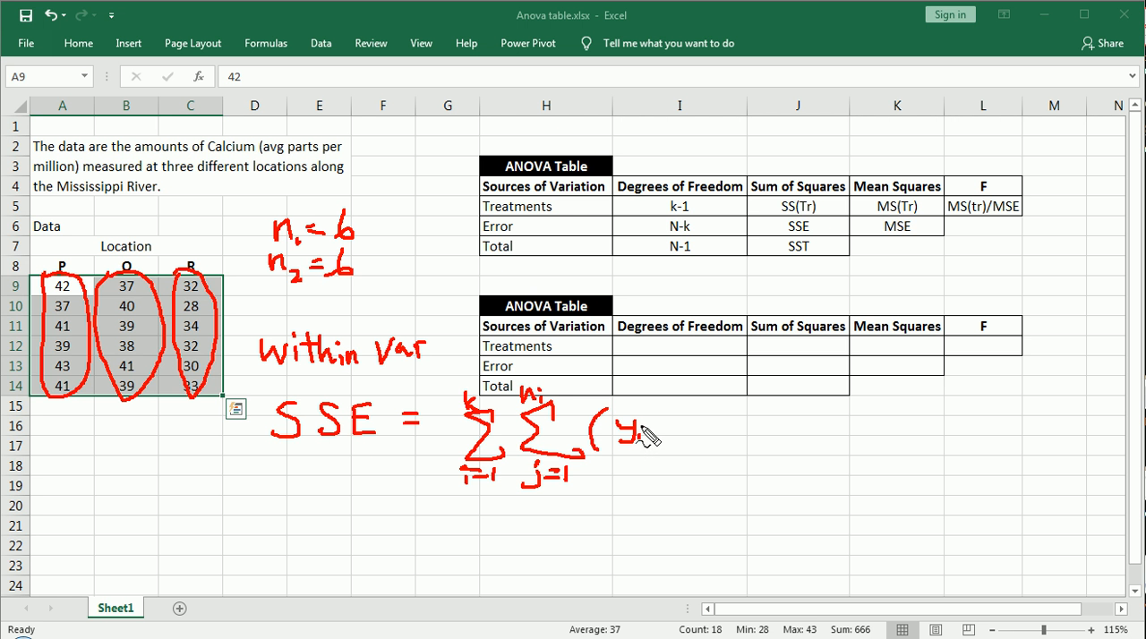
{"action": "mouse_move", "coordinate": [648, 440]}
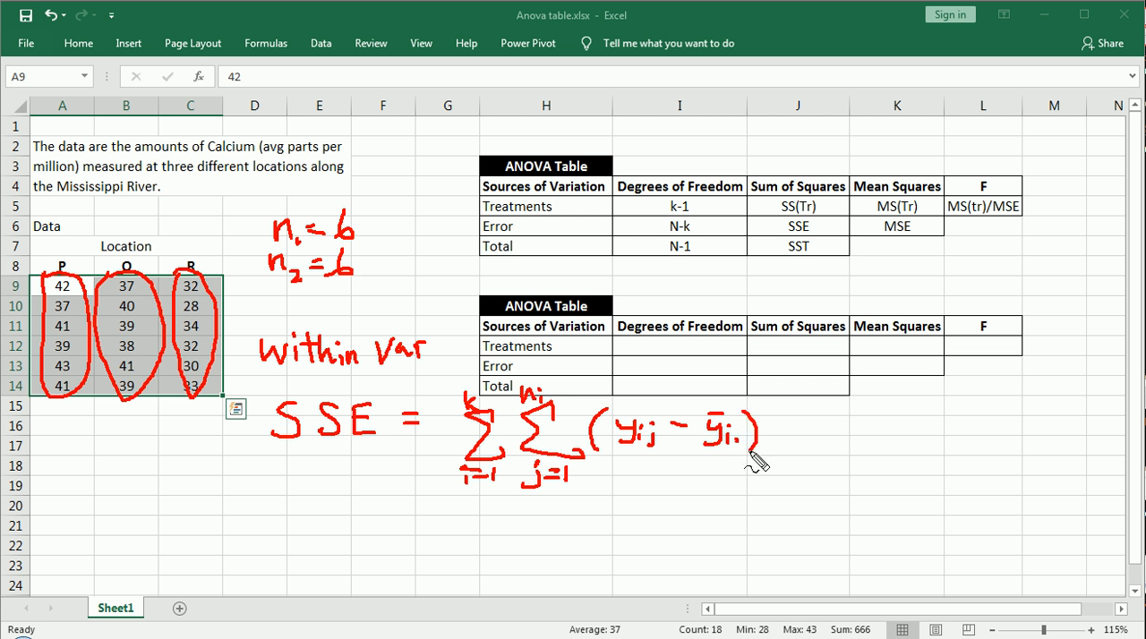
{"action": "mouse_move", "coordinate": [761, 420]}
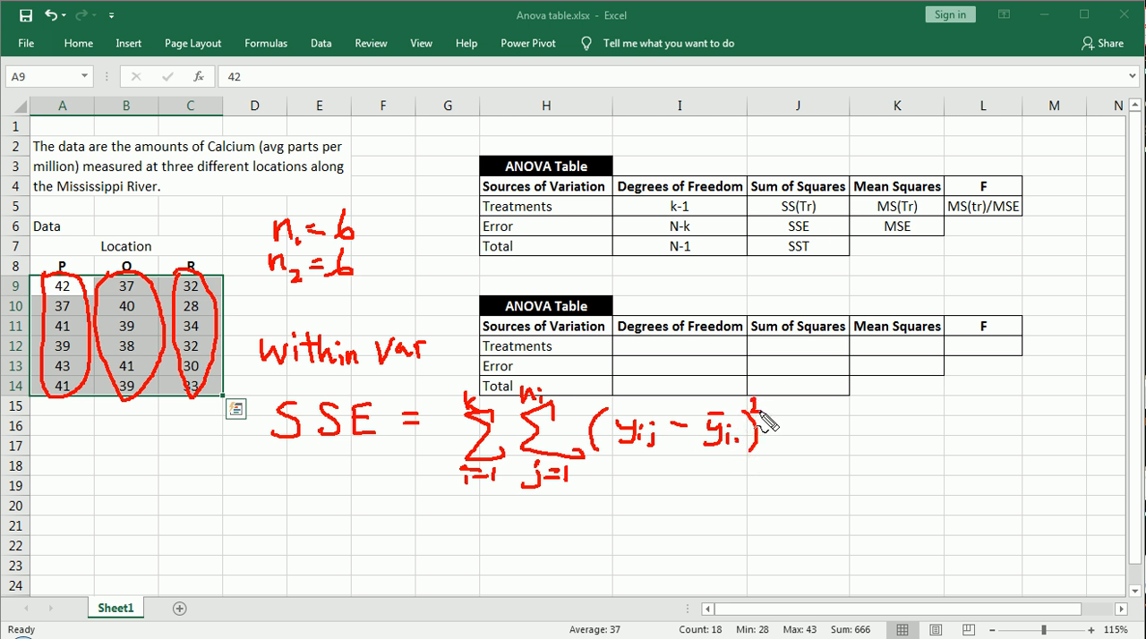
{"action": "mouse_move", "coordinate": [314, 416]}
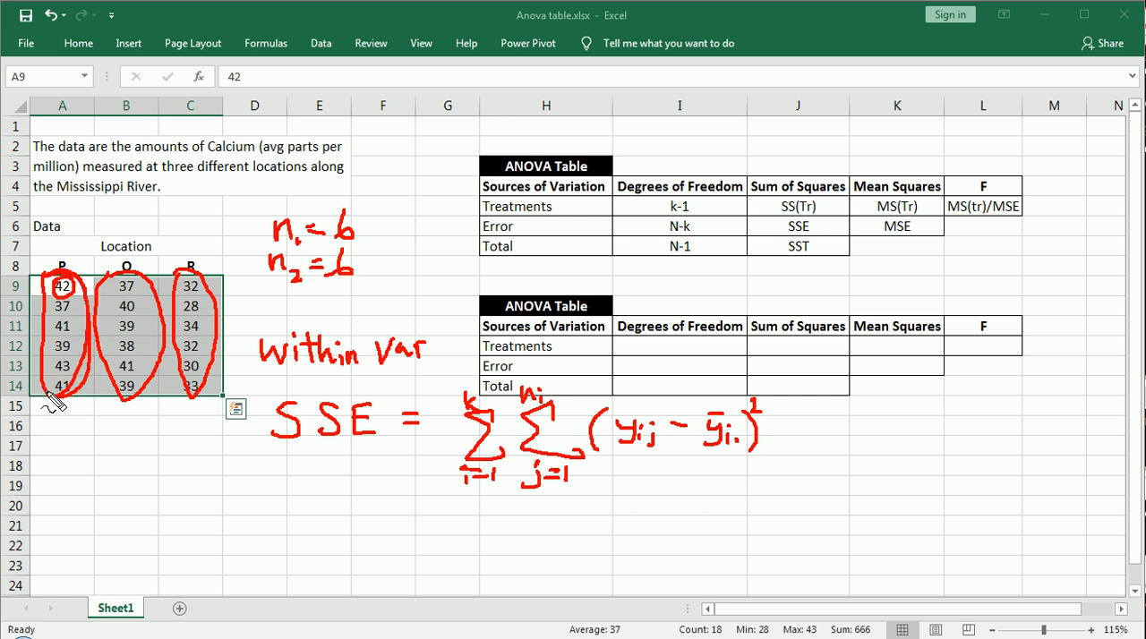
{"action": "mouse_move", "coordinate": [57, 306]}
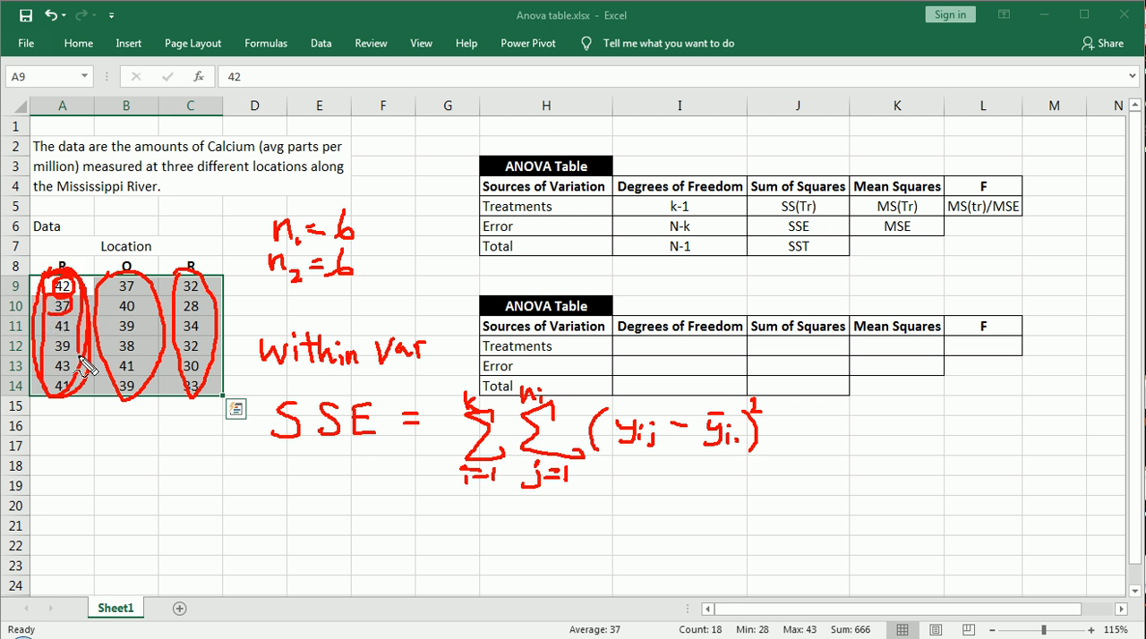
{"action": "mouse_move", "coordinate": [759, 428]}
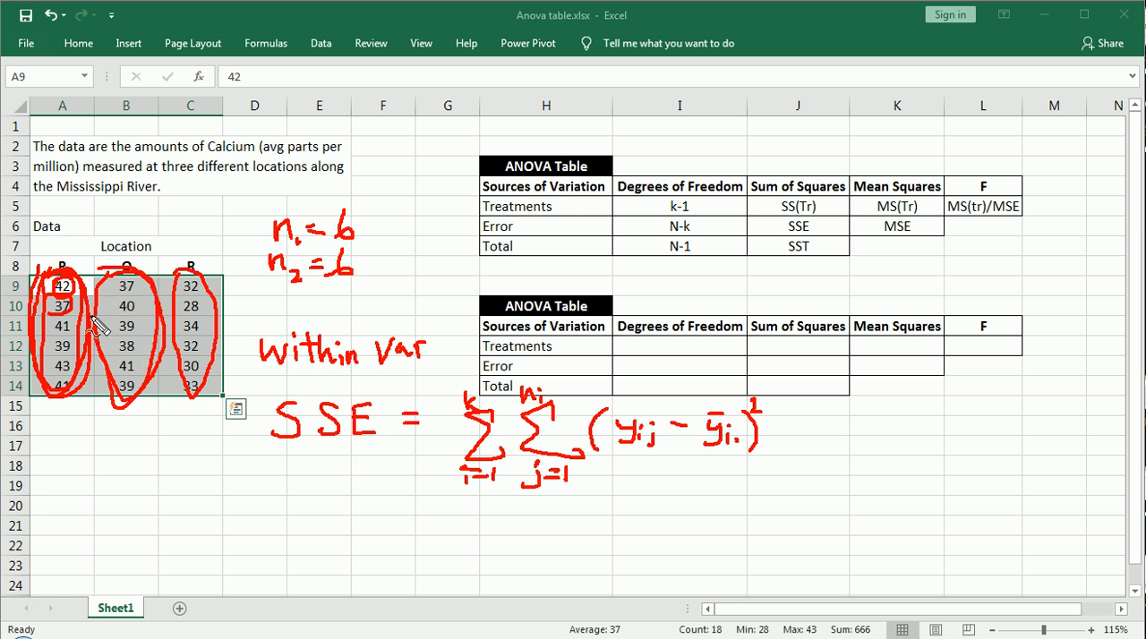
{"action": "mouse_move", "coordinate": [792, 439]}
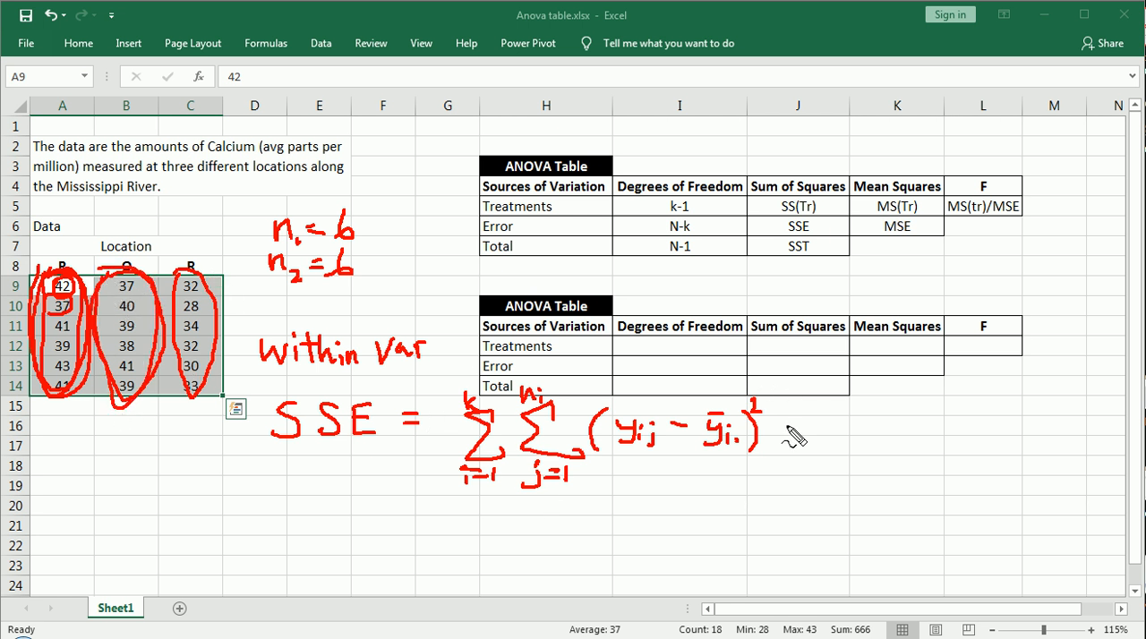